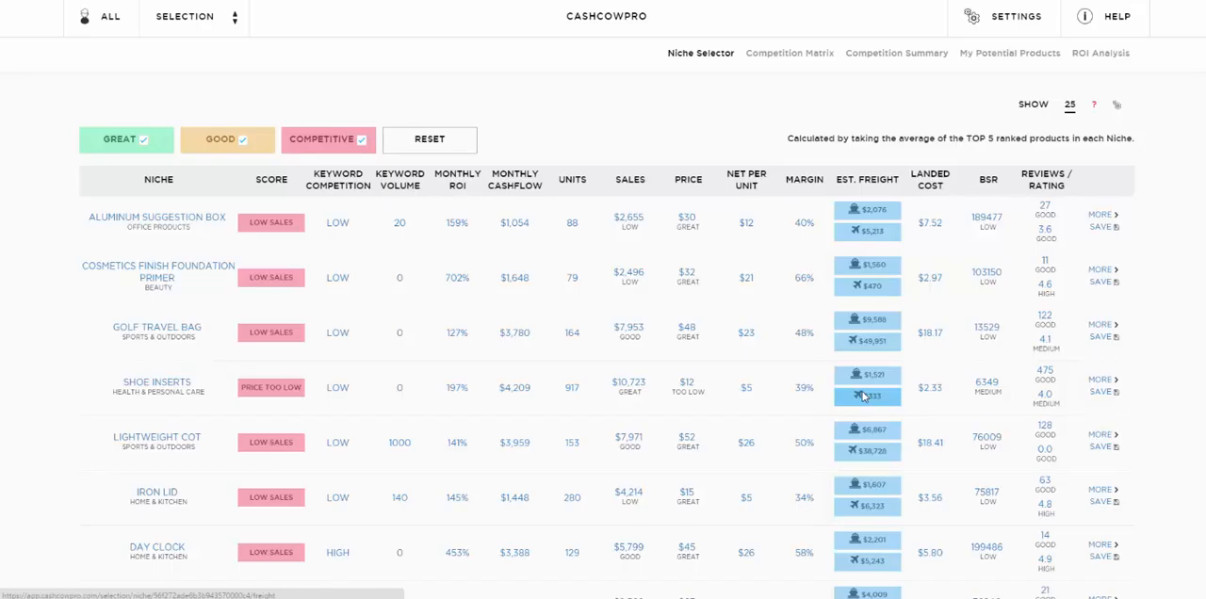
{"action": "mouse_move", "coordinate": [761, 201]}
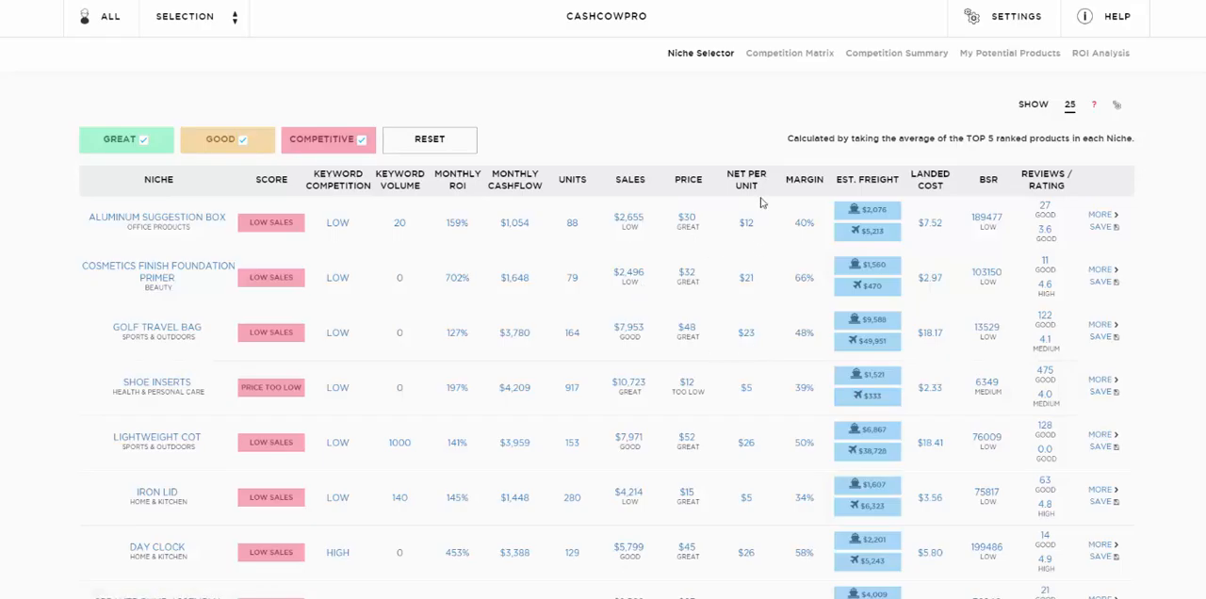
{"action": "mouse_move", "coordinate": [356, 50]}
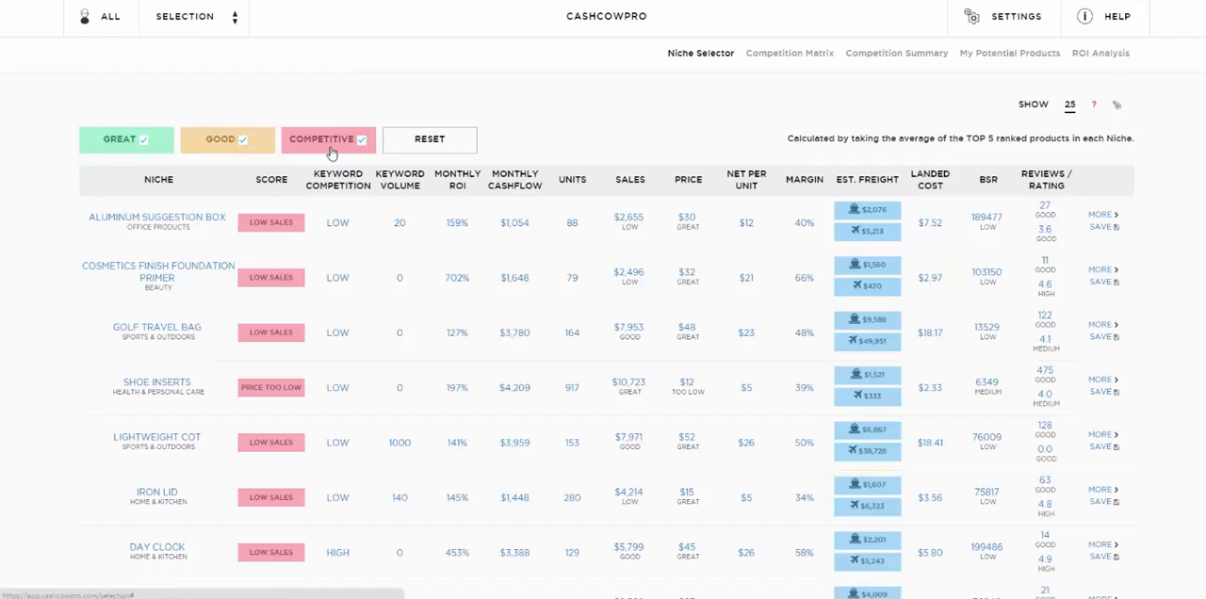
Uncheck the Competitive and Good filters so only Great markets remain listed
{"action": "left_click", "coordinate": [361, 139]}
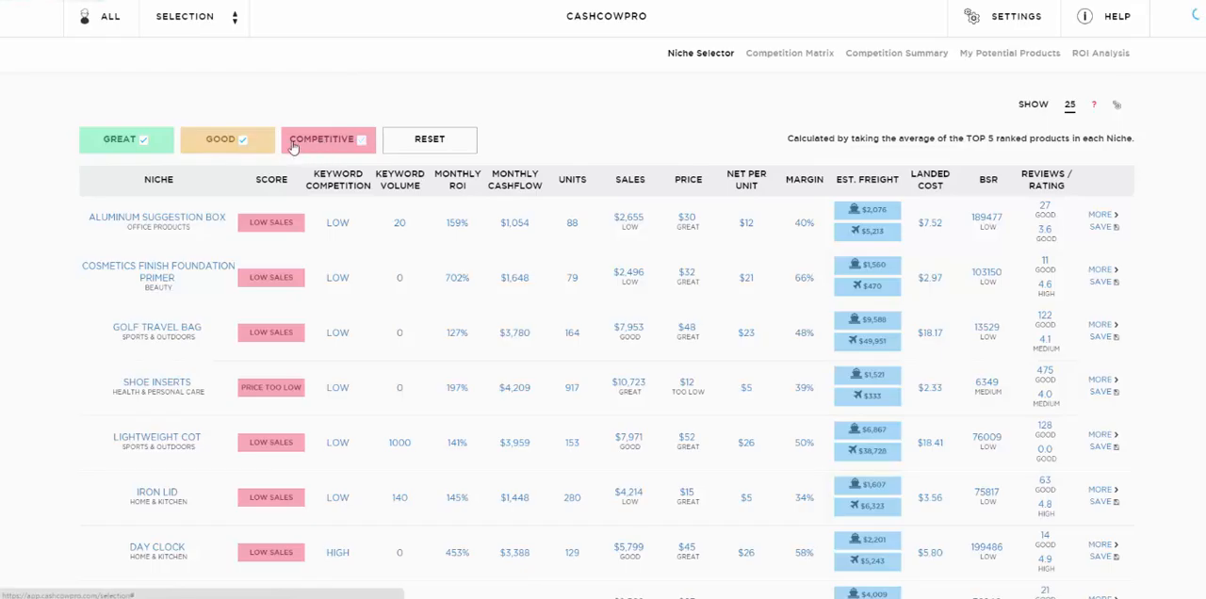
{"action": "left_click", "coordinate": [221, 140]}
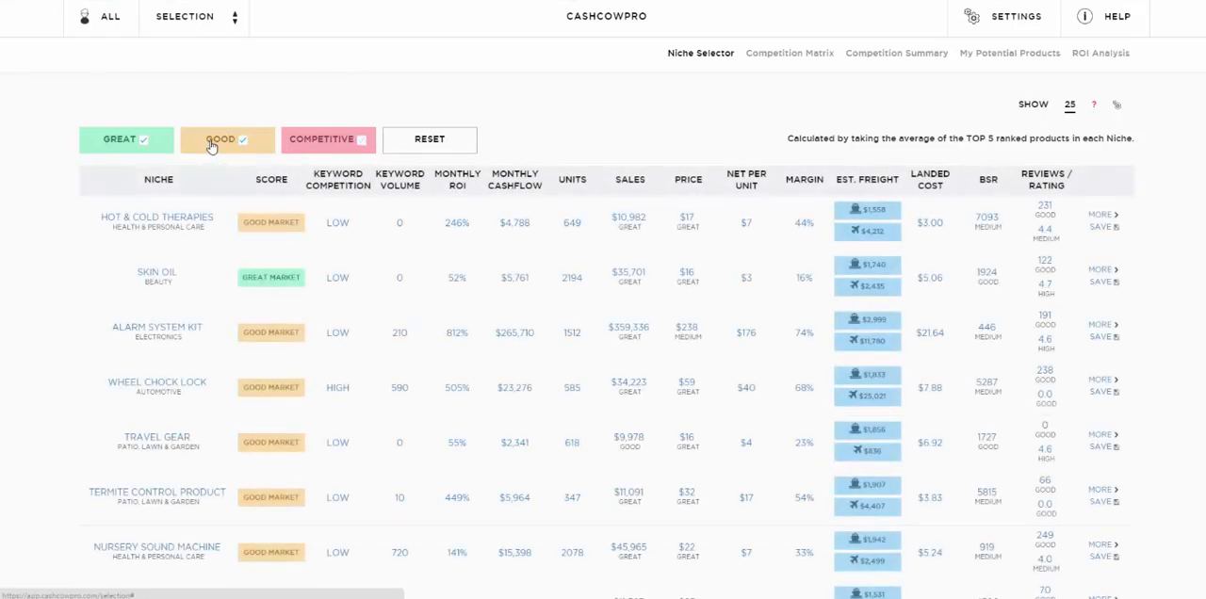
{"action": "left_click", "coordinate": [243, 140]}
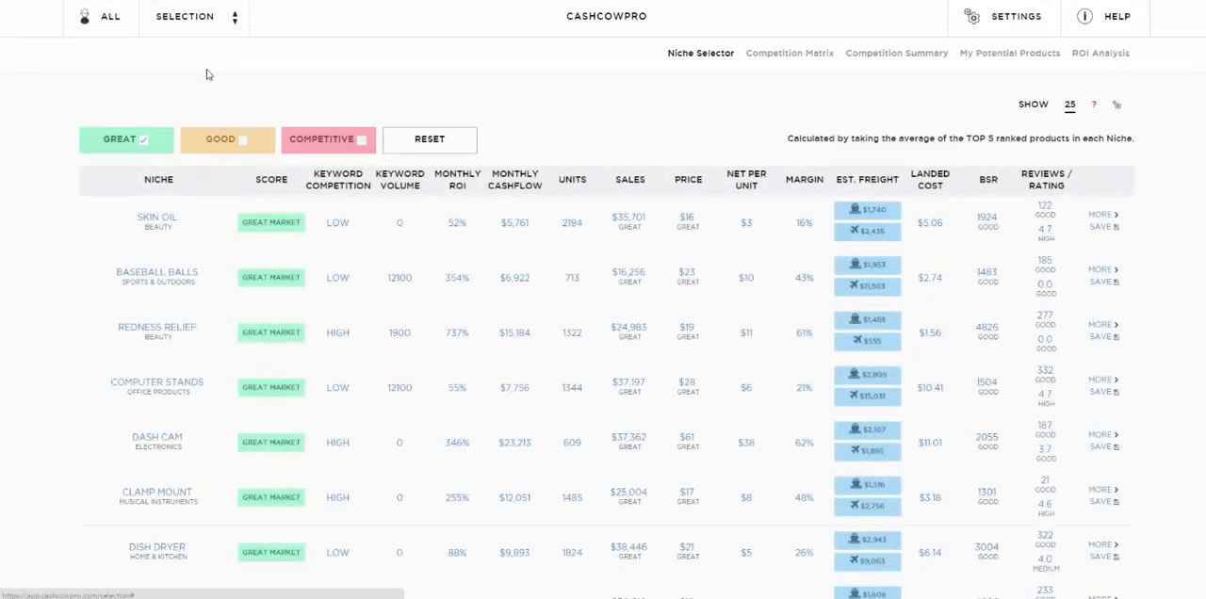
{"action": "mouse_move", "coordinate": [116, 144]}
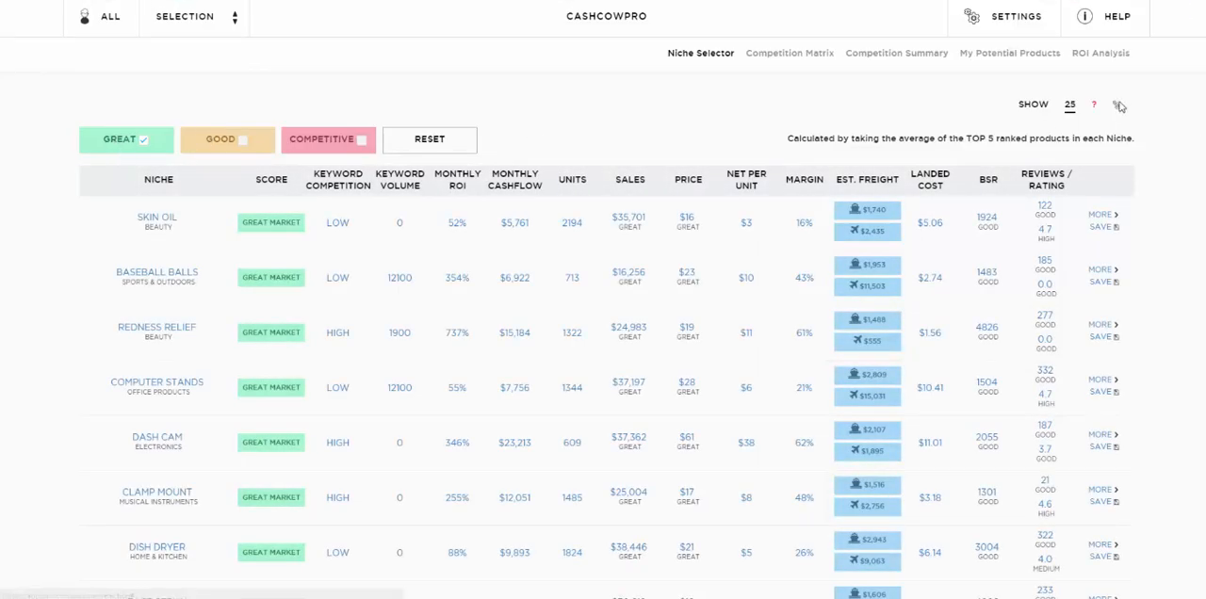
Open the Niche Selector help and read how BSR, reviews, units sold and price score niches
{"action": "left_click", "coordinate": [1100, 103]}
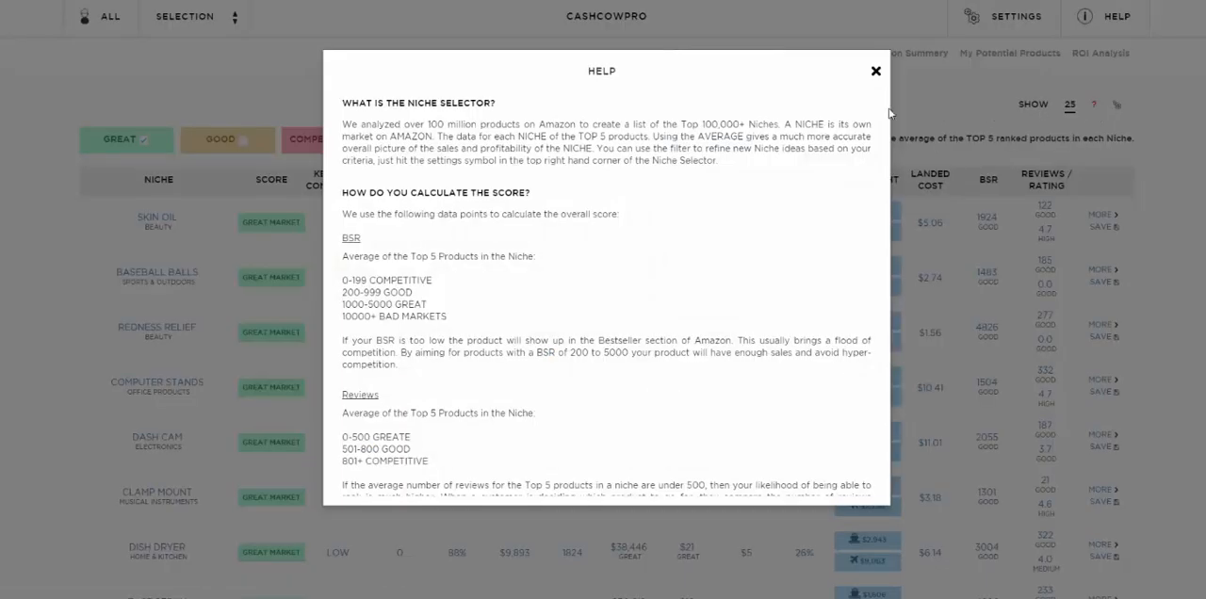
{"action": "scroll", "scroll_direction": "down", "scroll_amount": 3}
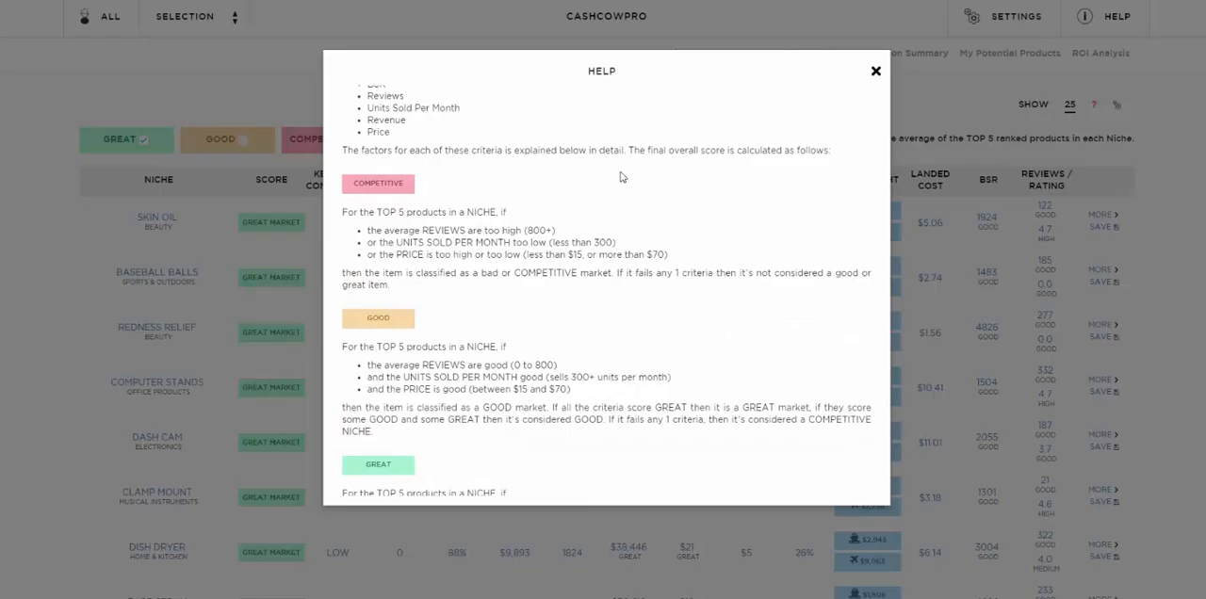
{"action": "scroll", "scroll_direction": "down", "scroll_amount": 3}
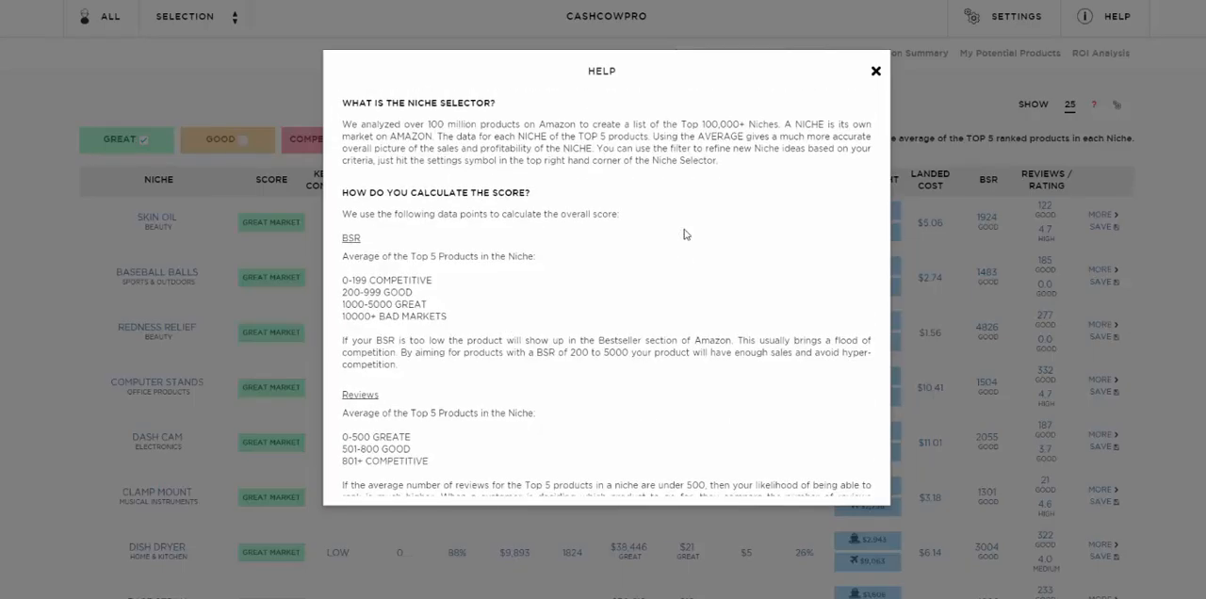
{"action": "scroll", "scroll_direction": "down", "scroll_amount": 3}
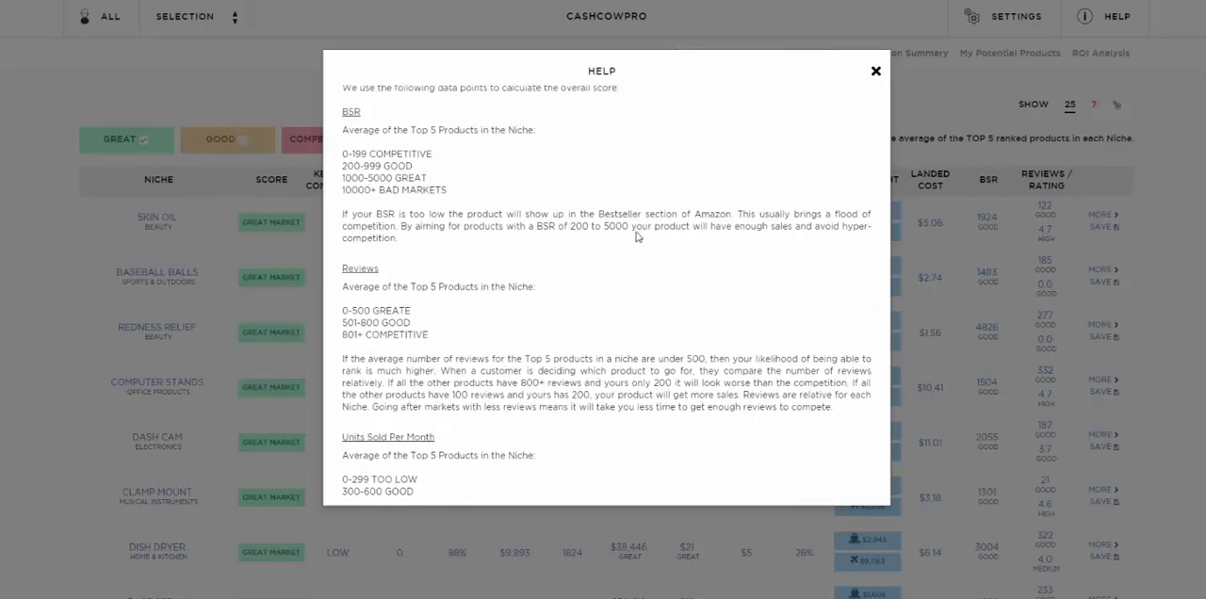
{"action": "mouse_move", "coordinate": [368, 117]}
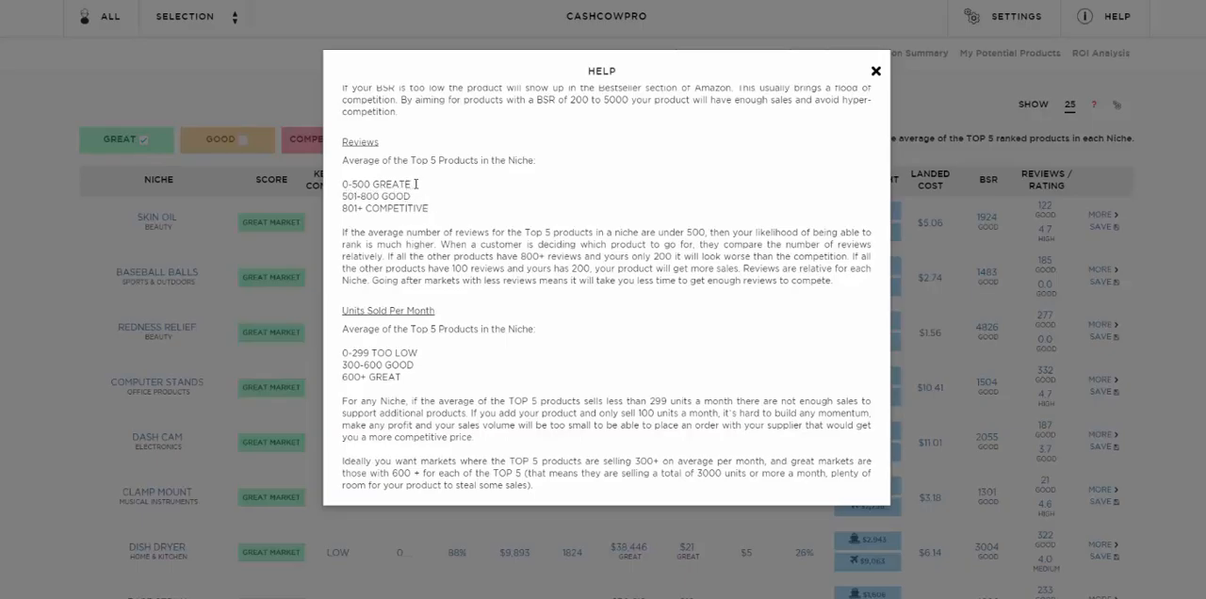
{"action": "mouse_move", "coordinate": [335, 190]}
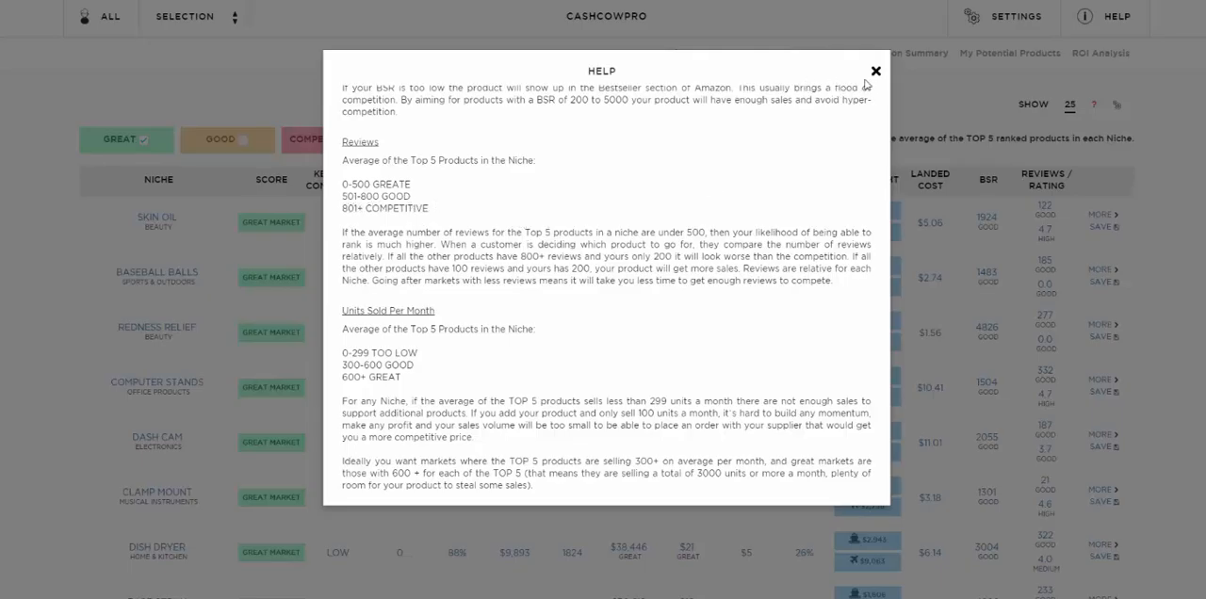
Close the help window and scroll the niche table down to Face Serum, Soap Bar and Headset
{"action": "left_click", "coordinate": [874, 71]}
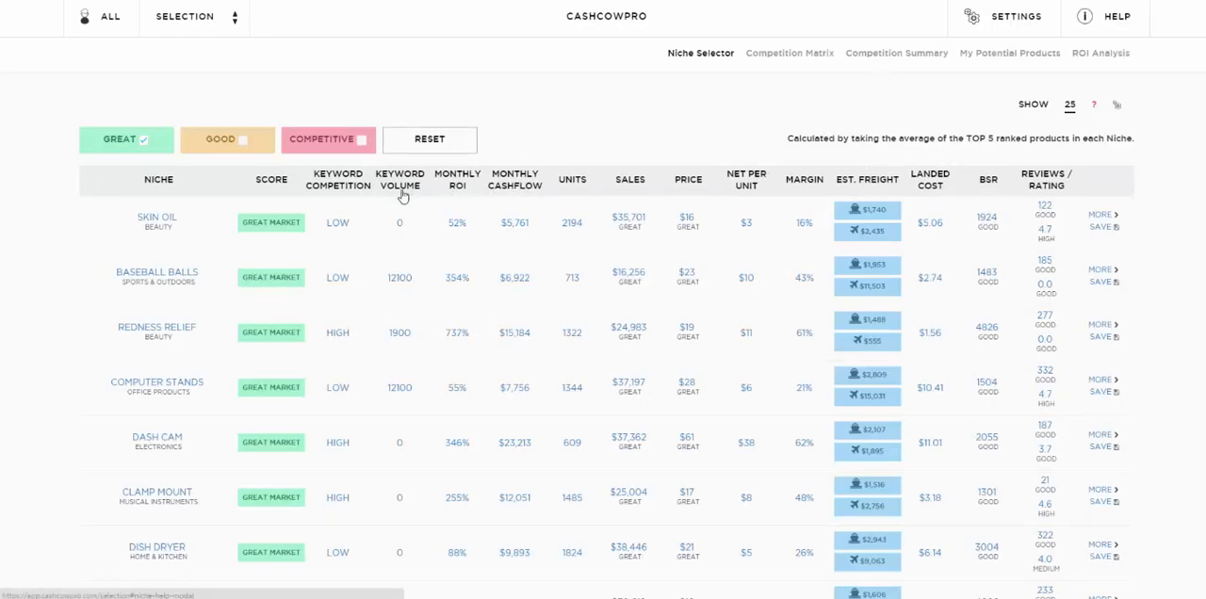
{"action": "mouse_move", "coordinate": [507, 185]}
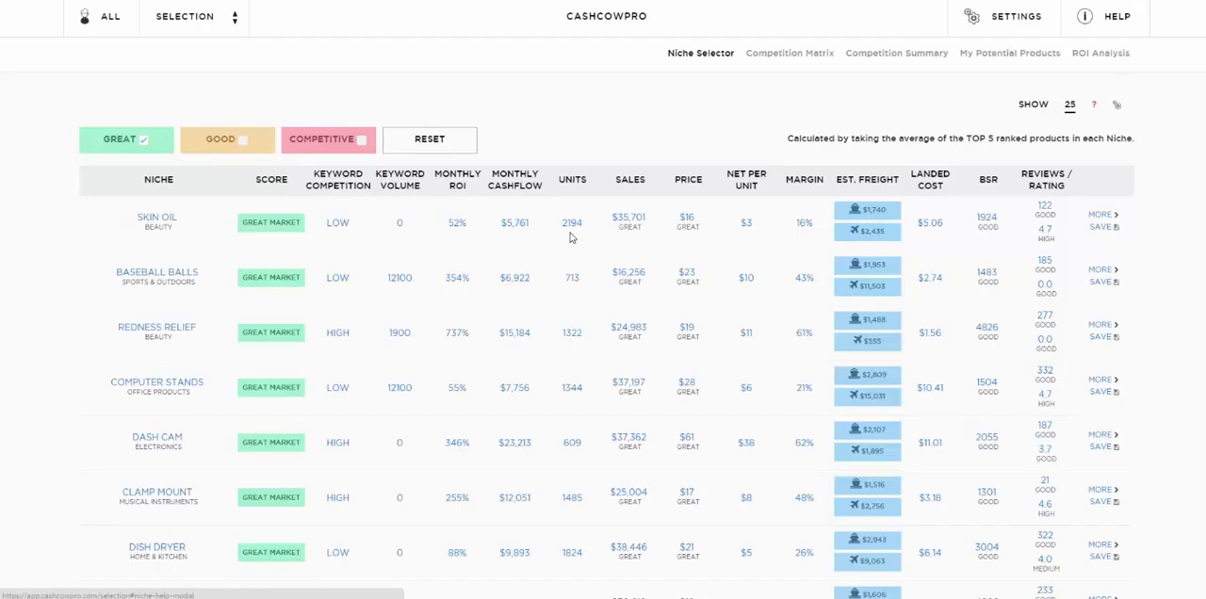
{"action": "mouse_move", "coordinate": [704, 225]}
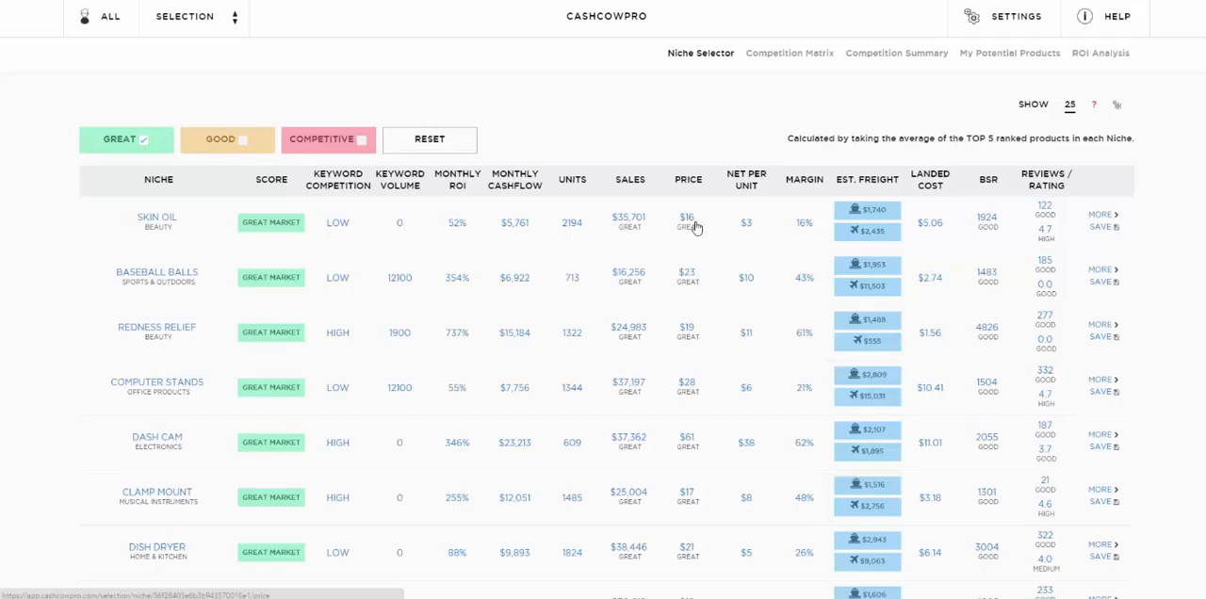
{"action": "mouse_move", "coordinate": [963, 250]}
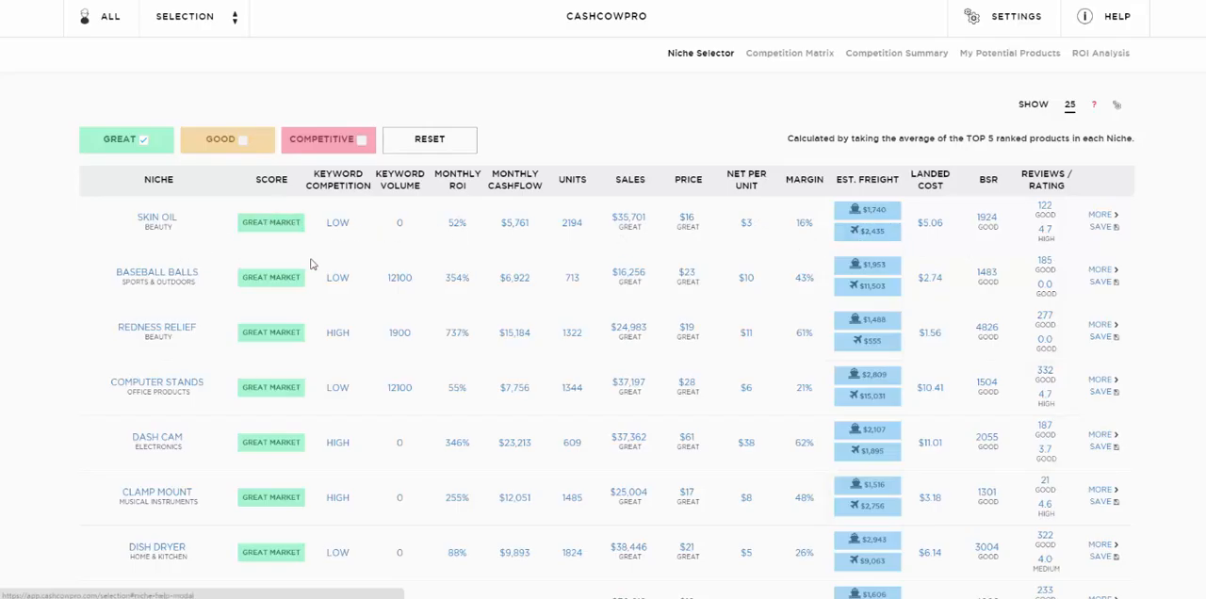
{"action": "mouse_move", "coordinate": [290, 106]}
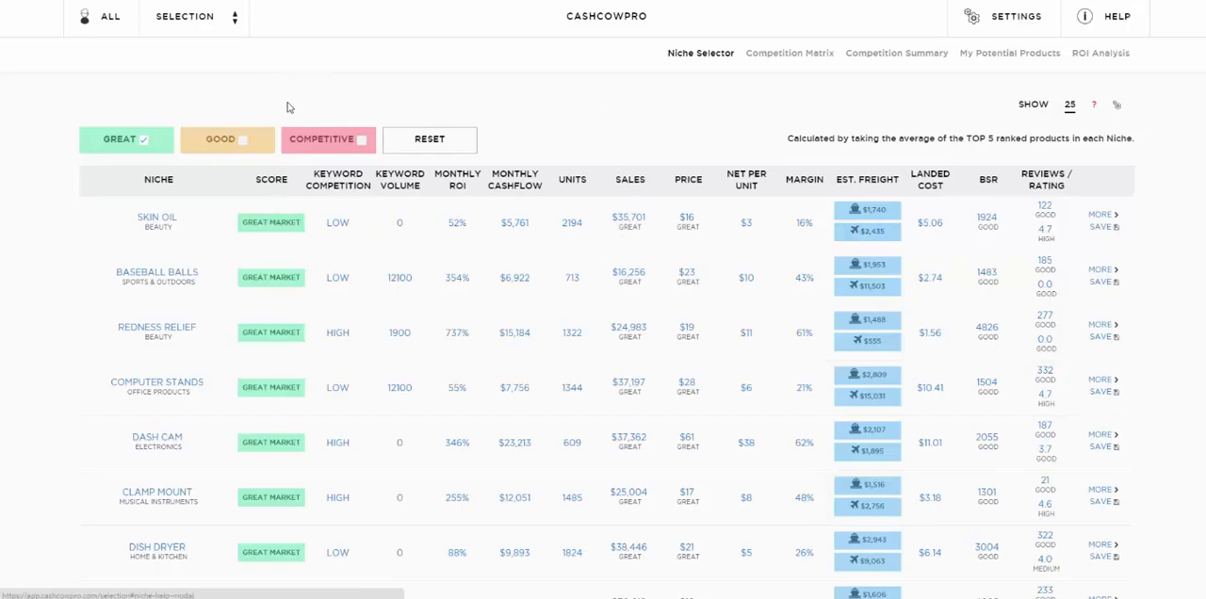
{"action": "mouse_move", "coordinate": [335, 103]}
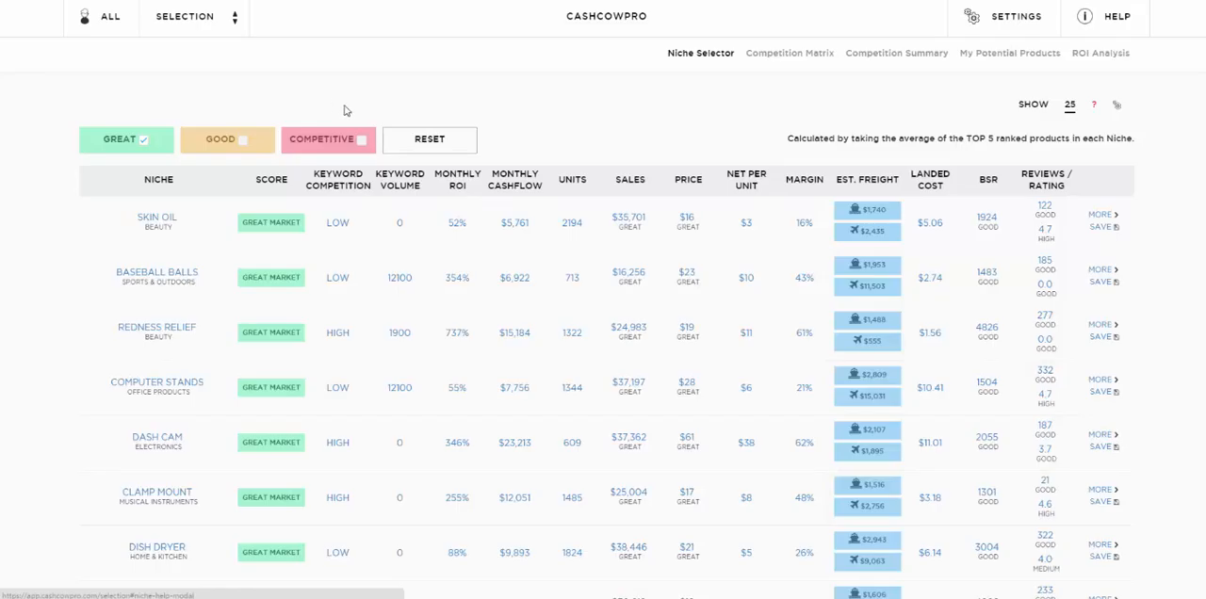
{"action": "mouse_move", "coordinate": [470, 211]}
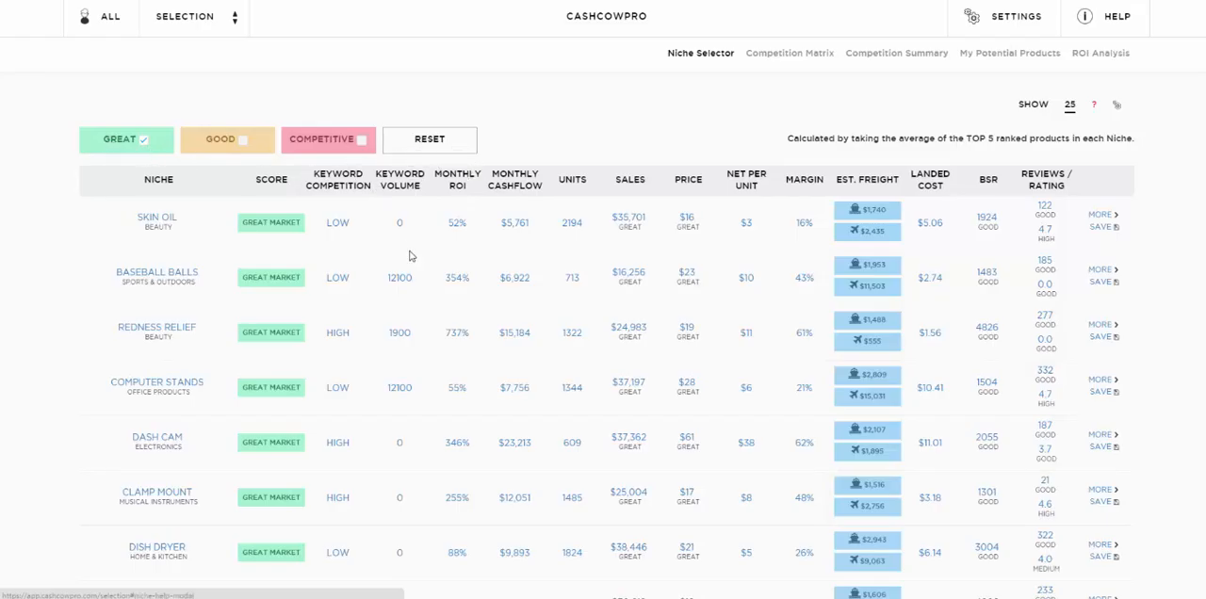
{"action": "mouse_move", "coordinate": [575, 231]}
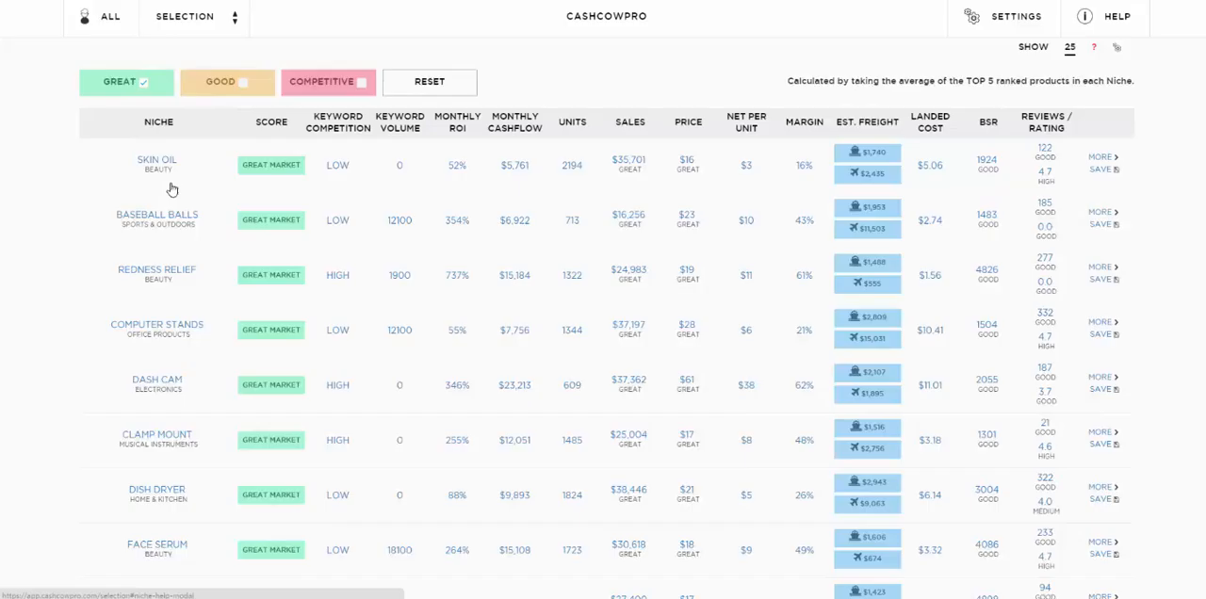
{"action": "scroll", "scroll_direction": "down", "scroll_amount": 3}
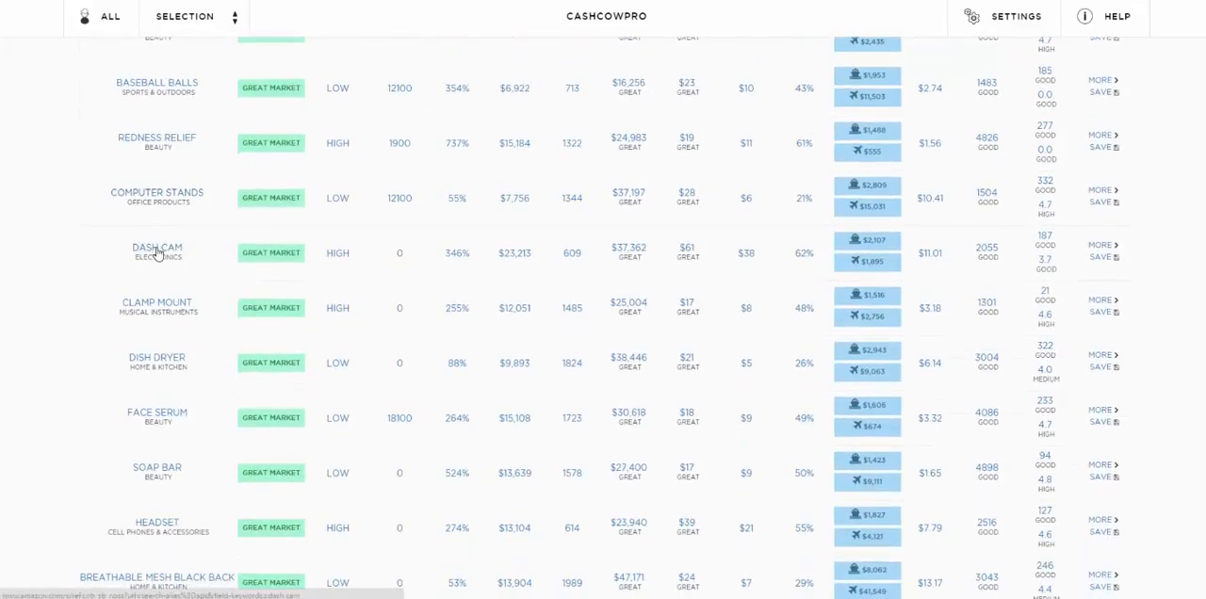
Open Amazon search results for the DASH CAM niche and scroll through the listings
{"action": "left_click", "coordinate": [156, 248]}
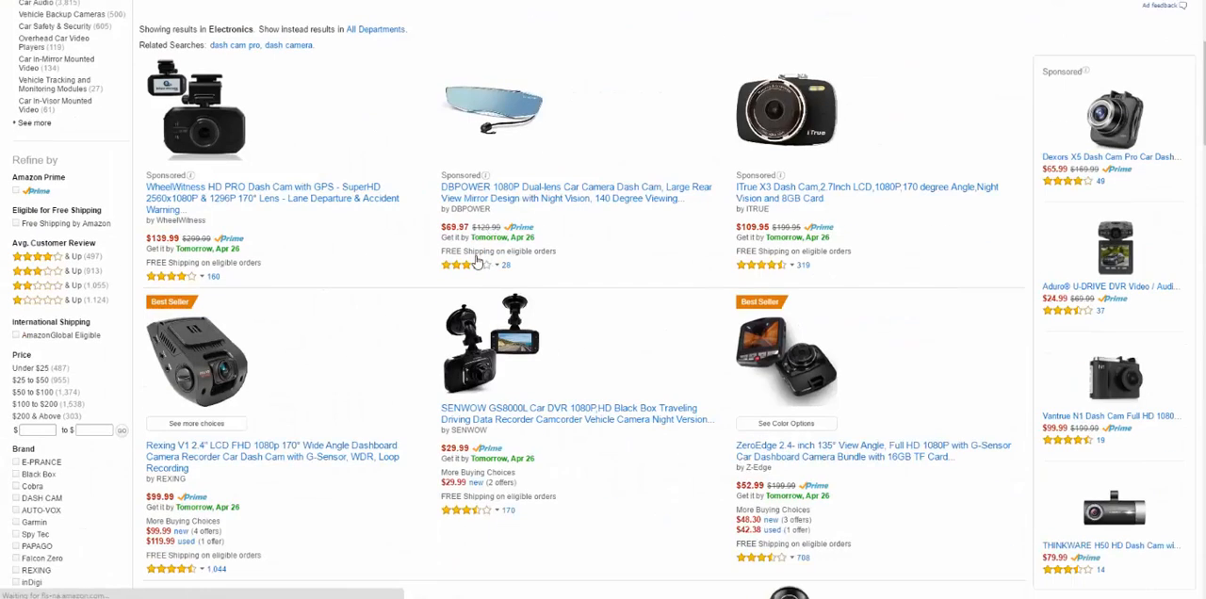
{"action": "scroll", "scroll_direction": "down", "scroll_amount": 3}
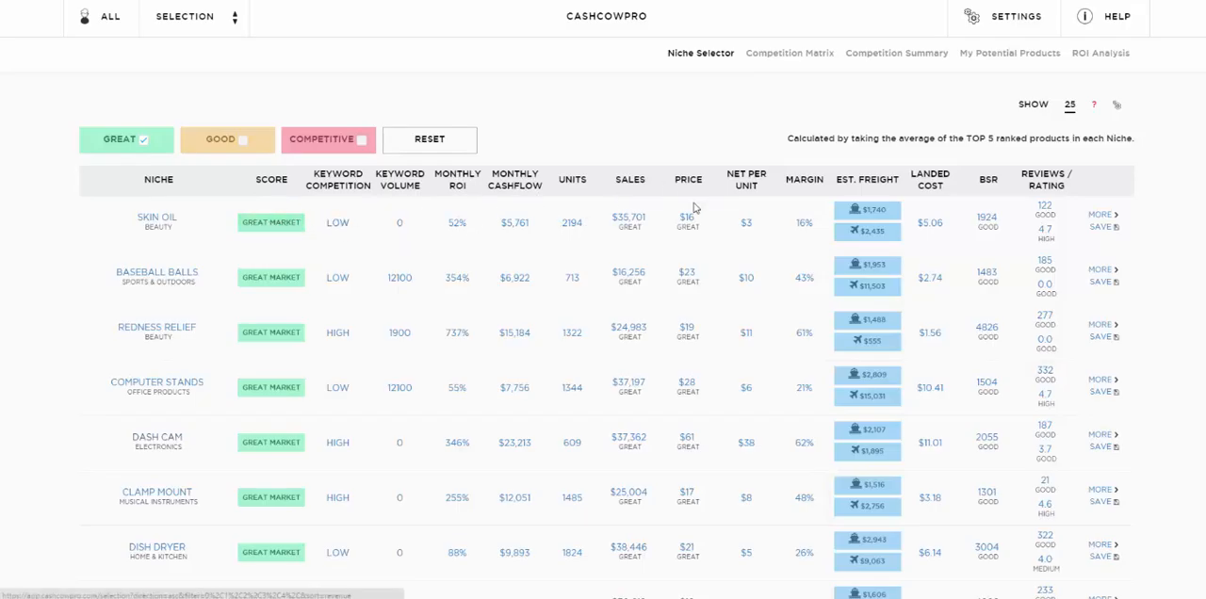
{"action": "mouse_move", "coordinate": [1190, 255]}
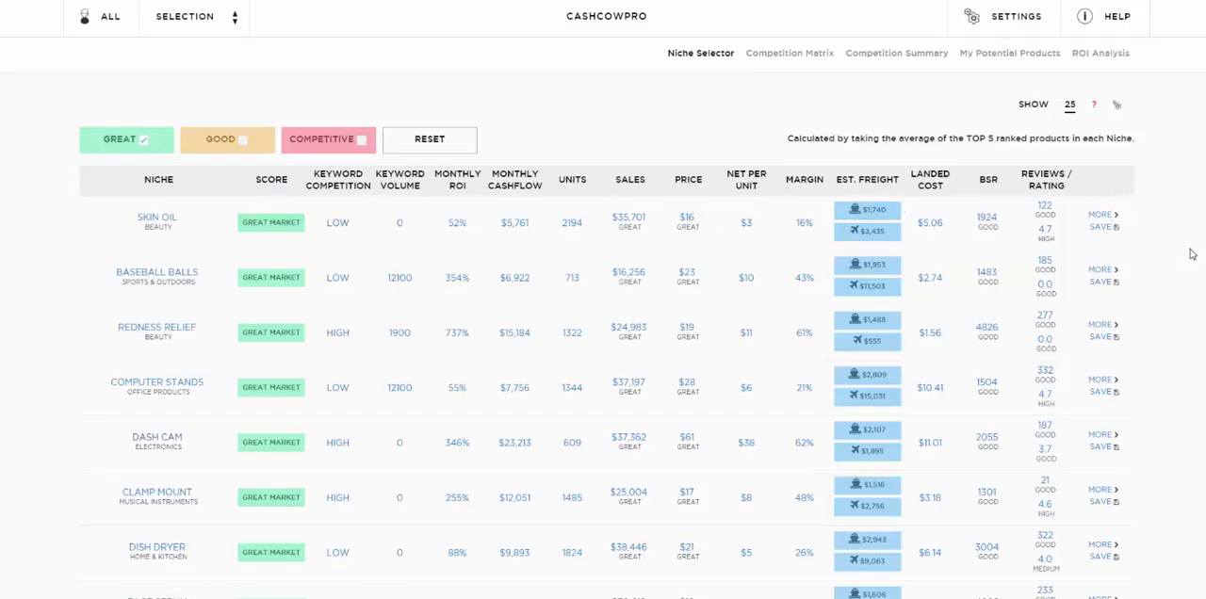
{"action": "mouse_move", "coordinate": [280, 232]}
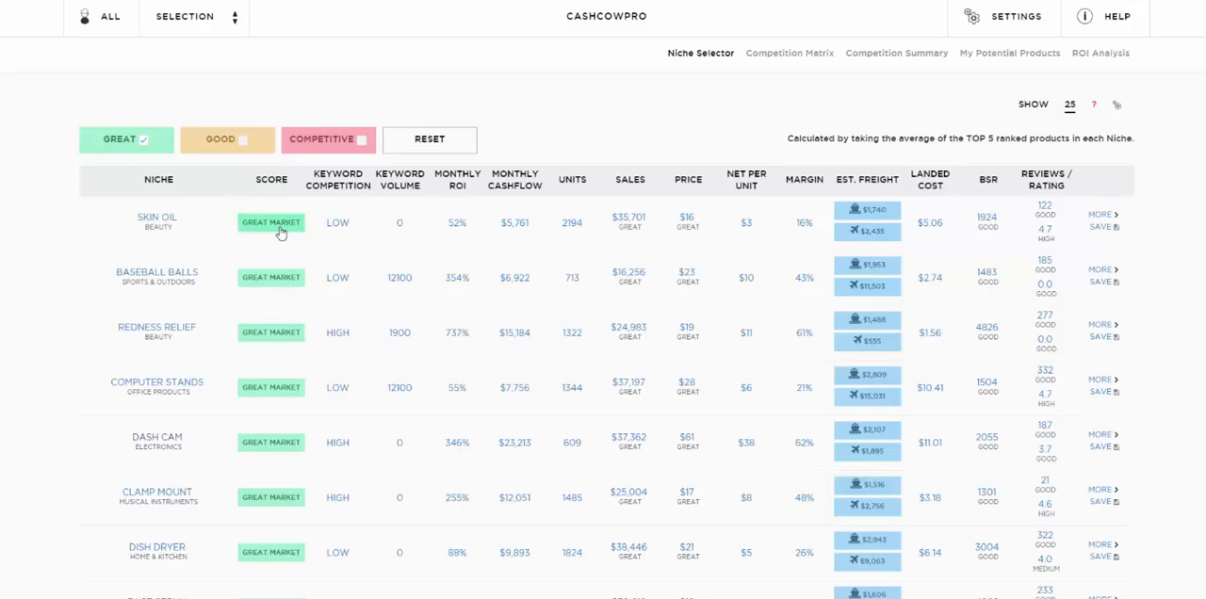
{"action": "mouse_move", "coordinate": [347, 228]}
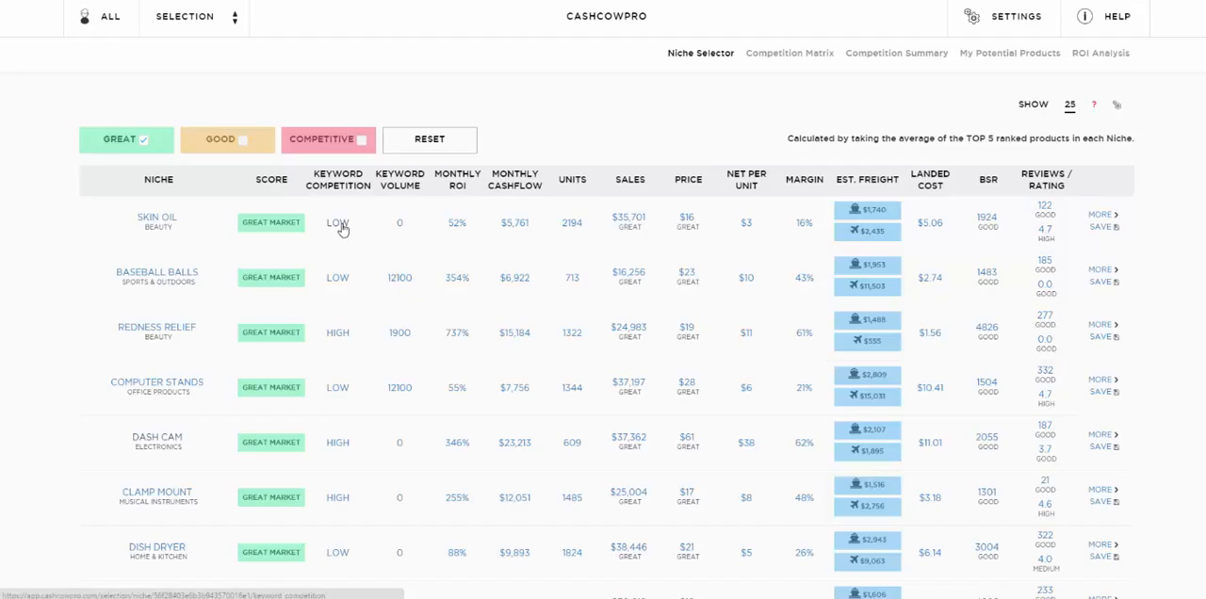
{"action": "left_click", "coordinate": [336, 223]}
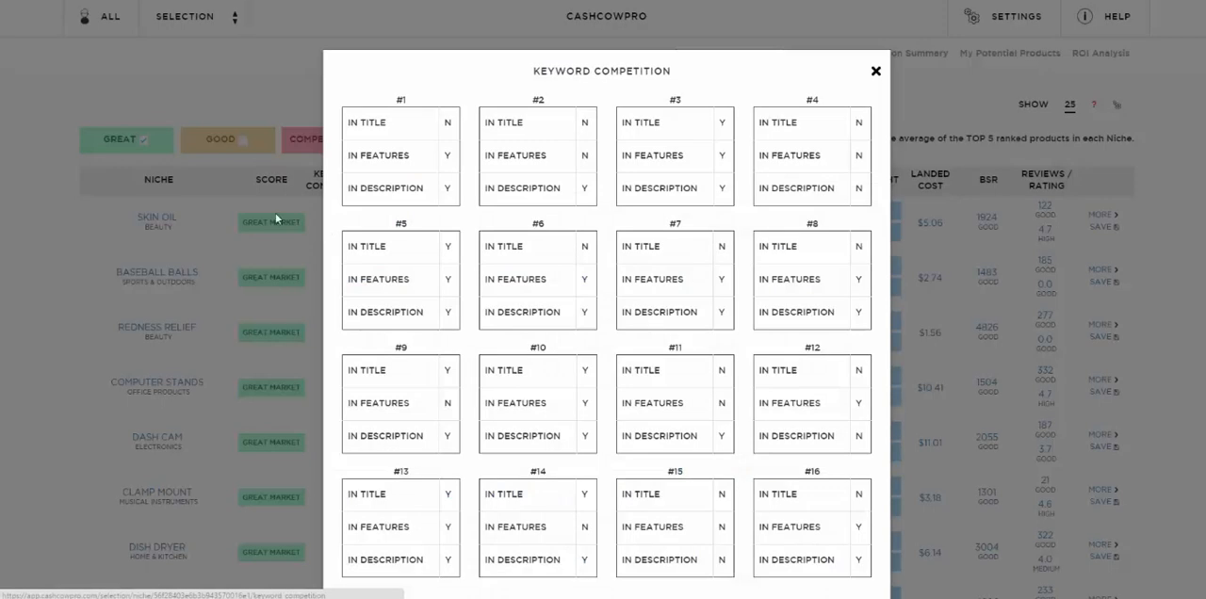
{"action": "mouse_move", "coordinate": [372, 115]}
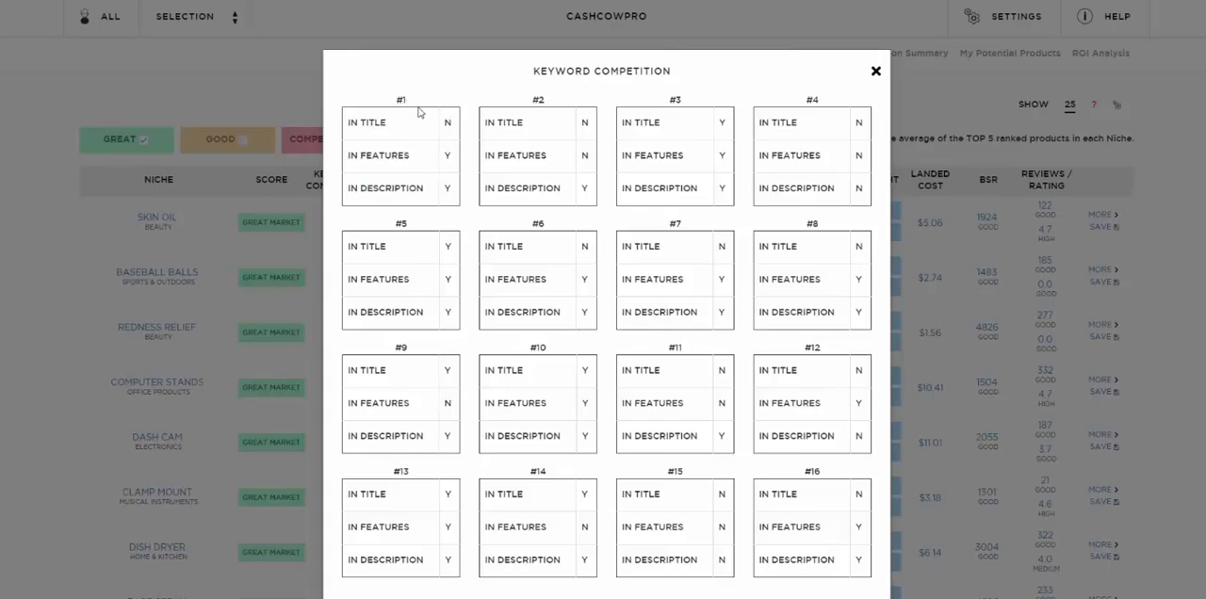
{"action": "mouse_move", "coordinate": [522, 123]}
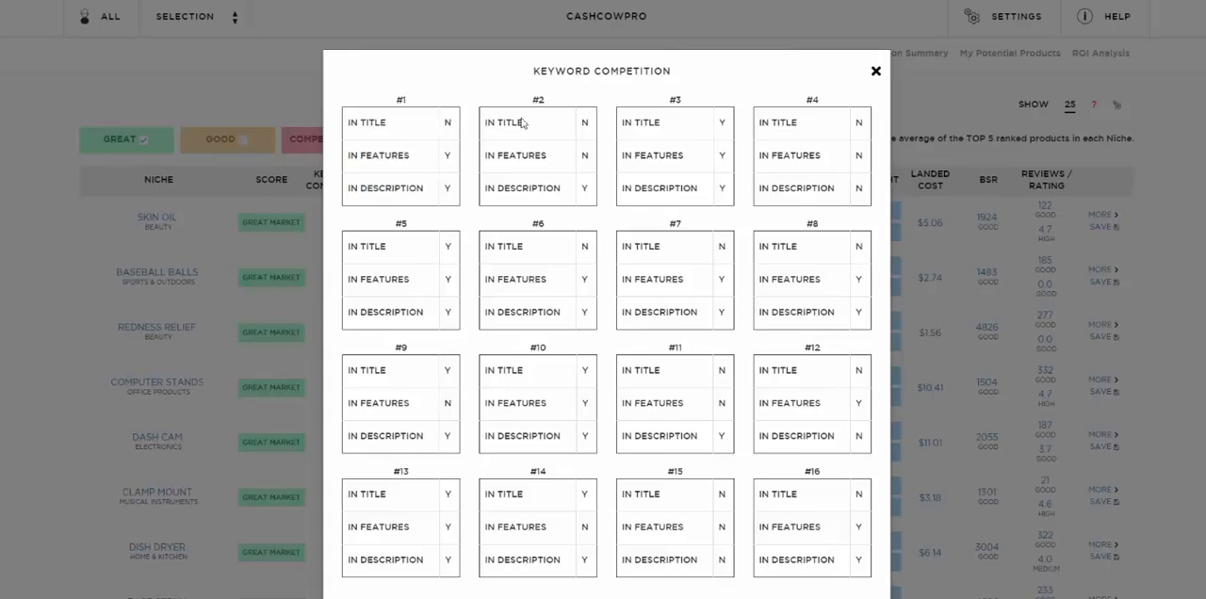
{"action": "mouse_move", "coordinate": [572, 120]}
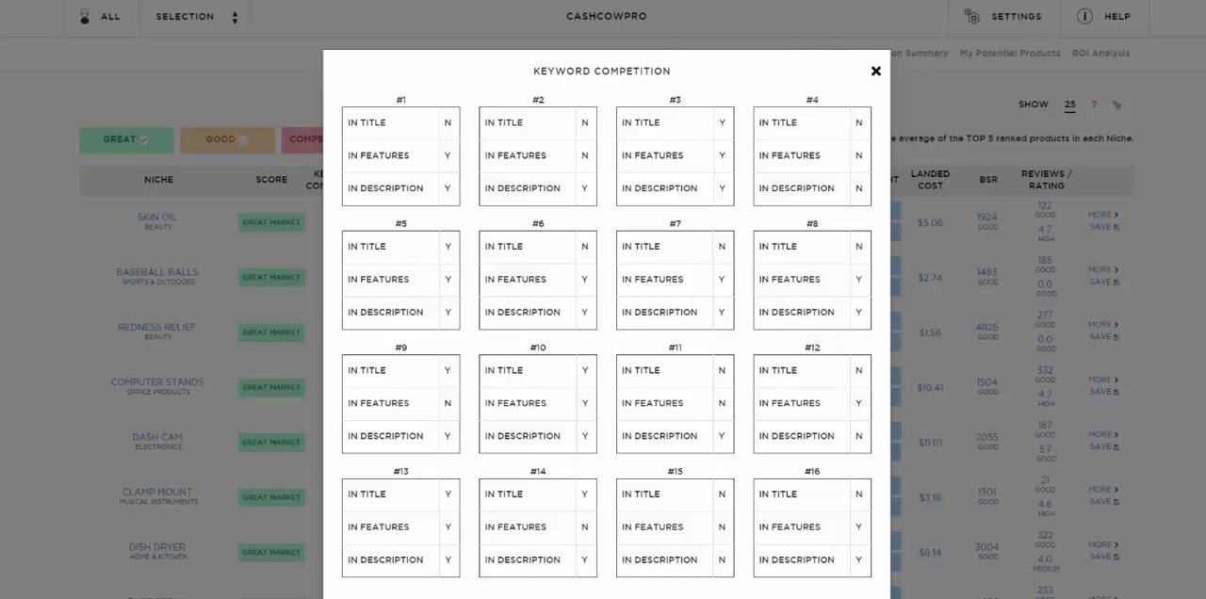
{"action": "mouse_move", "coordinate": [807, 127]}
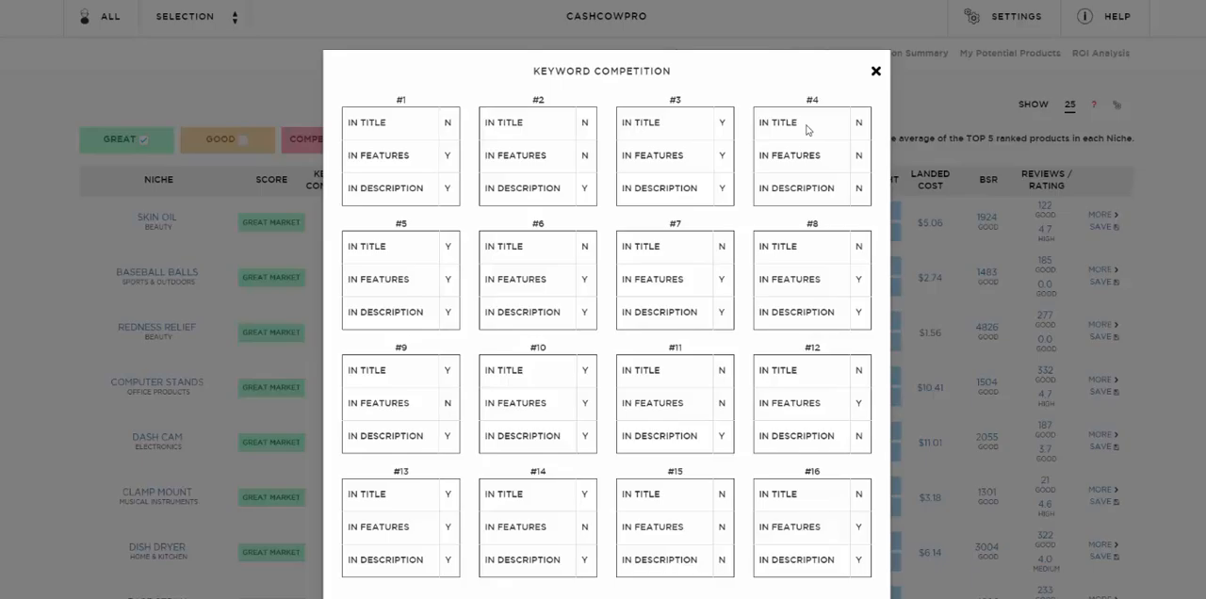
{"action": "mouse_move", "coordinate": [770, 151]}
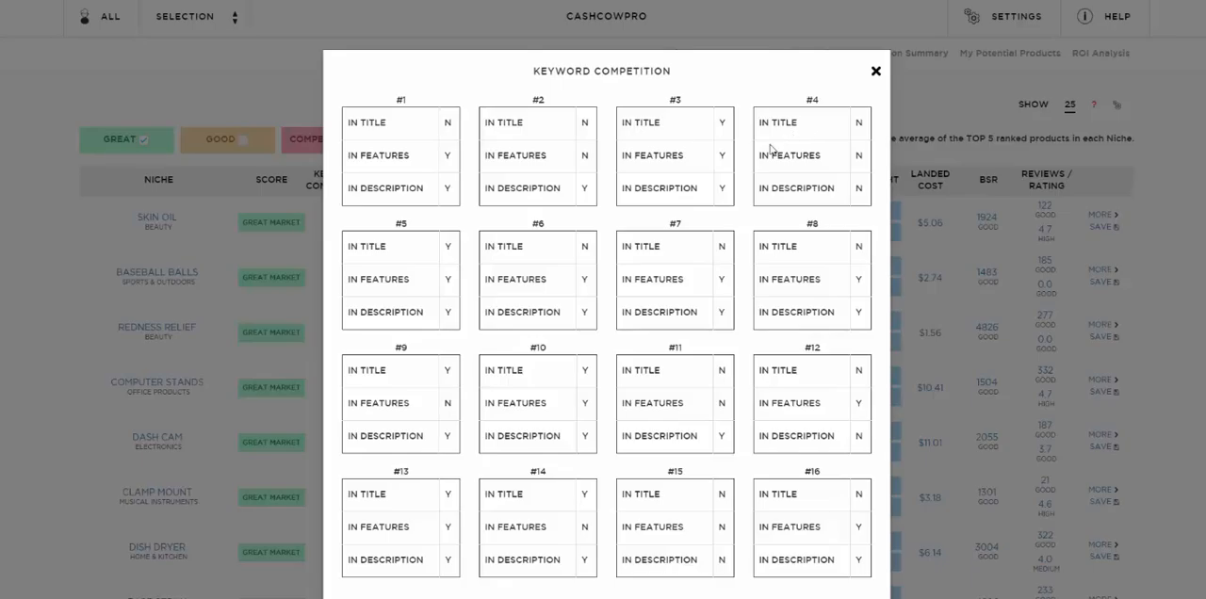
{"action": "mouse_move", "coordinate": [190, 207]}
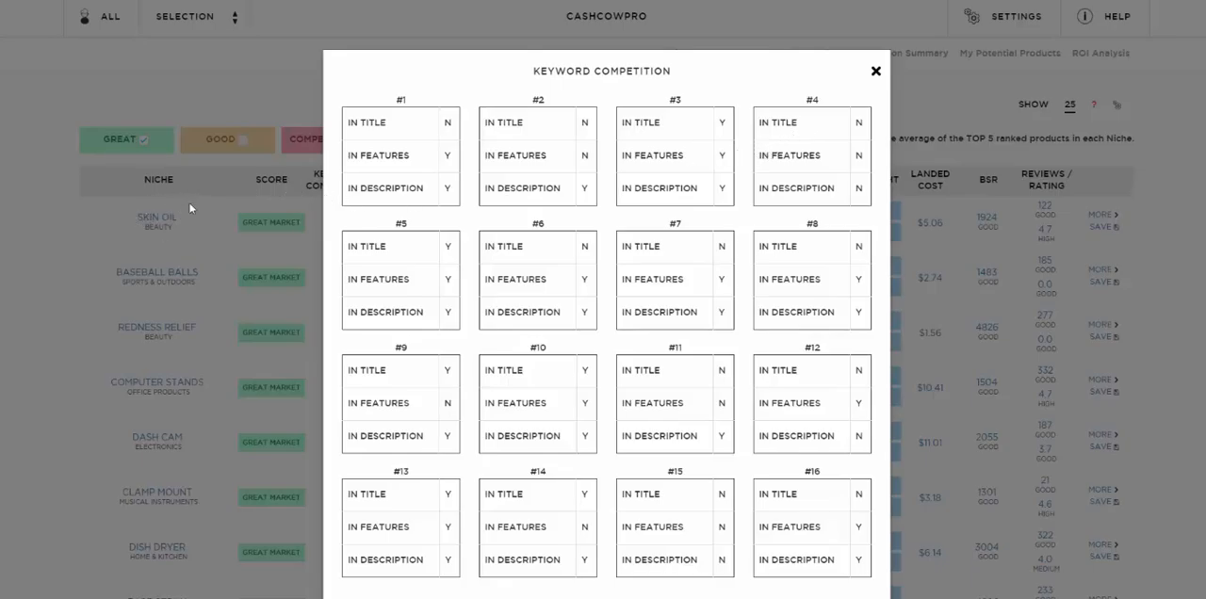
{"action": "mouse_move", "coordinate": [884, 455]}
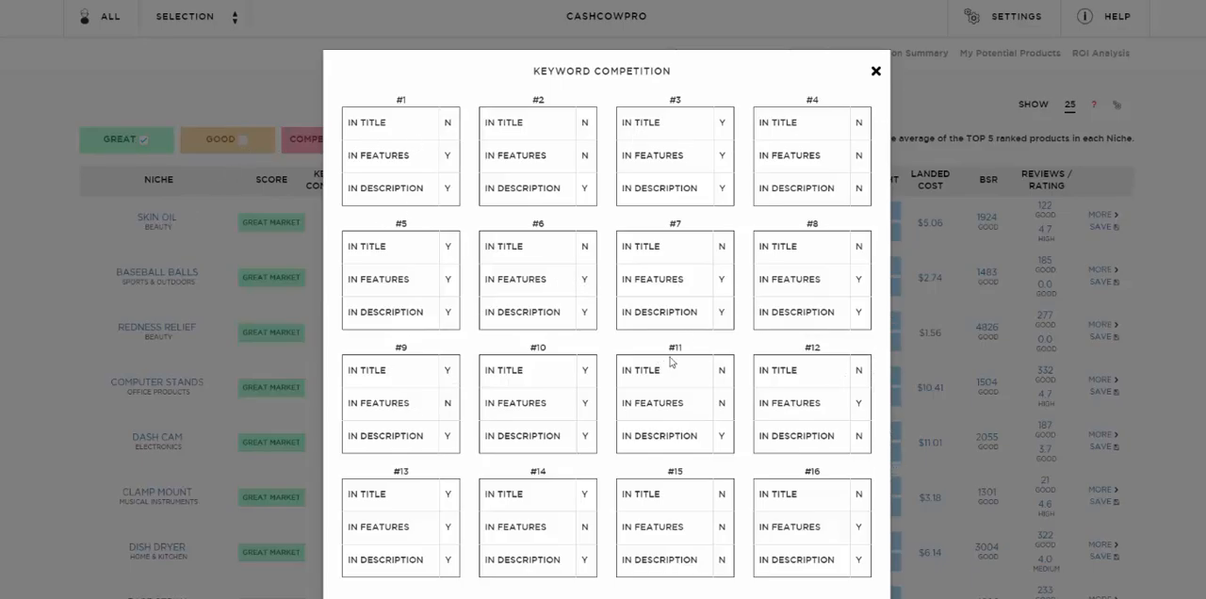
{"action": "mouse_move", "coordinate": [855, 279]}
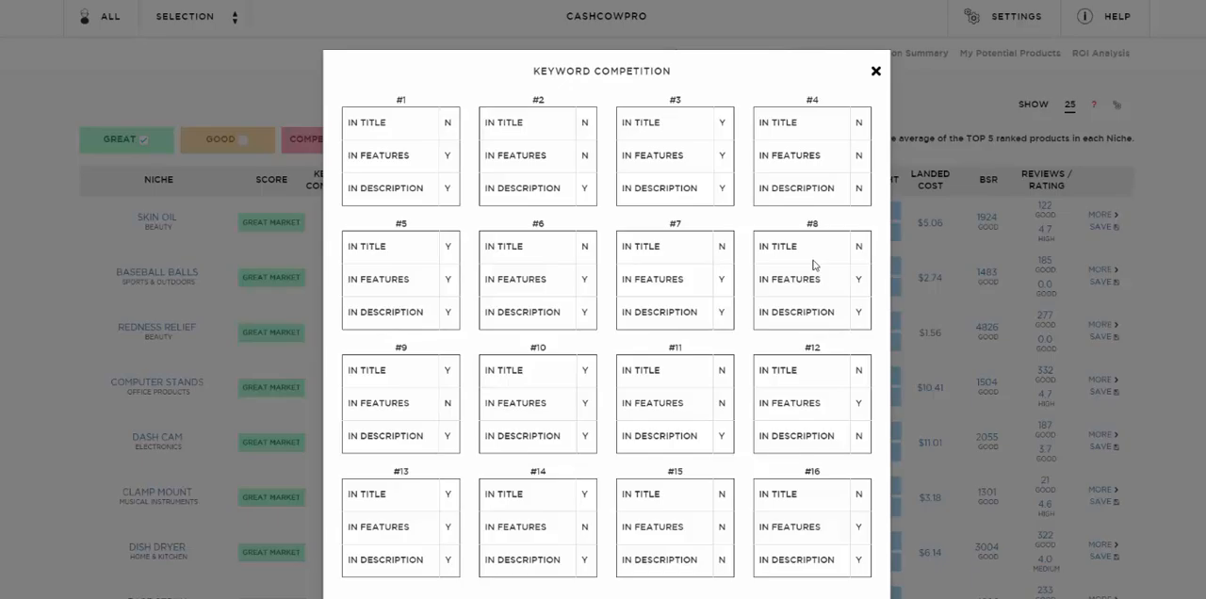
{"action": "mouse_move", "coordinate": [441, 230]}
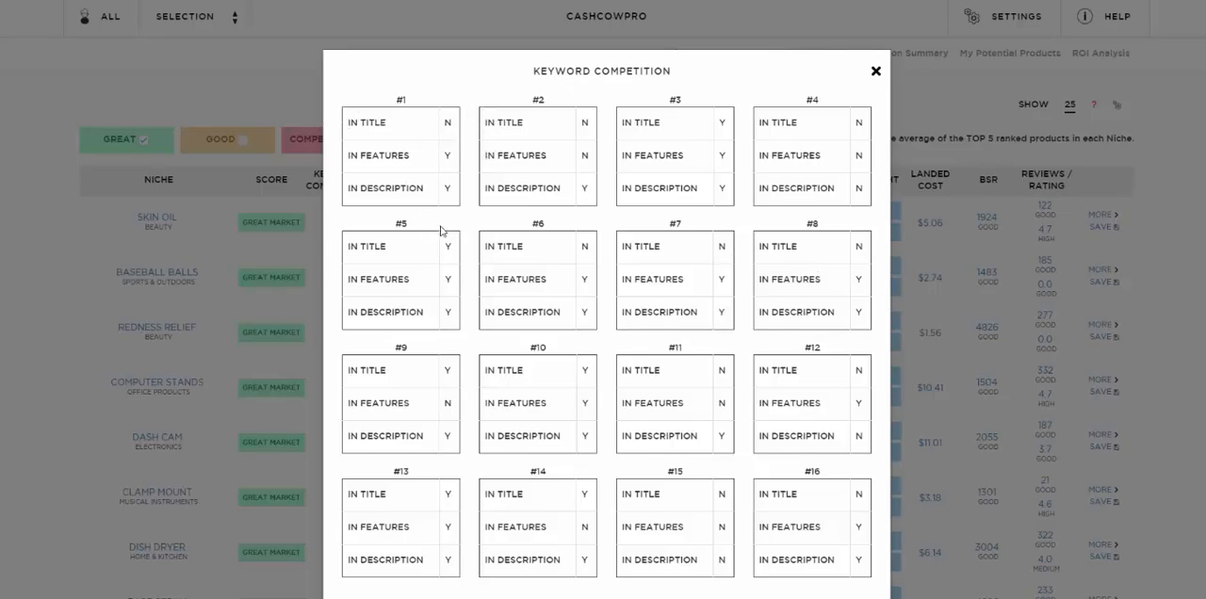
{"action": "mouse_move", "coordinate": [647, 442]}
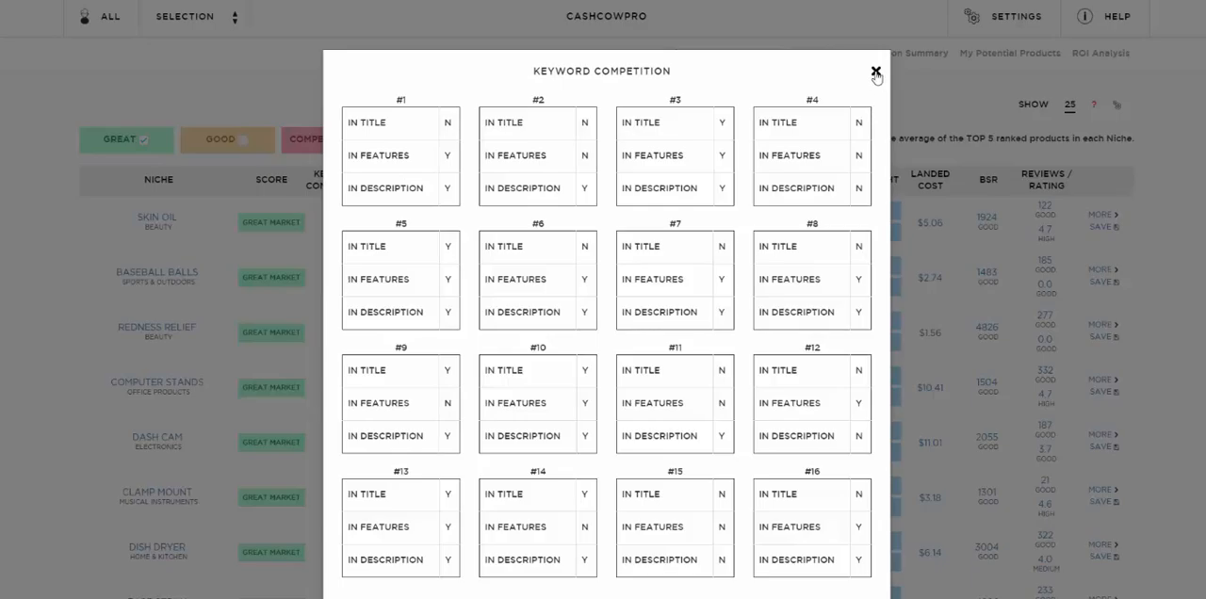
{"action": "mouse_move", "coordinate": [874, 73]}
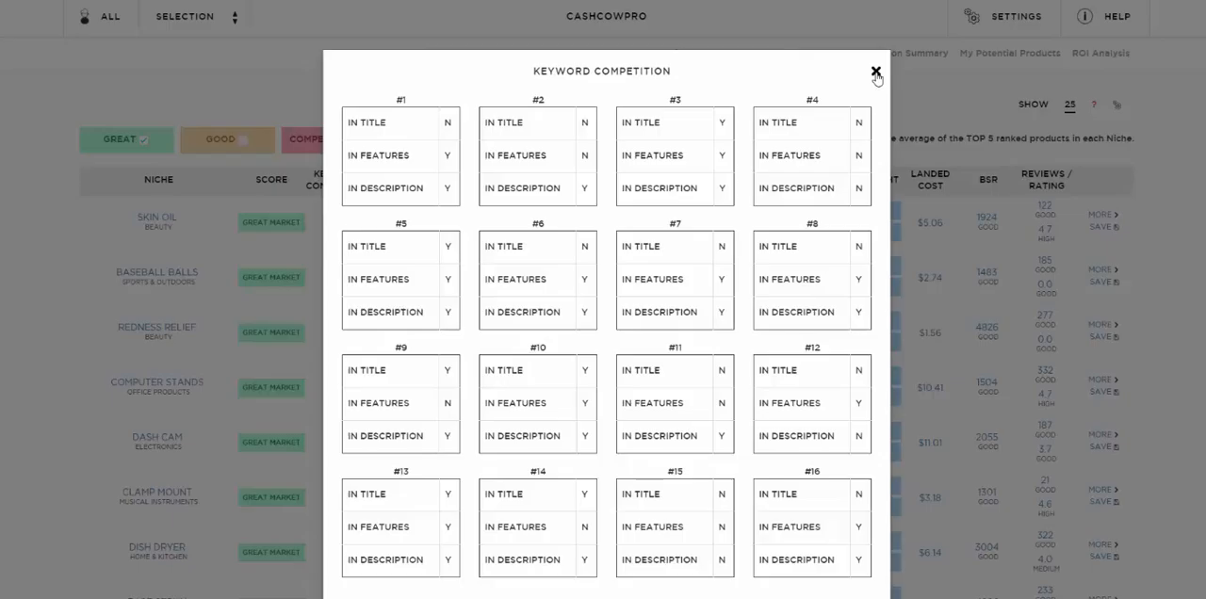
{"action": "left_click", "coordinate": [871, 71]}
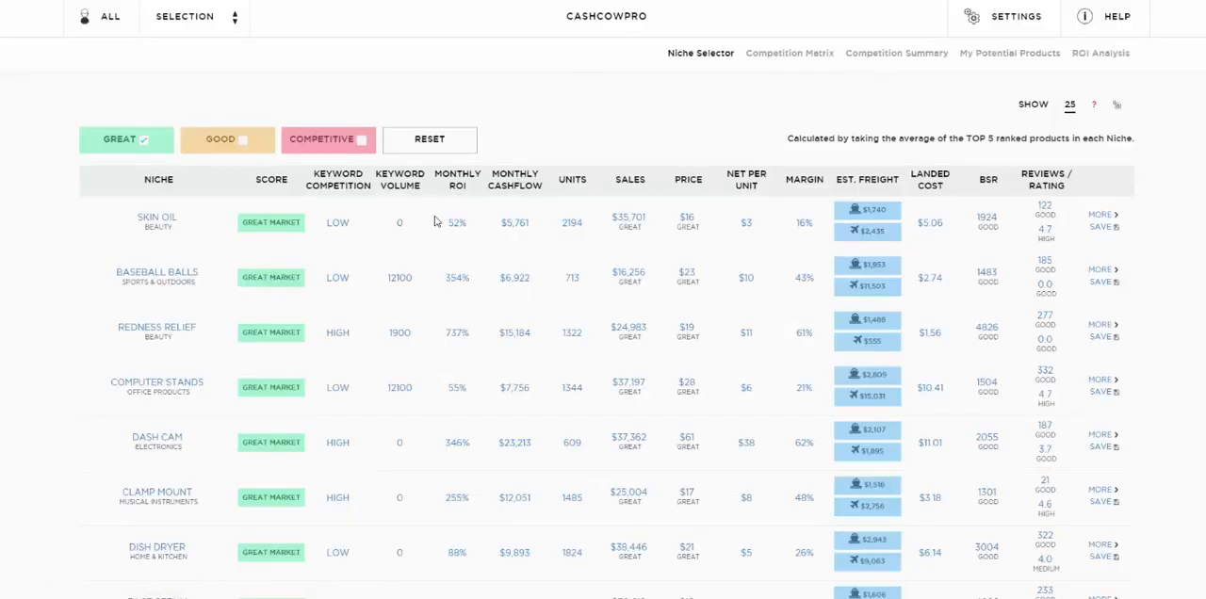
{"action": "mouse_move", "coordinate": [462, 237]}
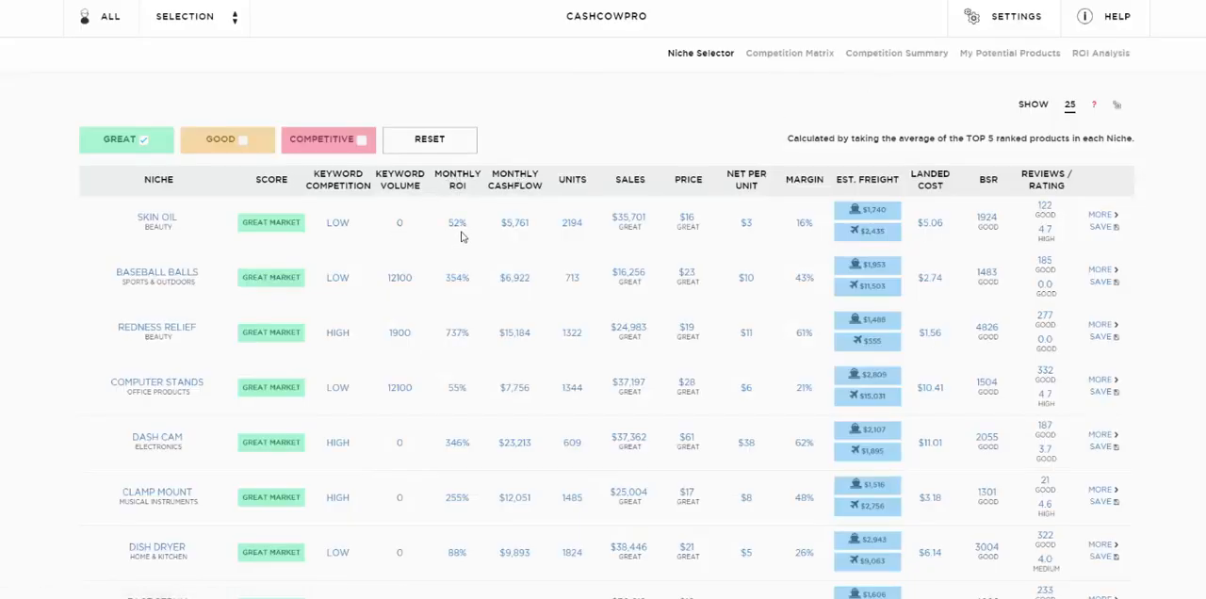
{"action": "left_click", "coordinate": [457, 222]}
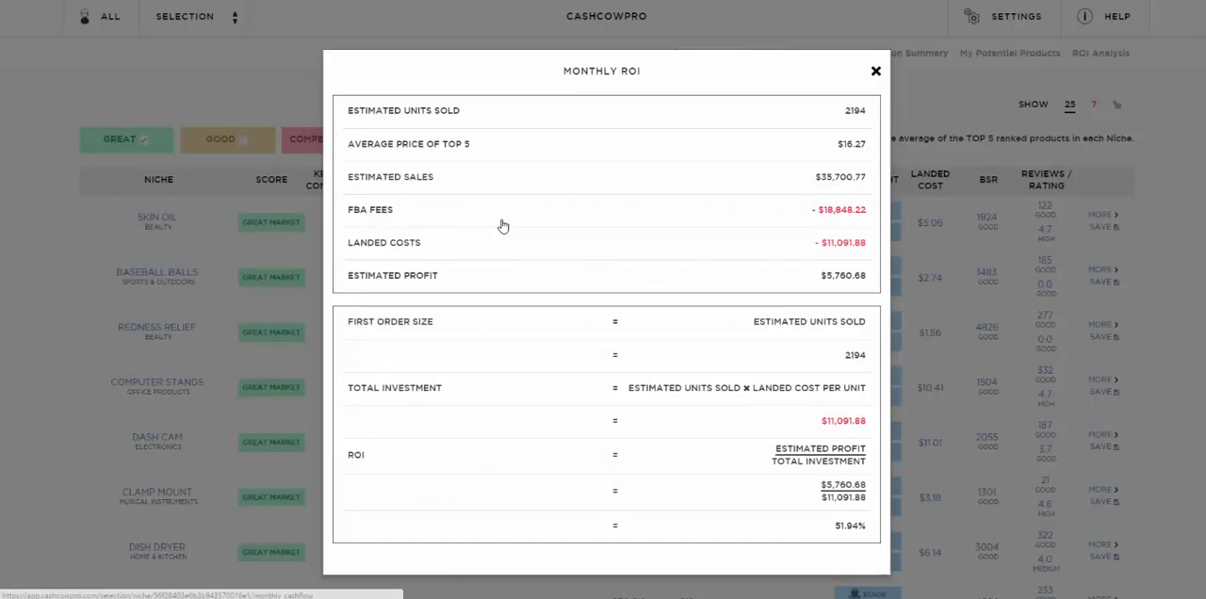
{"action": "mouse_move", "coordinate": [530, 170]}
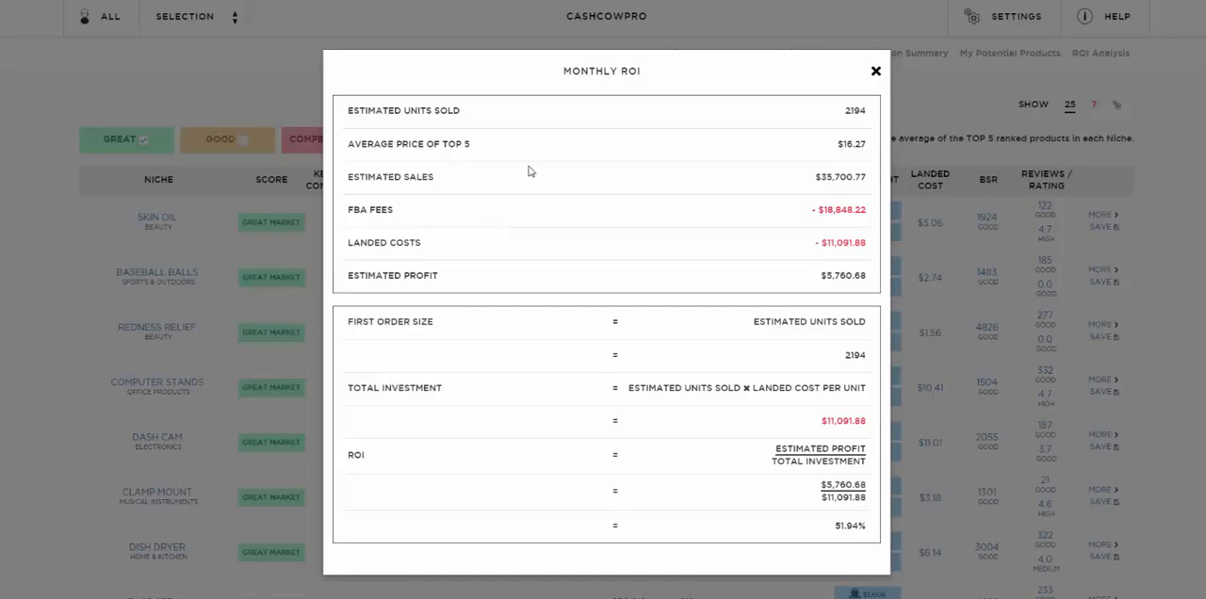
{"action": "mouse_move", "coordinate": [733, 142]}
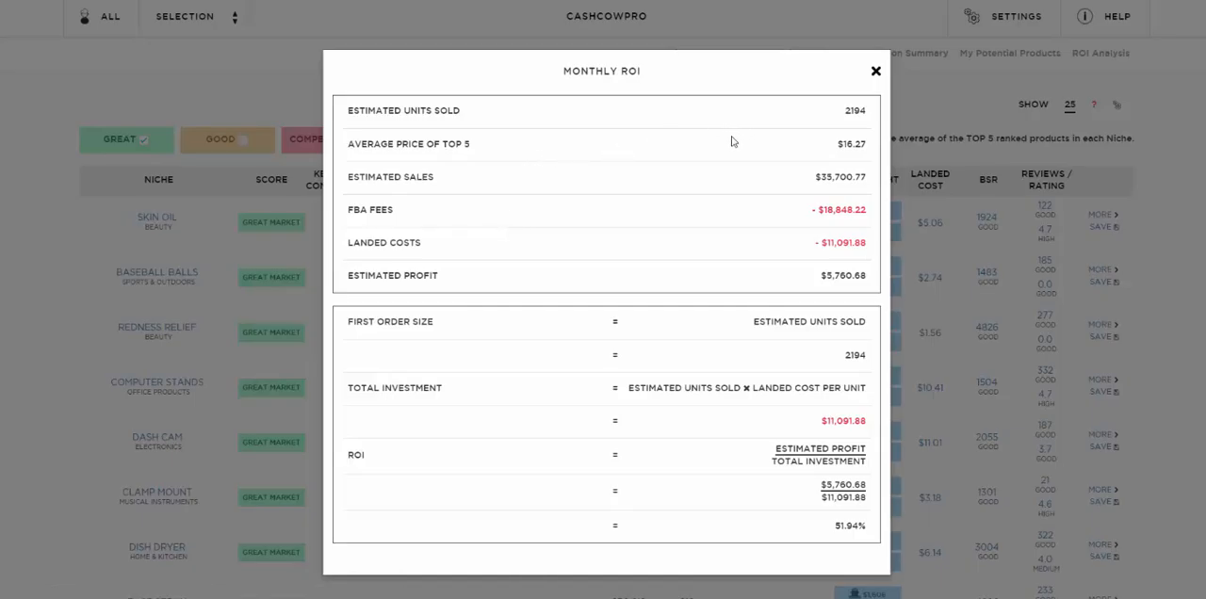
{"action": "mouse_move", "coordinate": [873, 73]}
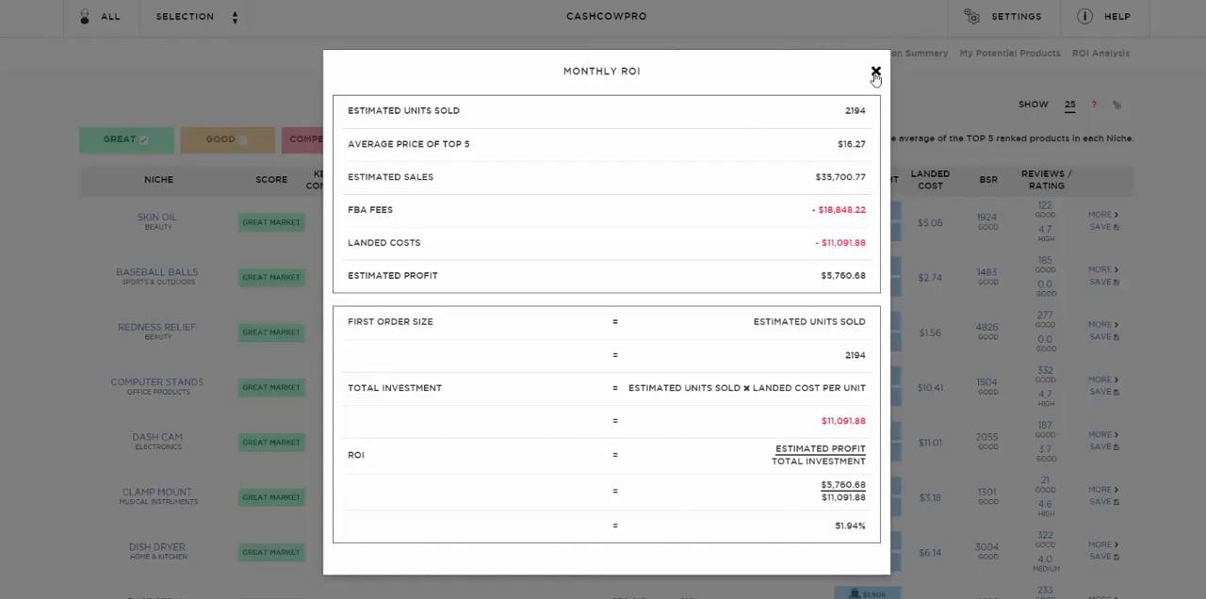
{"action": "left_click", "coordinate": [874, 71]}
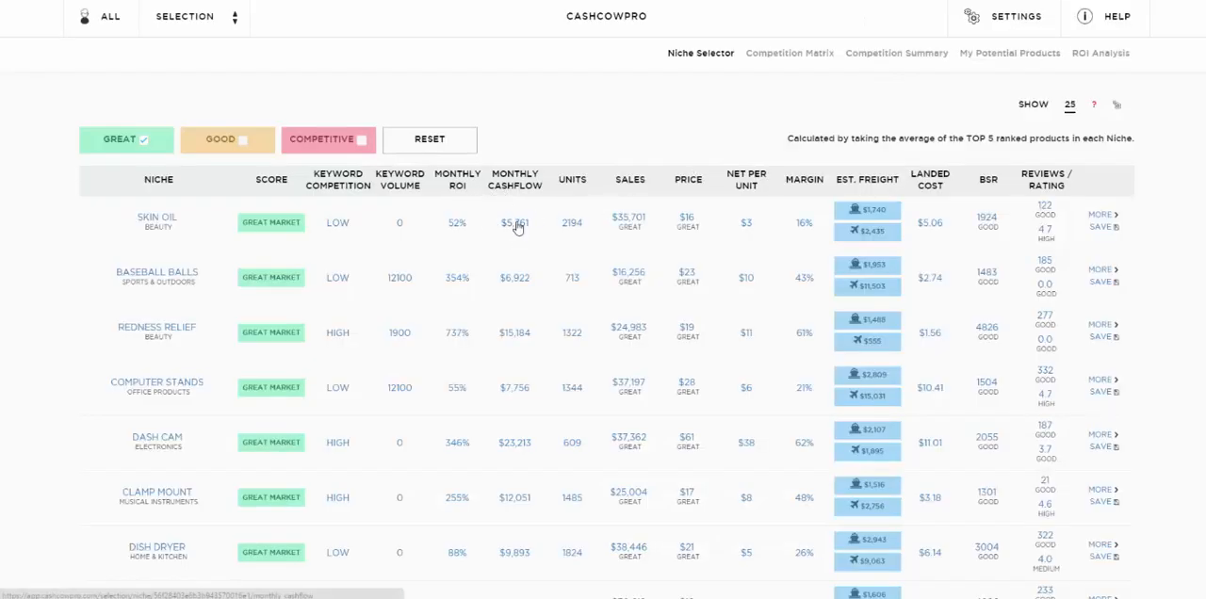
Open Skin Oil's $5,761 Monthly Cashflow popup showing sales, fees, landed costs and $5,760.68 net profit
{"action": "left_click", "coordinate": [514, 223]}
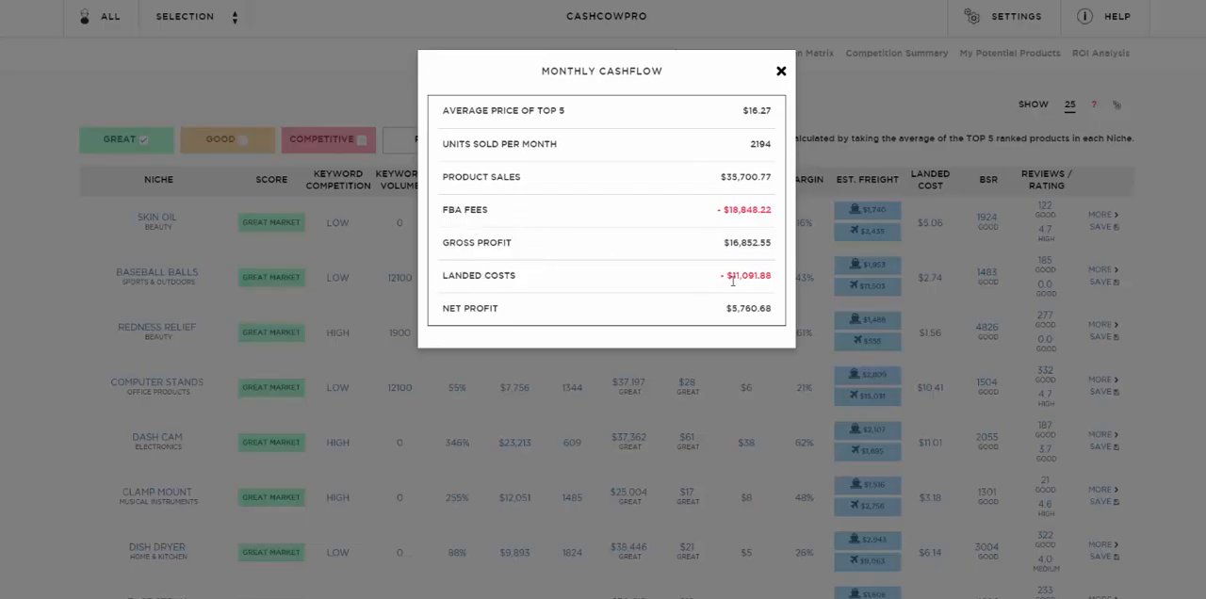
{"action": "mouse_move", "coordinate": [774, 312]}
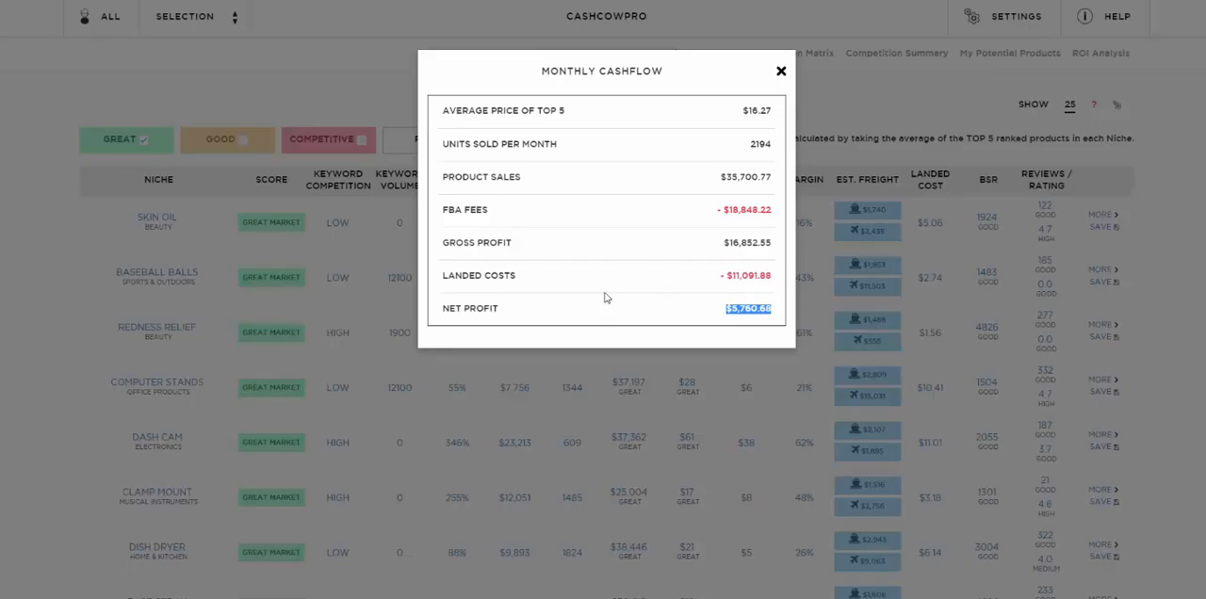
{"action": "mouse_move", "coordinate": [762, 84]}
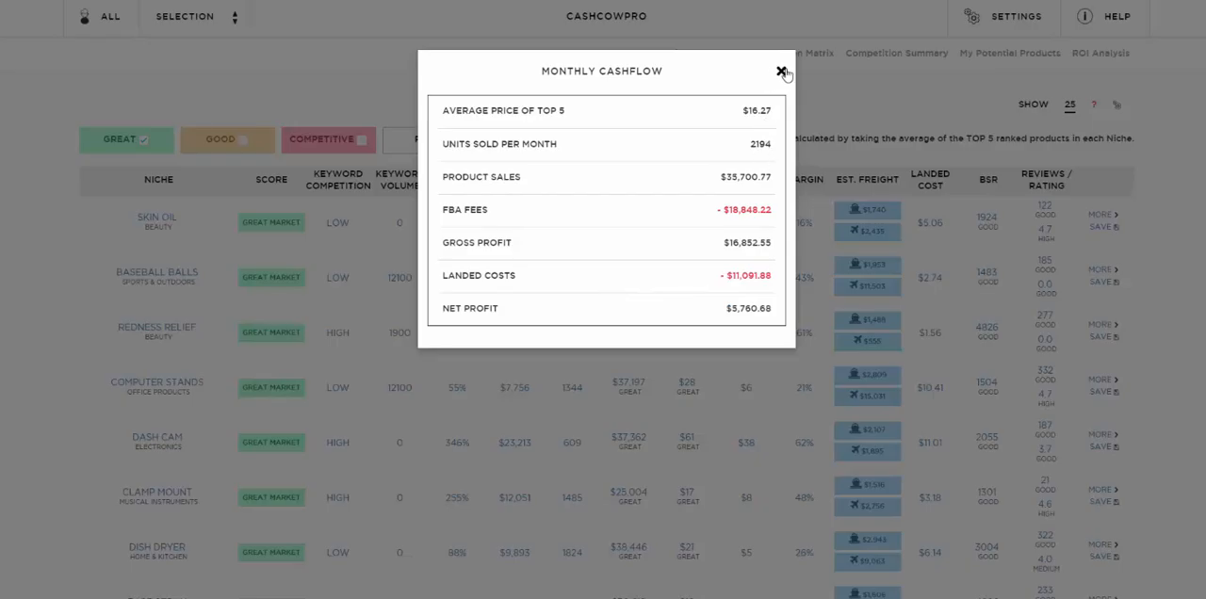
{"action": "left_click", "coordinate": [779, 71]}
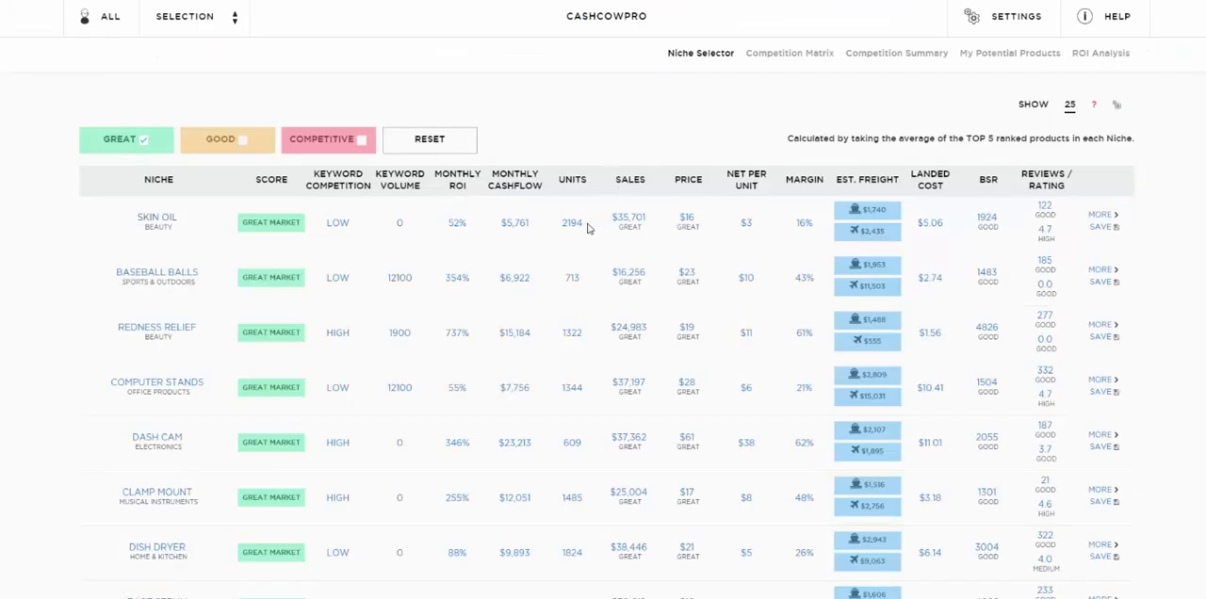
{"action": "mouse_move", "coordinate": [582, 233]}
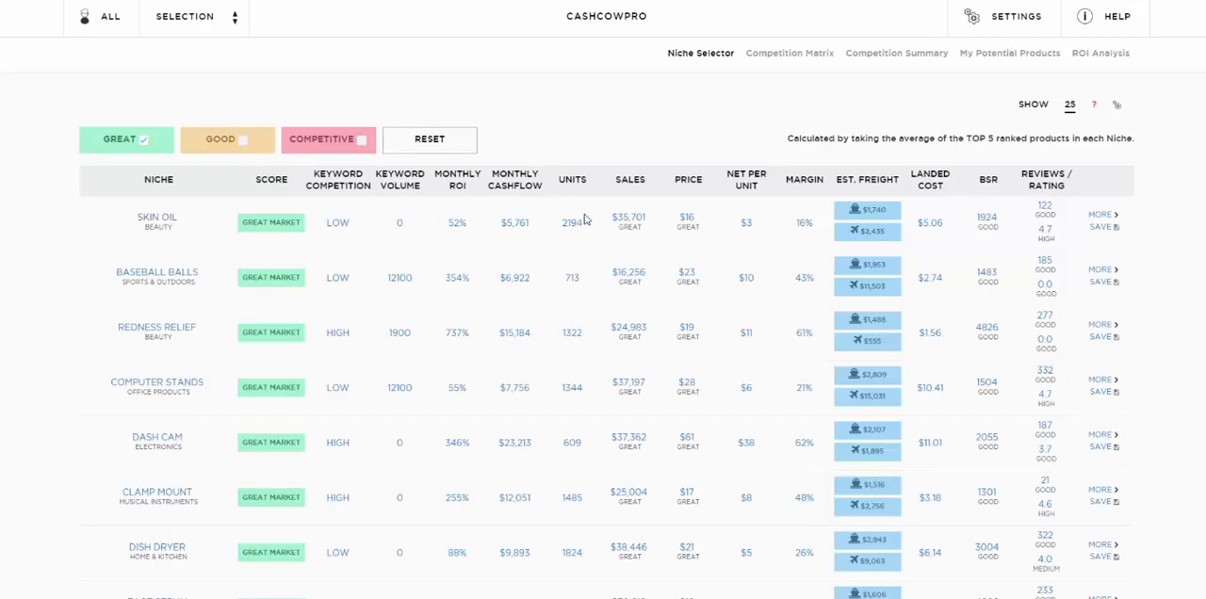
{"action": "mouse_move", "coordinate": [688, 249]}
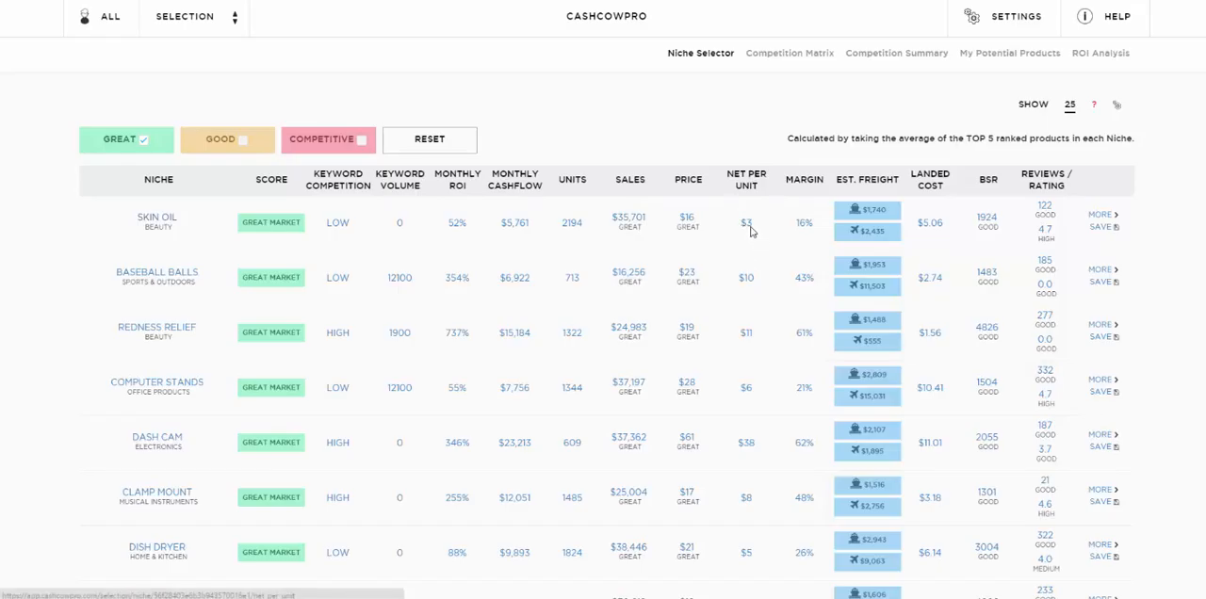
{"action": "left_click", "coordinate": [746, 223]}
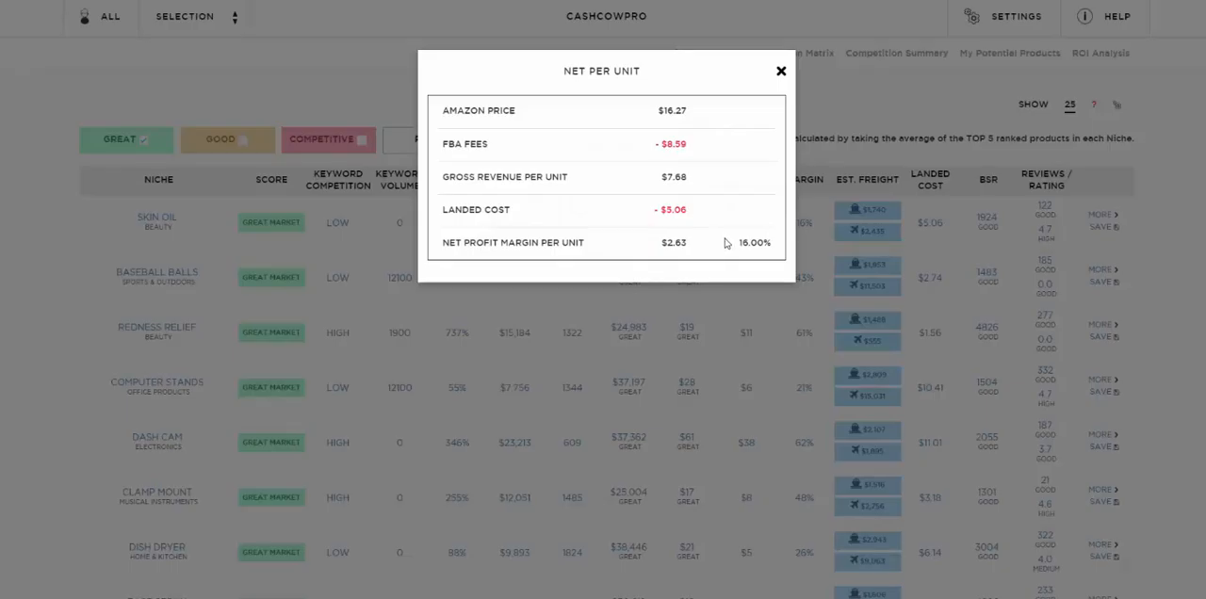
{"action": "mouse_move", "coordinate": [696, 120]}
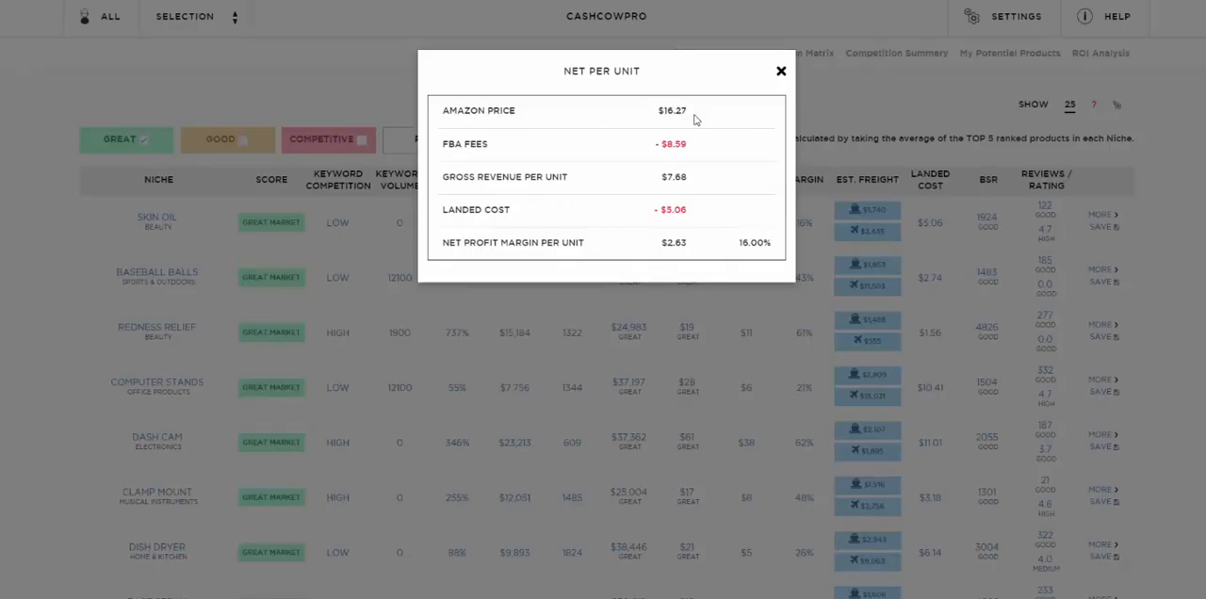
{"action": "mouse_move", "coordinate": [690, 146]}
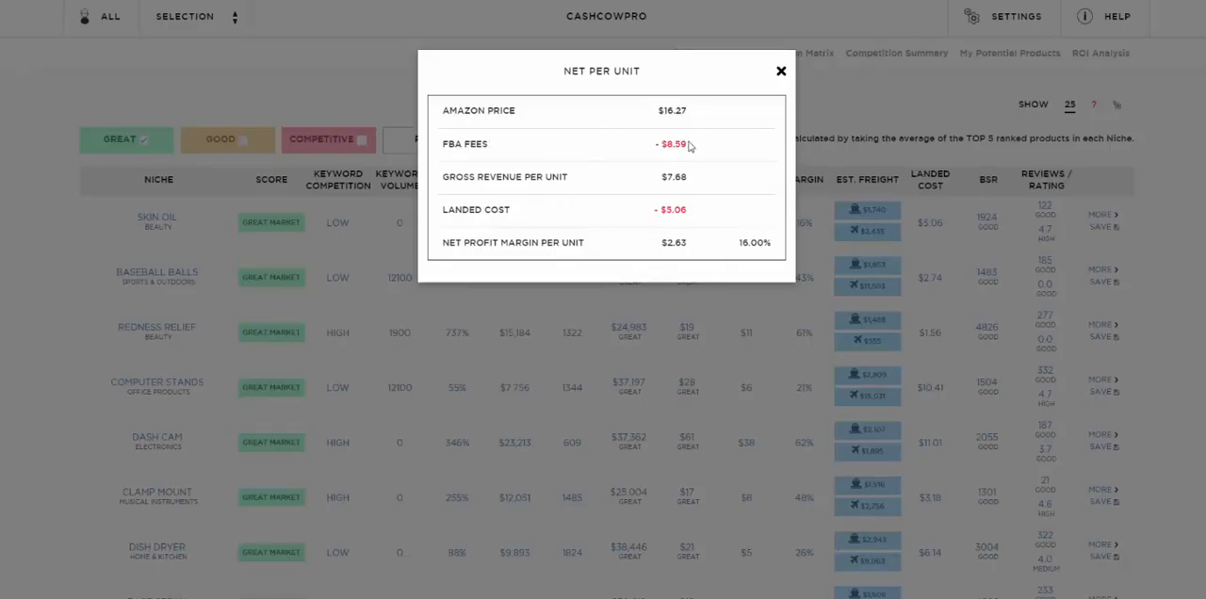
{"action": "mouse_move", "coordinate": [709, 149]}
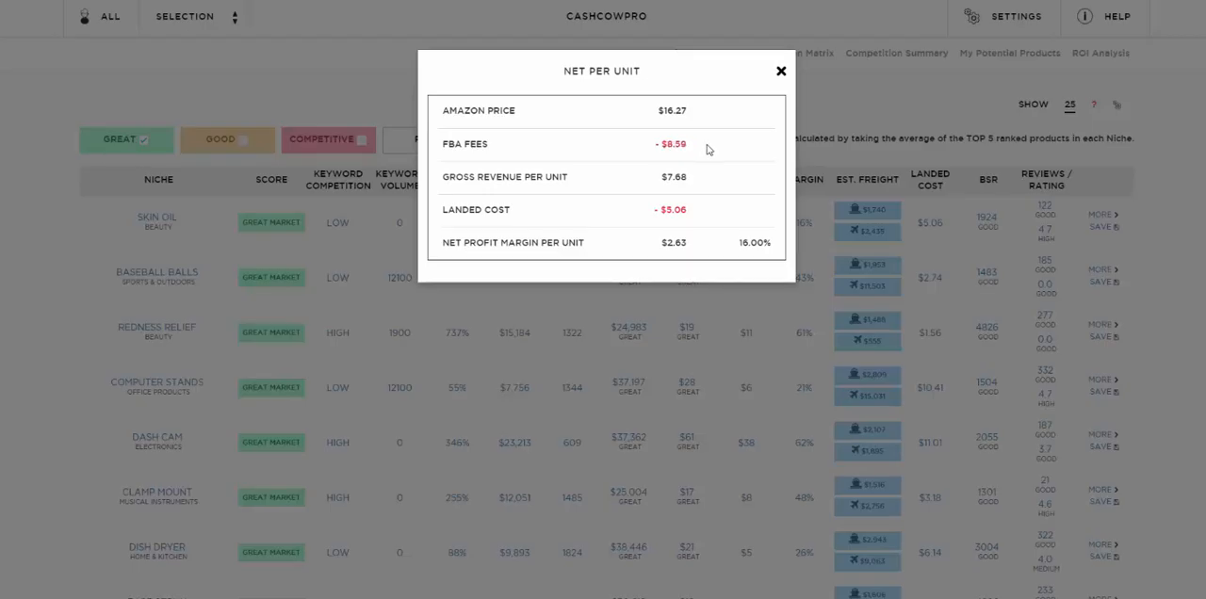
{"action": "mouse_move", "coordinate": [466, 176]}
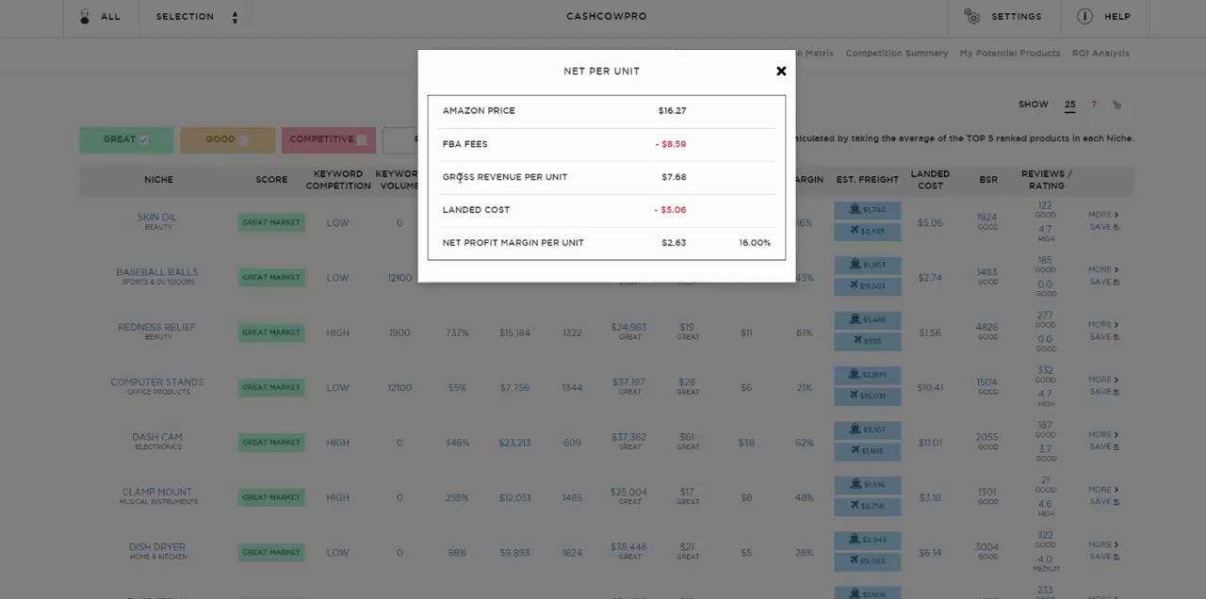
{"action": "double_click", "coordinate": [672, 177]}
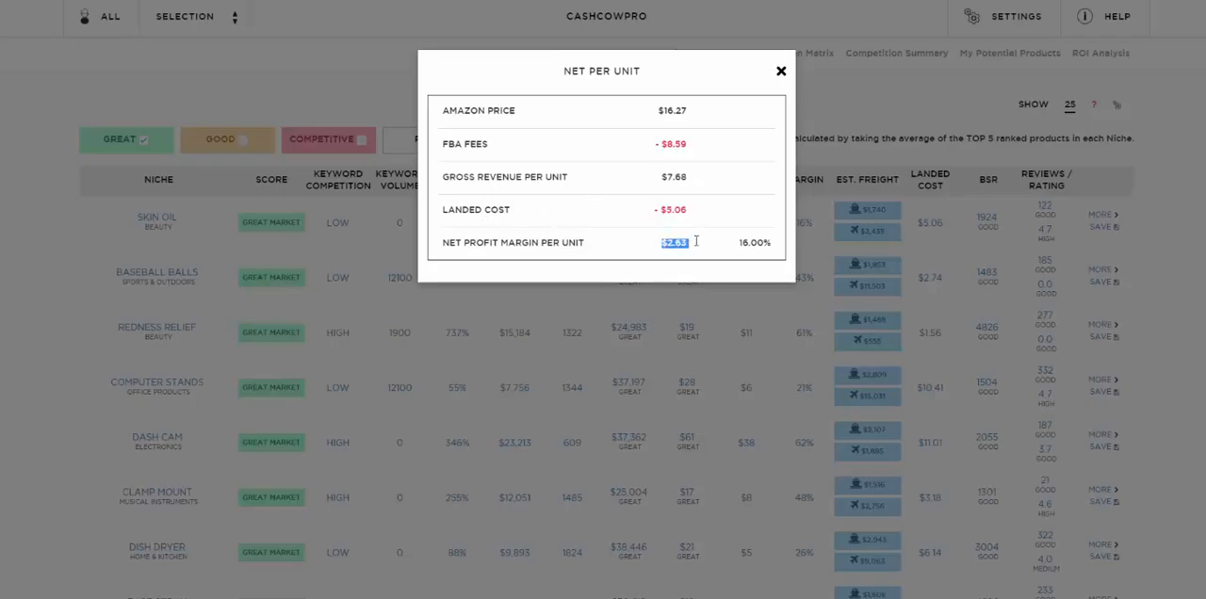
{"action": "mouse_move", "coordinate": [763, 236]}
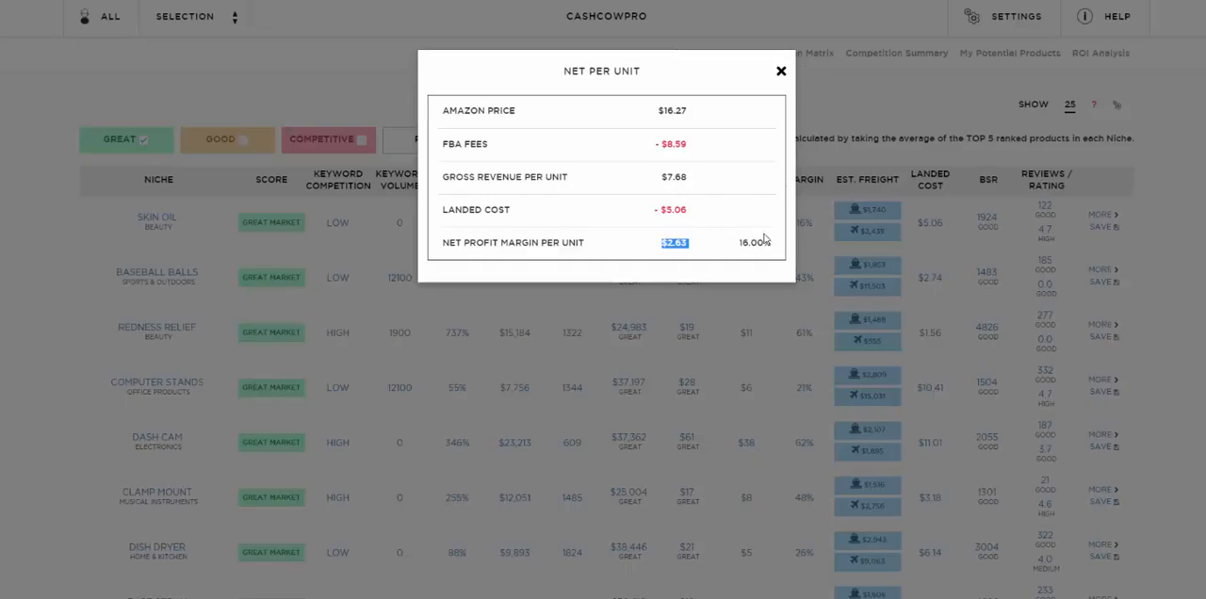
{"action": "left_click", "coordinate": [778, 72]}
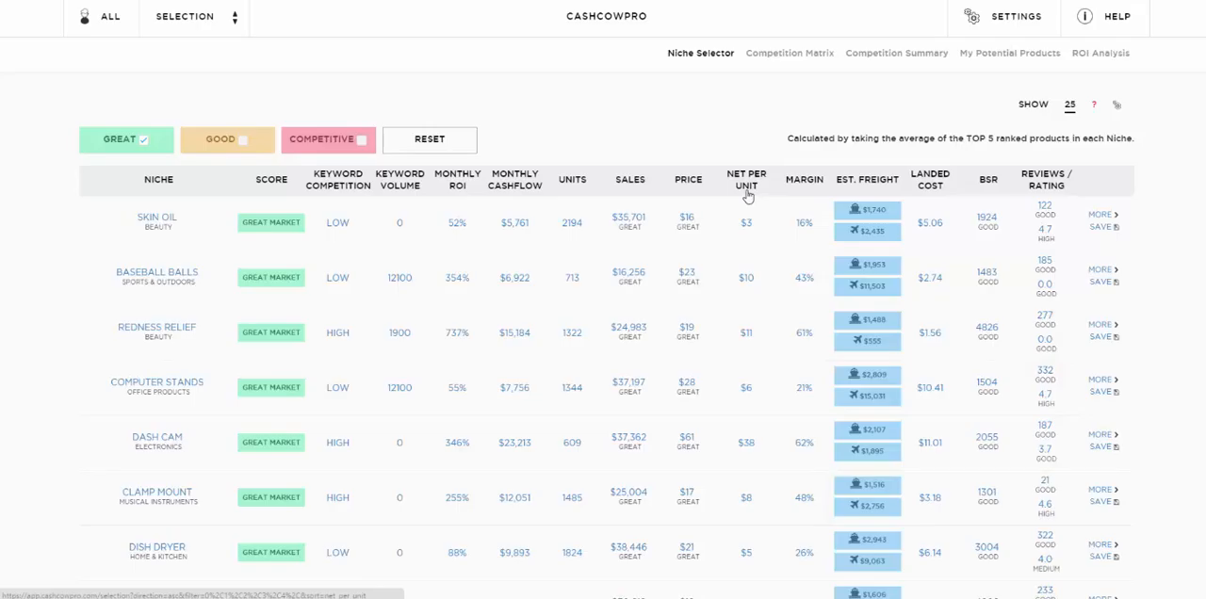
{"action": "mouse_move", "coordinate": [731, 227]}
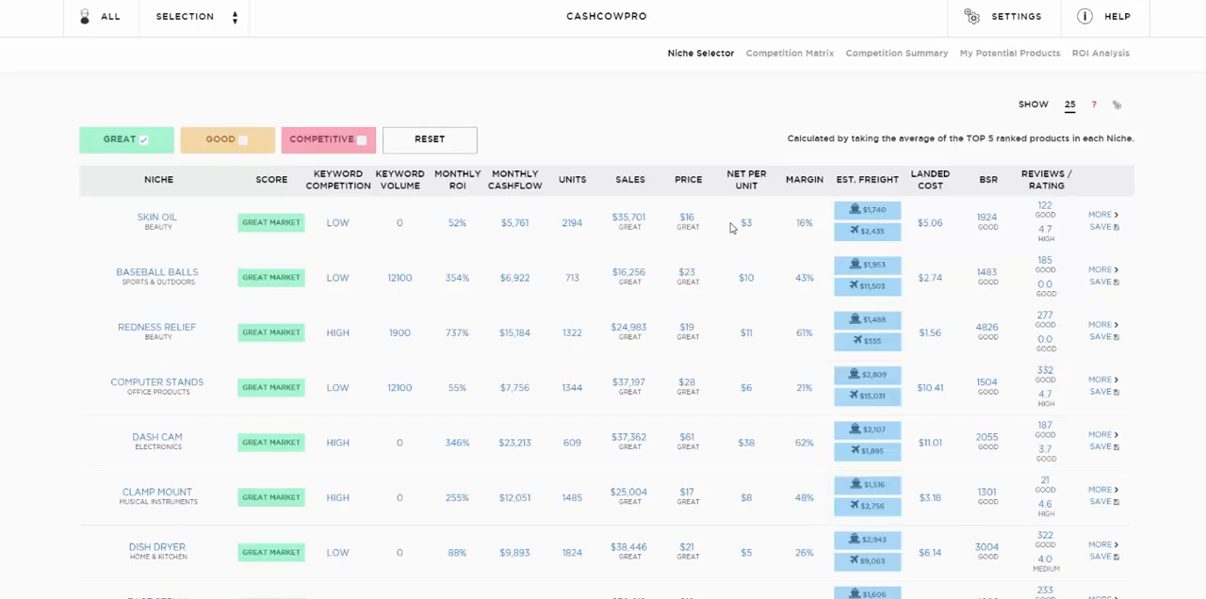
{"action": "mouse_move", "coordinate": [1030, 217]}
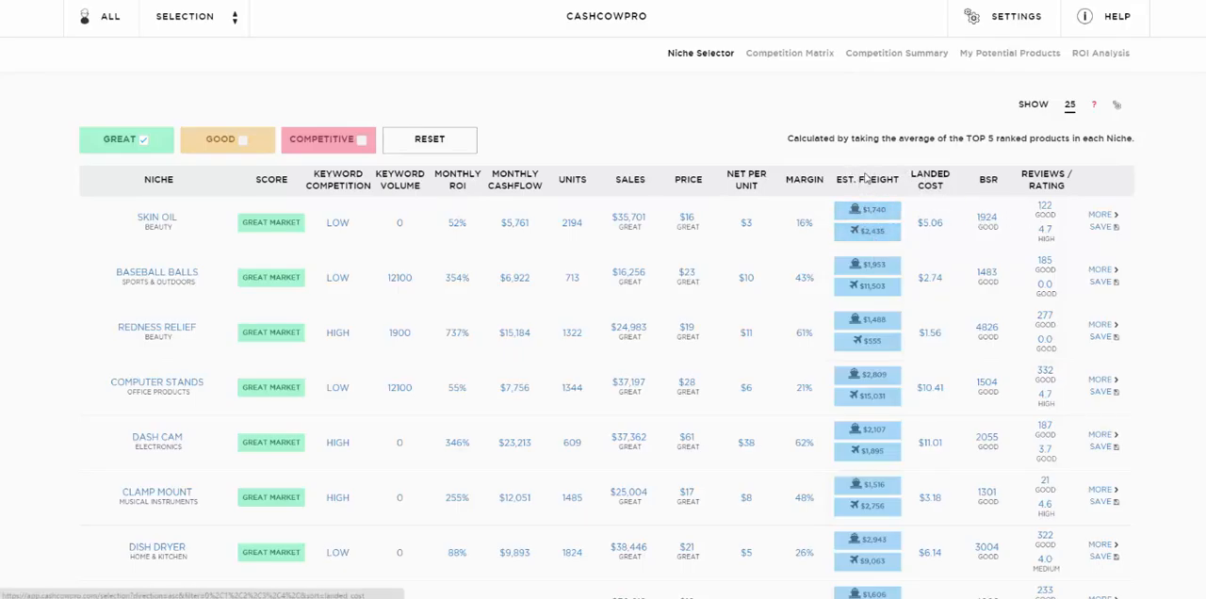
{"action": "mouse_move", "coordinate": [1043, 248]}
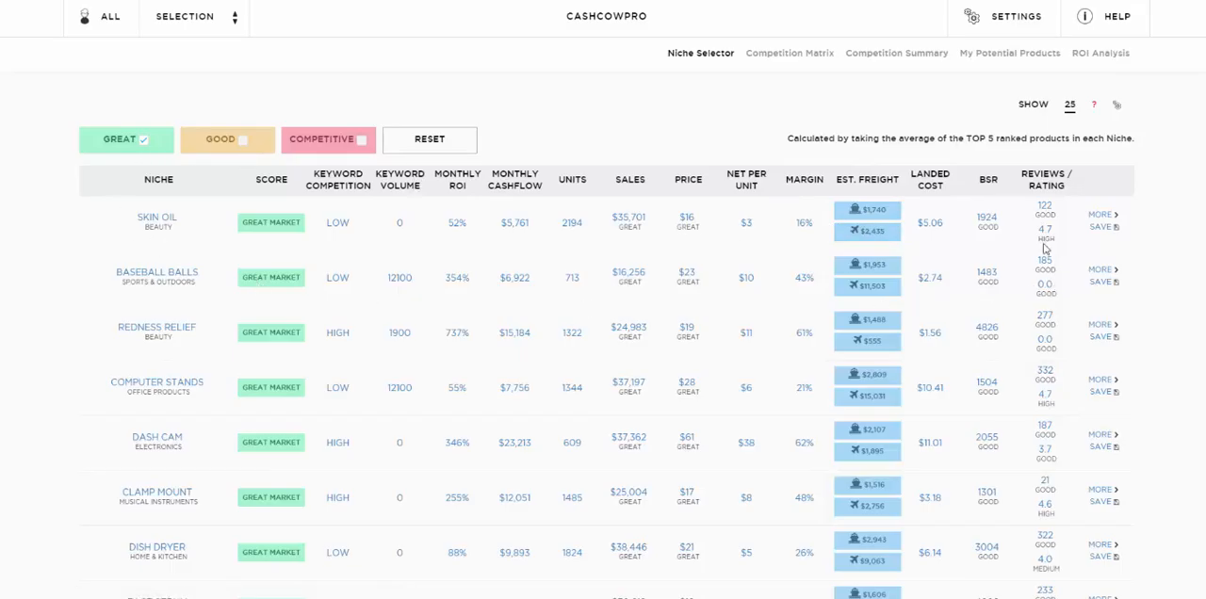
{"action": "mouse_move", "coordinate": [927, 233]}
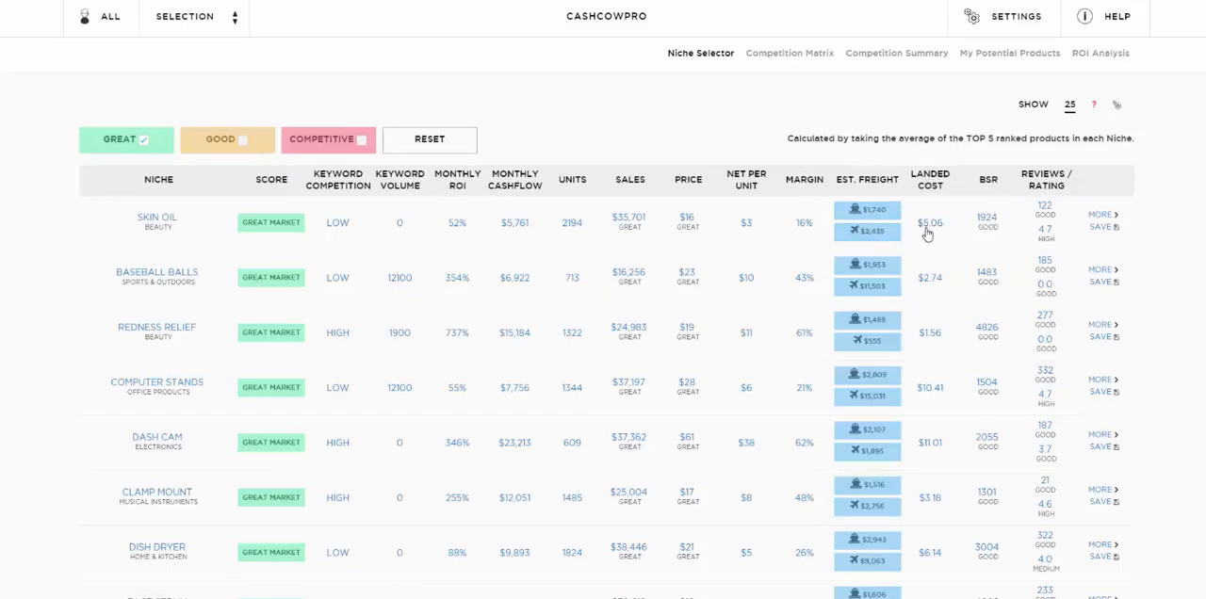
{"action": "left_click", "coordinate": [929, 223]}
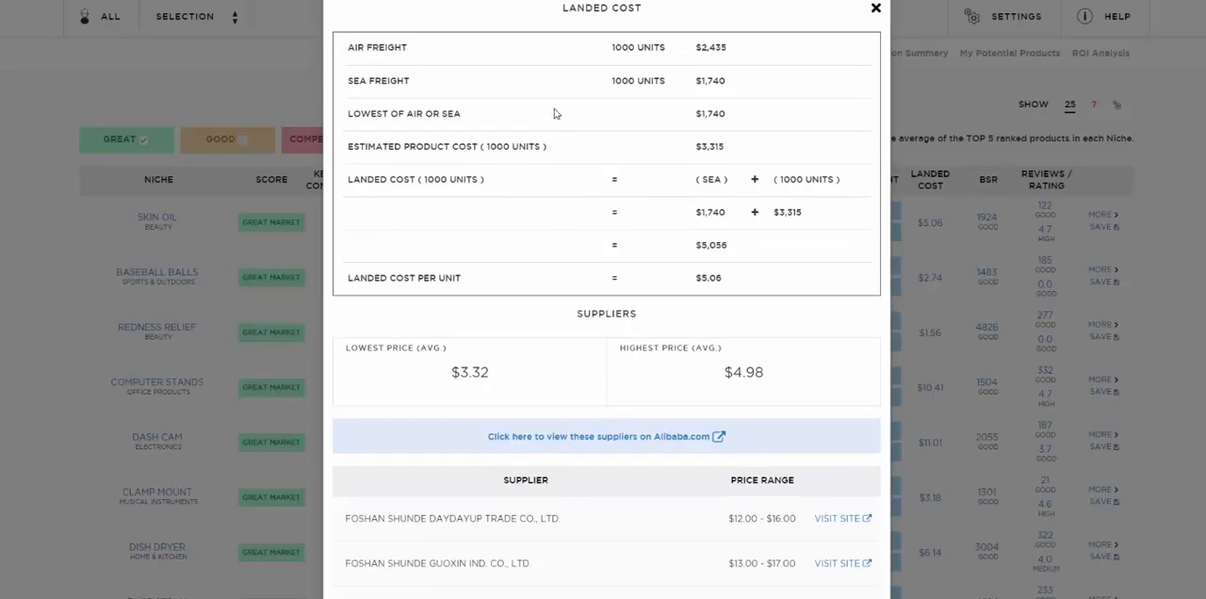
{"action": "mouse_move", "coordinate": [829, 276]}
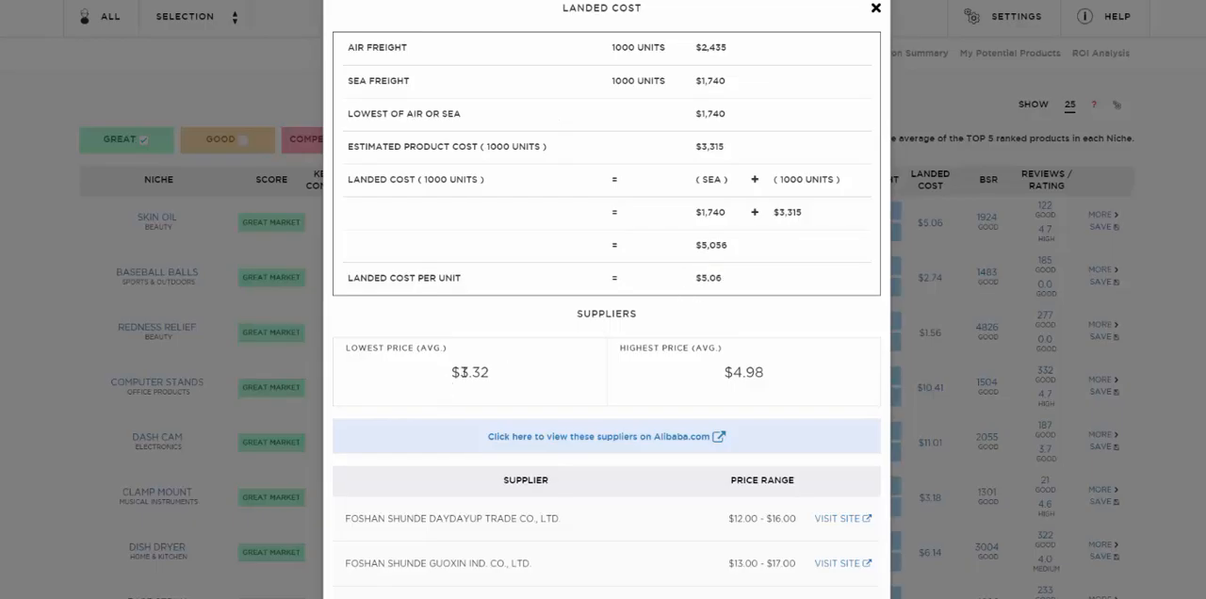
{"action": "mouse_move", "coordinate": [548, 207]}
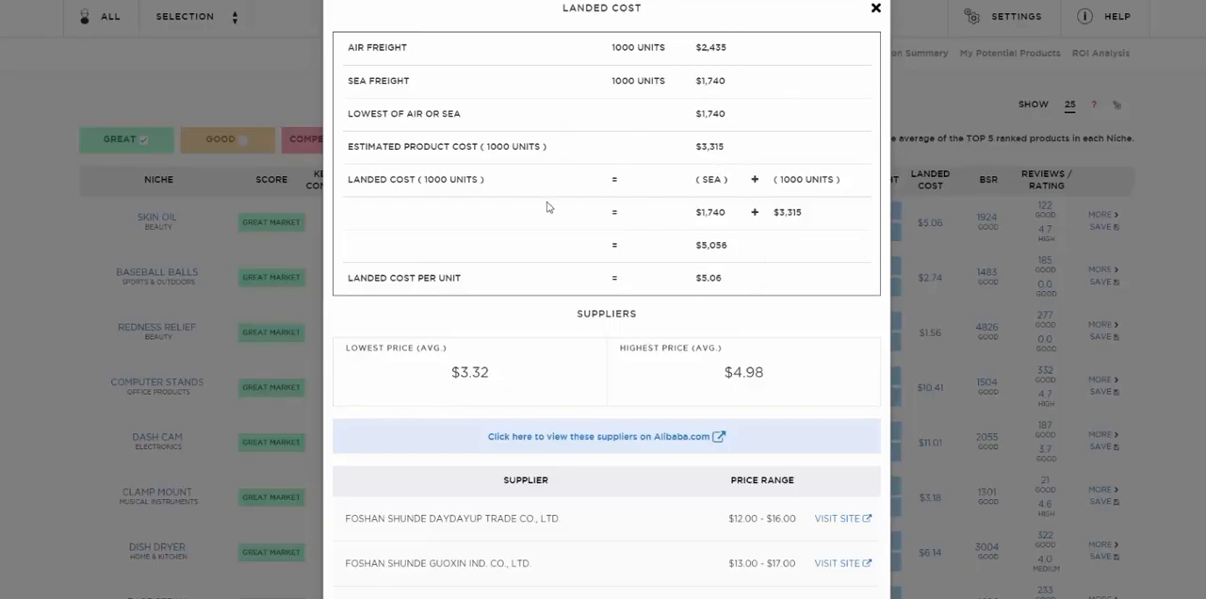
{"action": "mouse_move", "coordinate": [702, 283]}
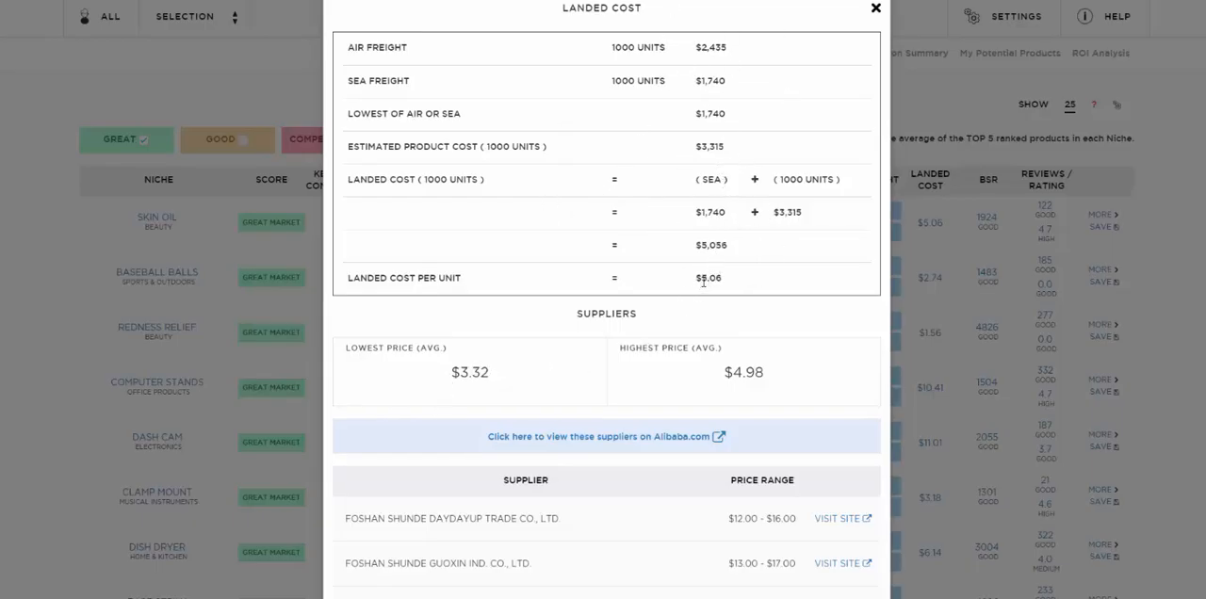
{"action": "left_click", "coordinate": [875, 8]}
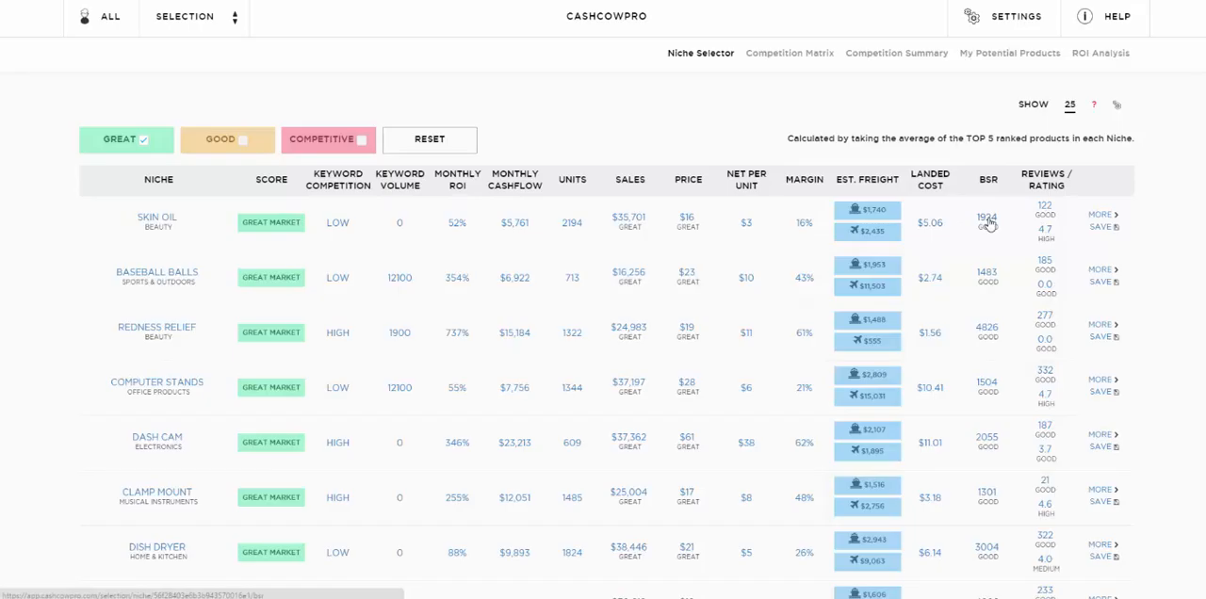
{"action": "left_click", "coordinate": [987, 223]}
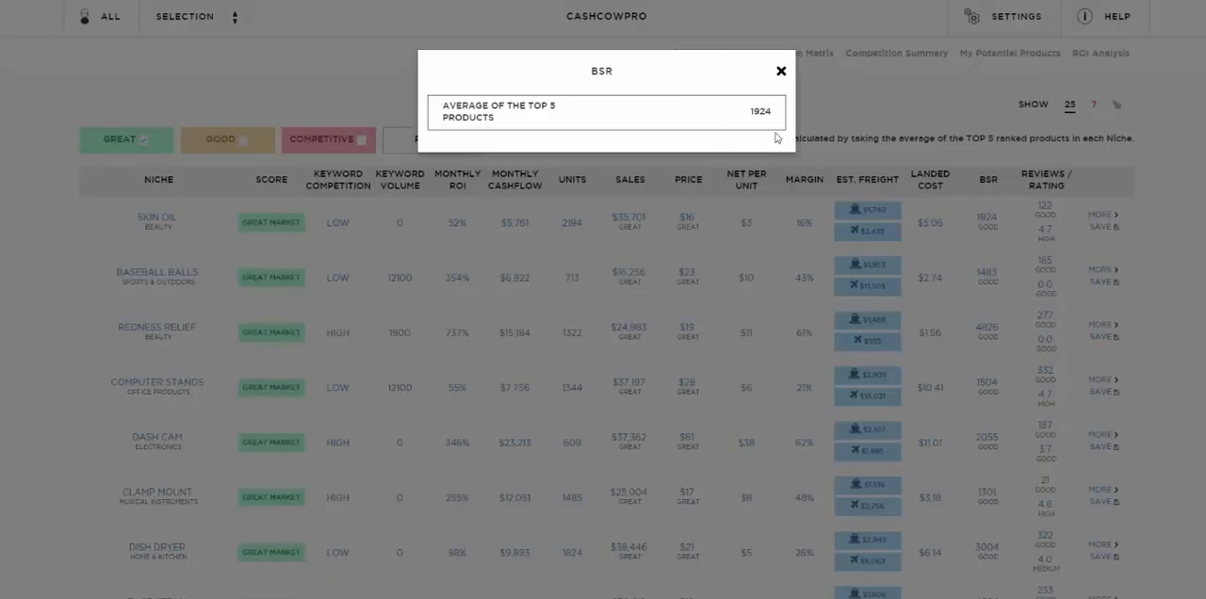
{"action": "left_click", "coordinate": [778, 72]}
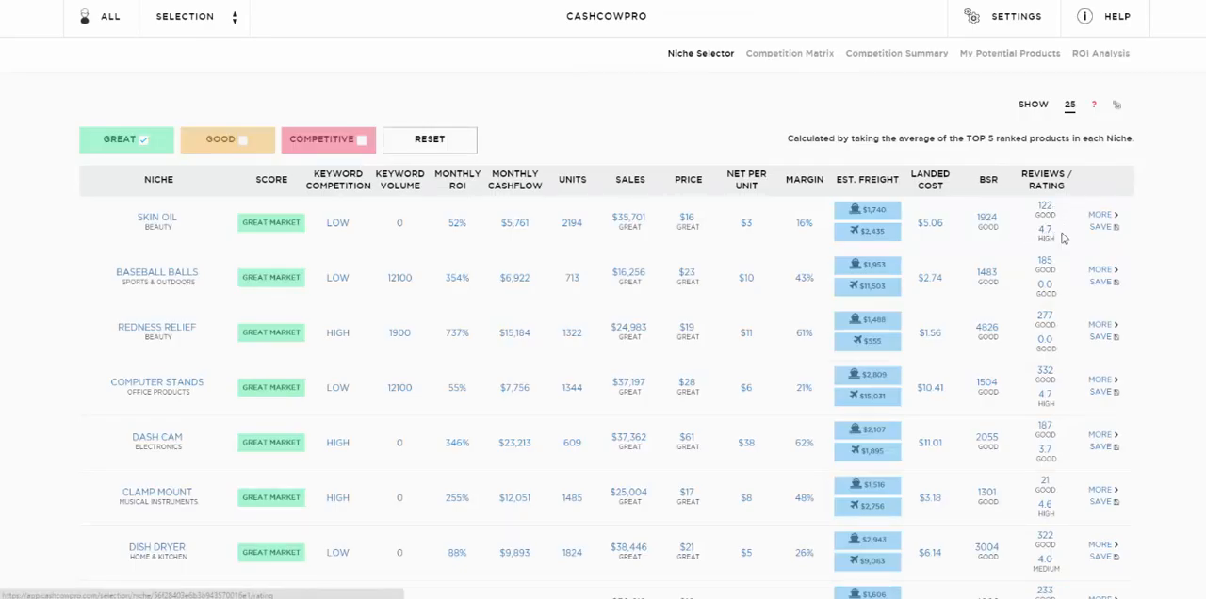
{"action": "mouse_move", "coordinate": [1023, 242]}
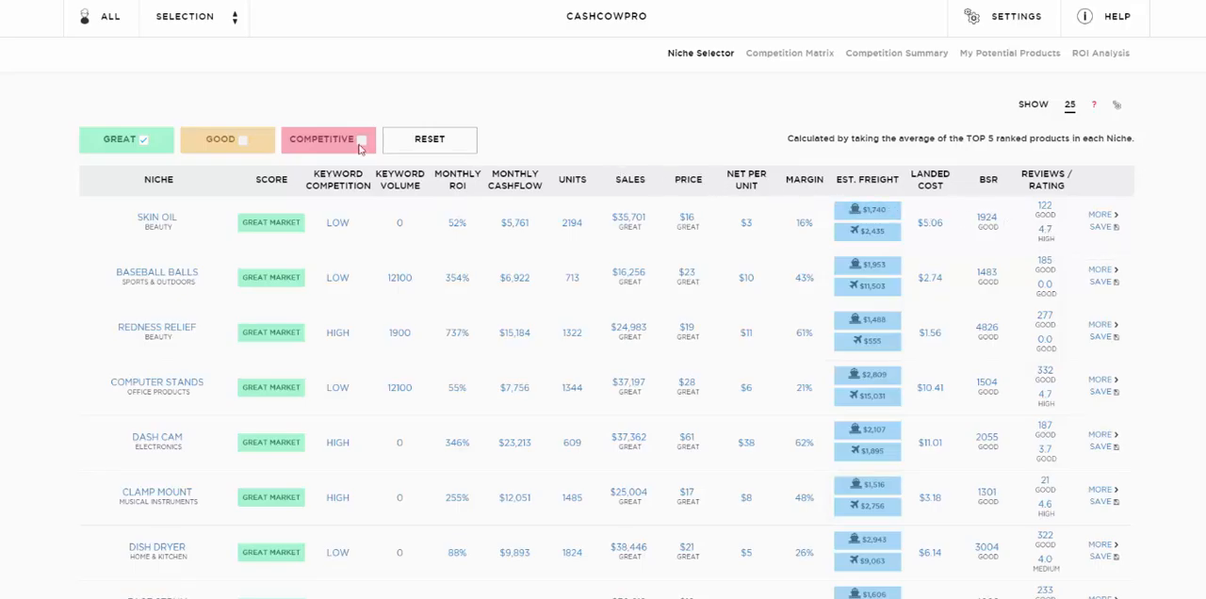
{"action": "mouse_move", "coordinate": [930, 183]}
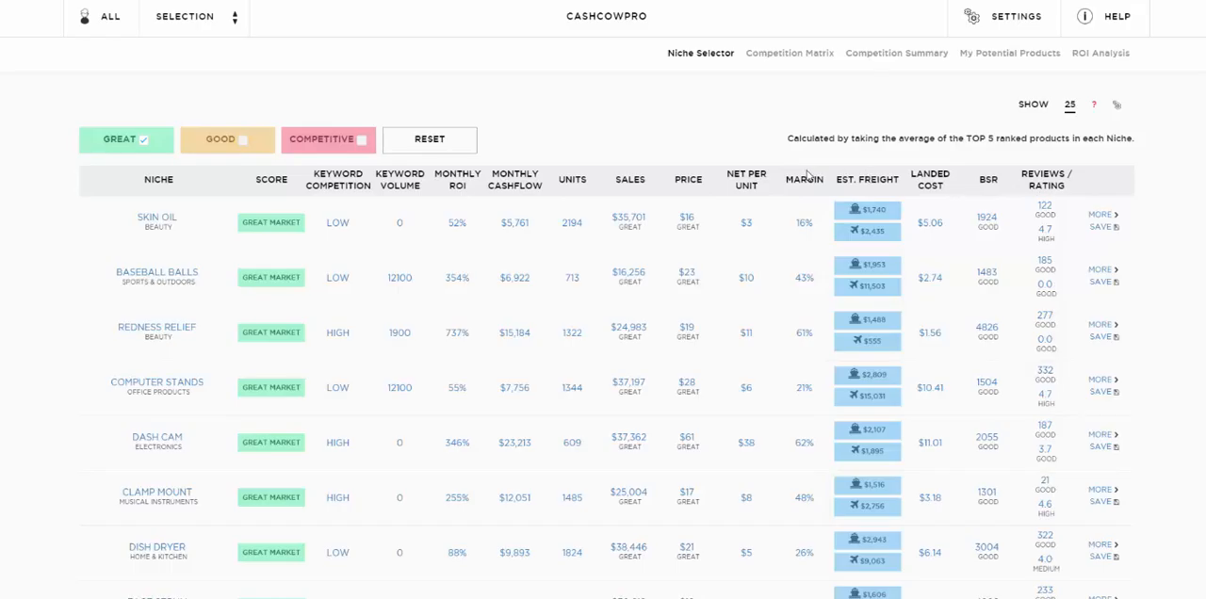
Scroll the Great-market table past Skin Oil to show Face Serum and Soap Bar
{"action": "scroll", "scroll_direction": "down", "scroll_amount": 3}
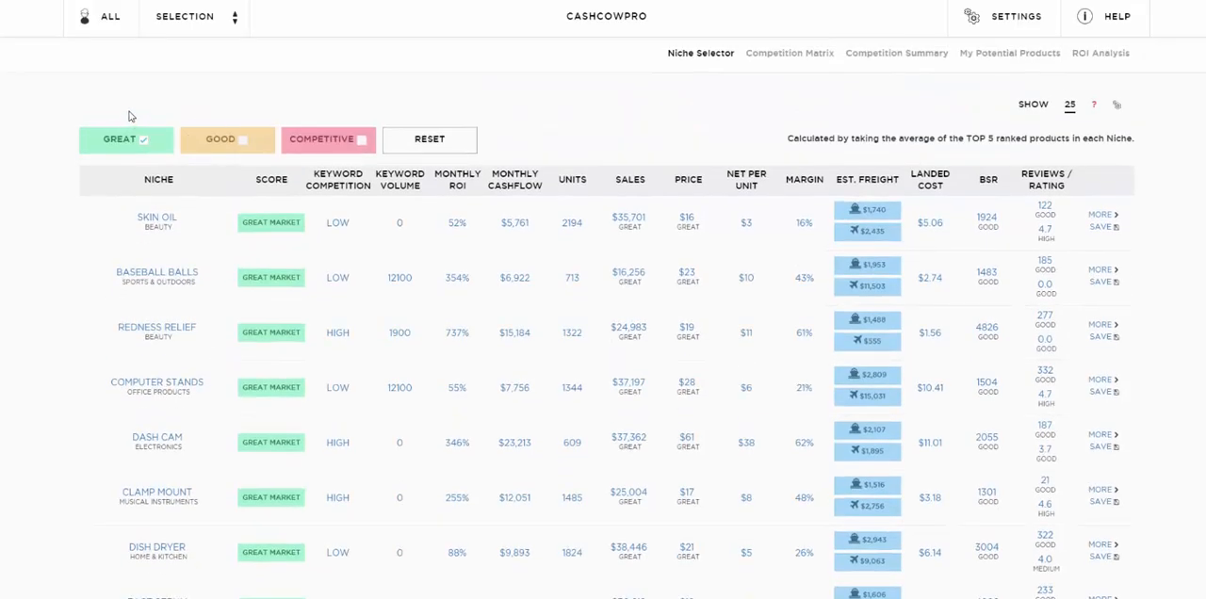
{"action": "mouse_move", "coordinate": [94, 154]}
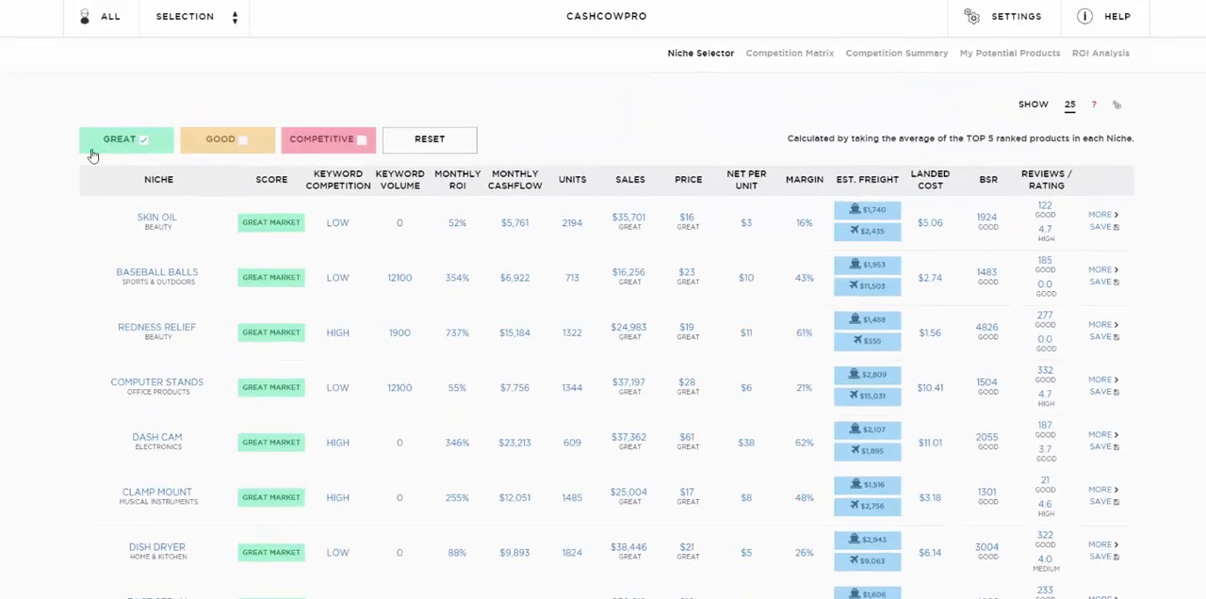
{"action": "mouse_move", "coordinate": [74, 139]}
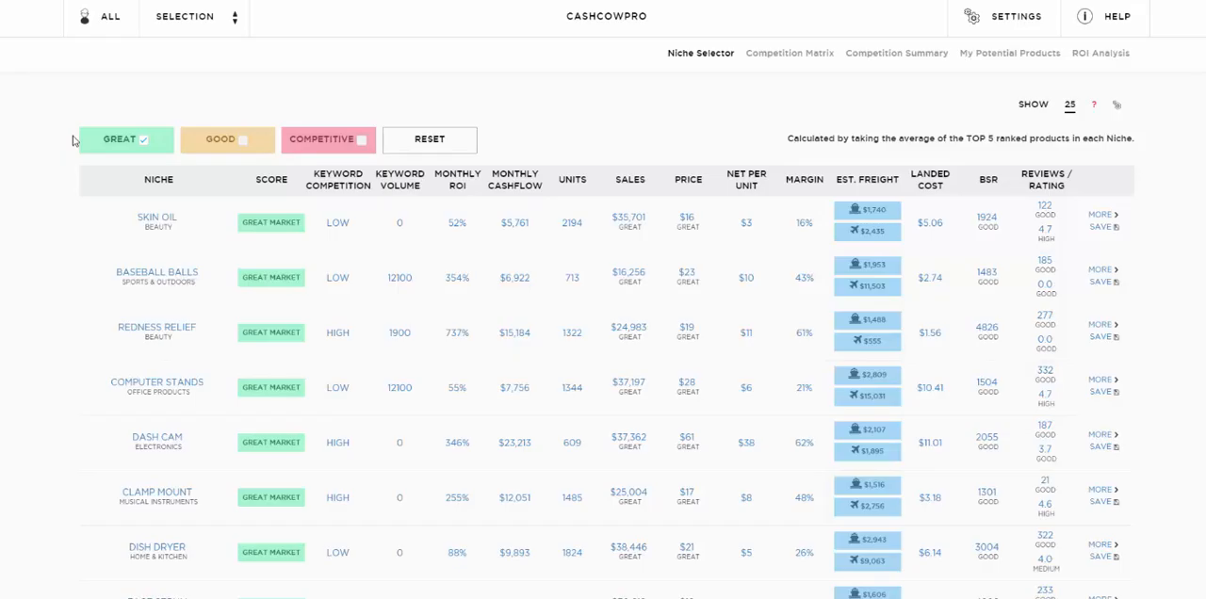
{"action": "scroll", "scroll_direction": "down", "scroll_amount": 3}
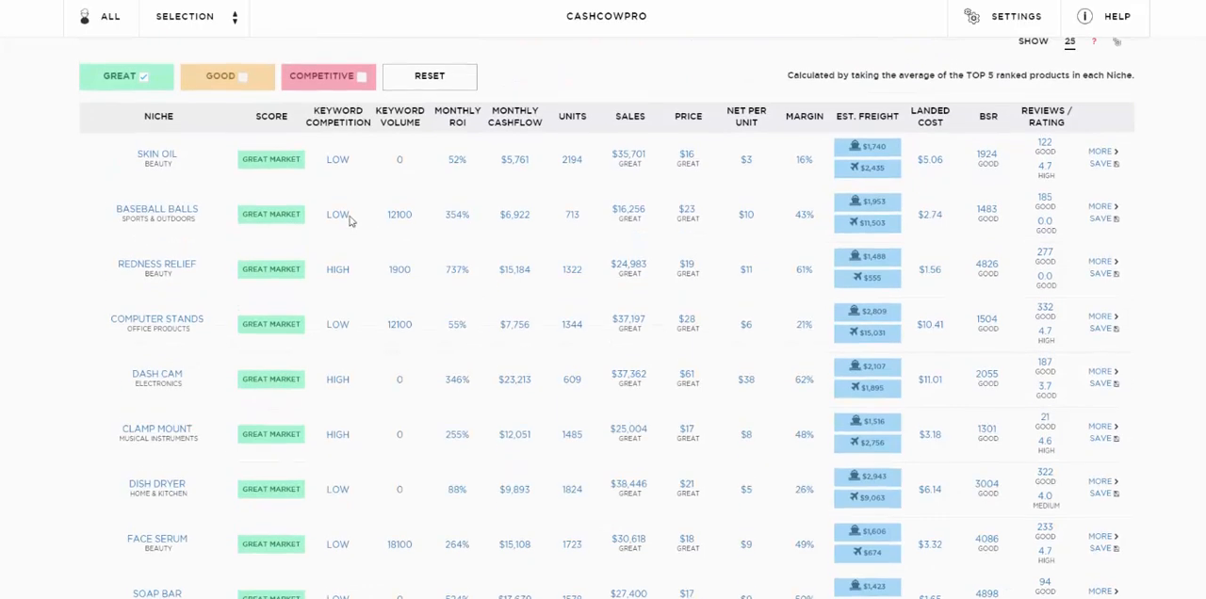
{"action": "mouse_move", "coordinate": [1095, 303]}
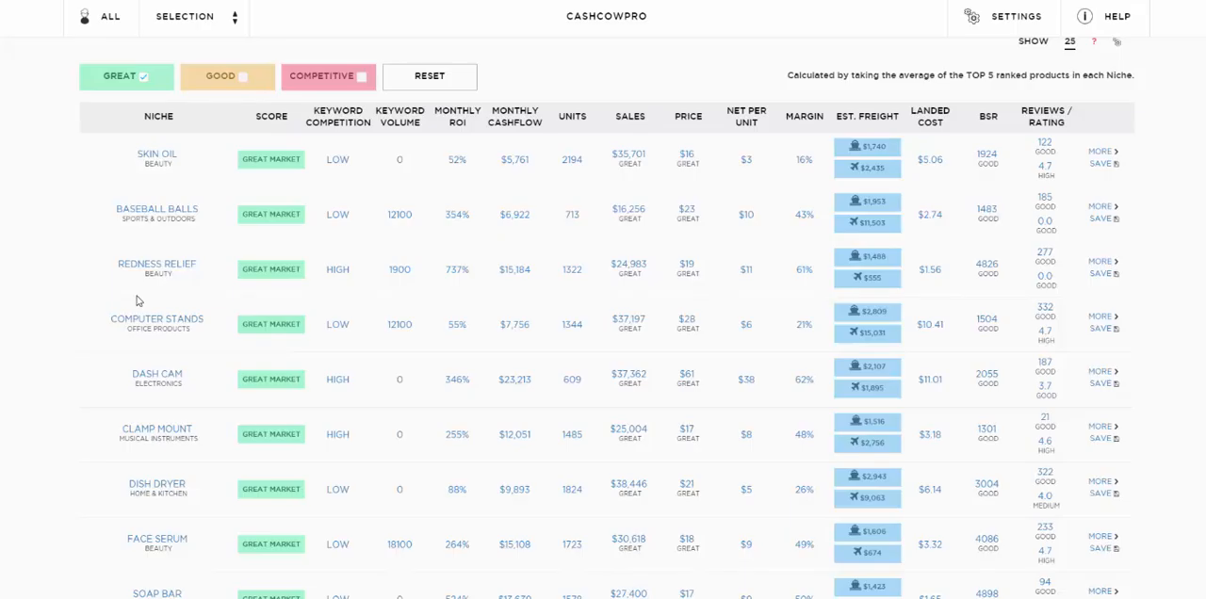
{"action": "mouse_move", "coordinate": [141, 324]}
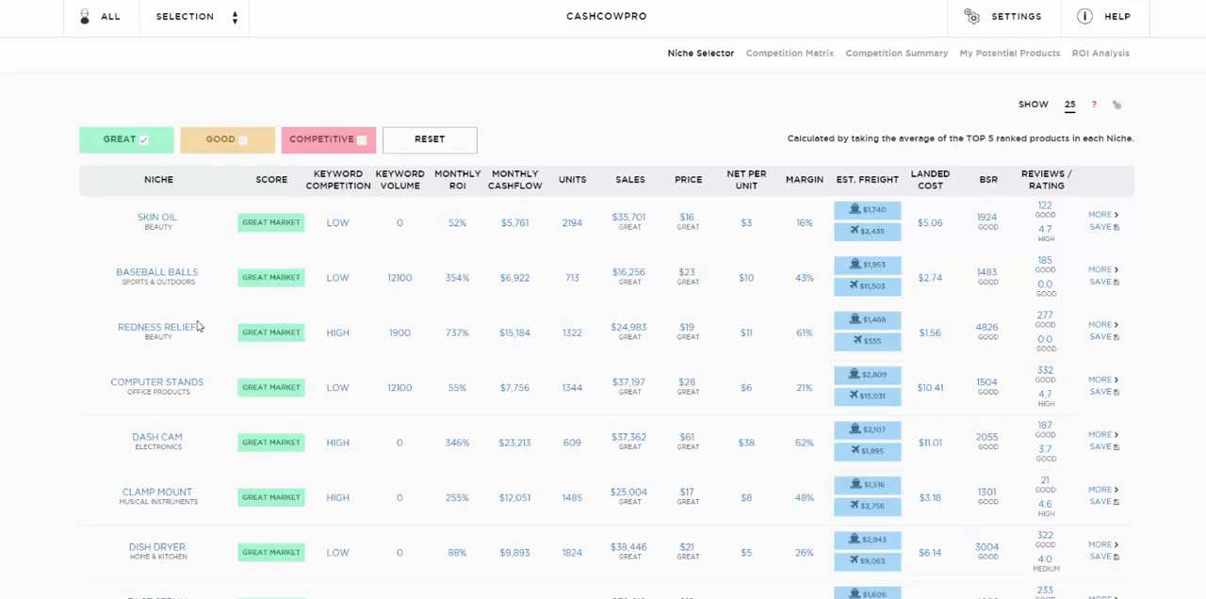
{"action": "mouse_move", "coordinate": [786, 311]}
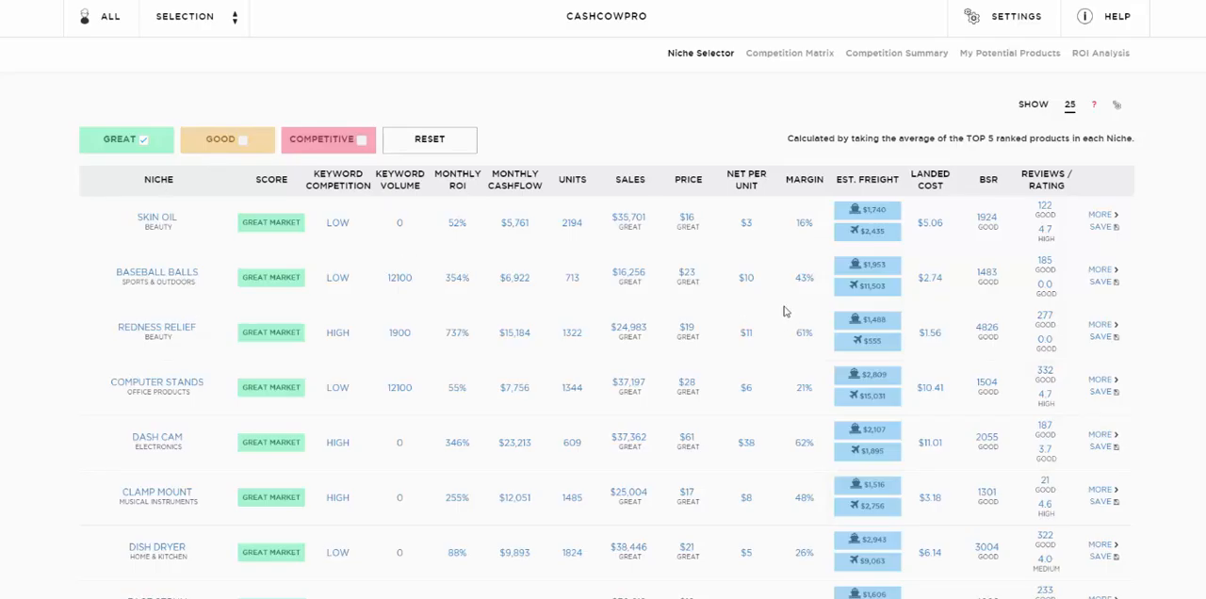
{"action": "mouse_move", "coordinate": [775, 54]}
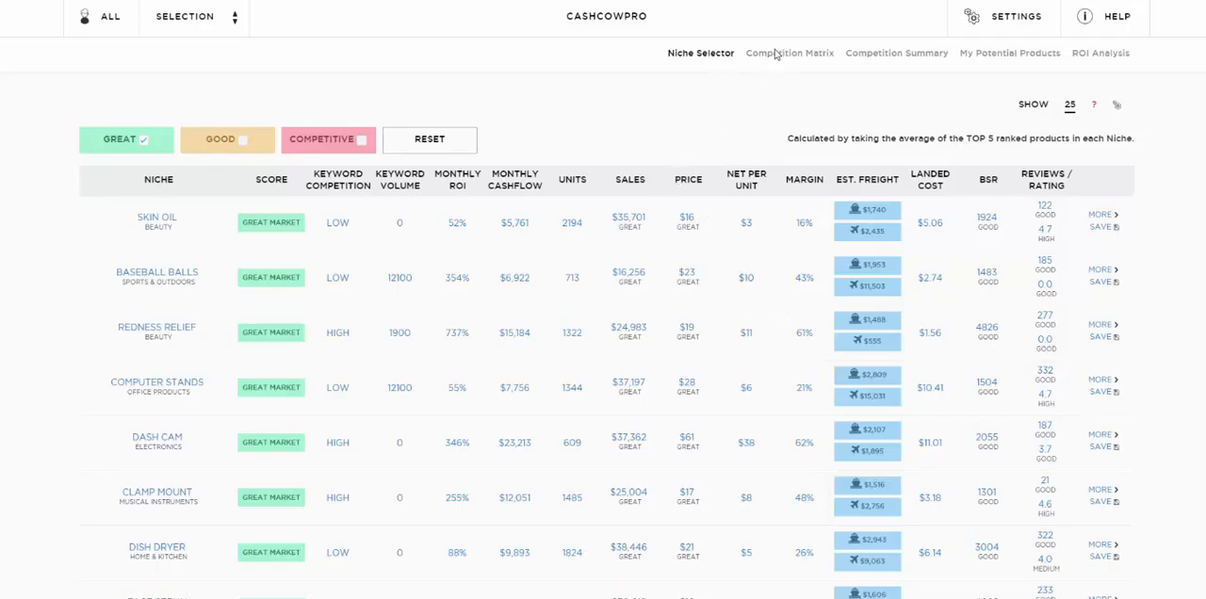
{"action": "mouse_move", "coordinate": [1022, 53]}
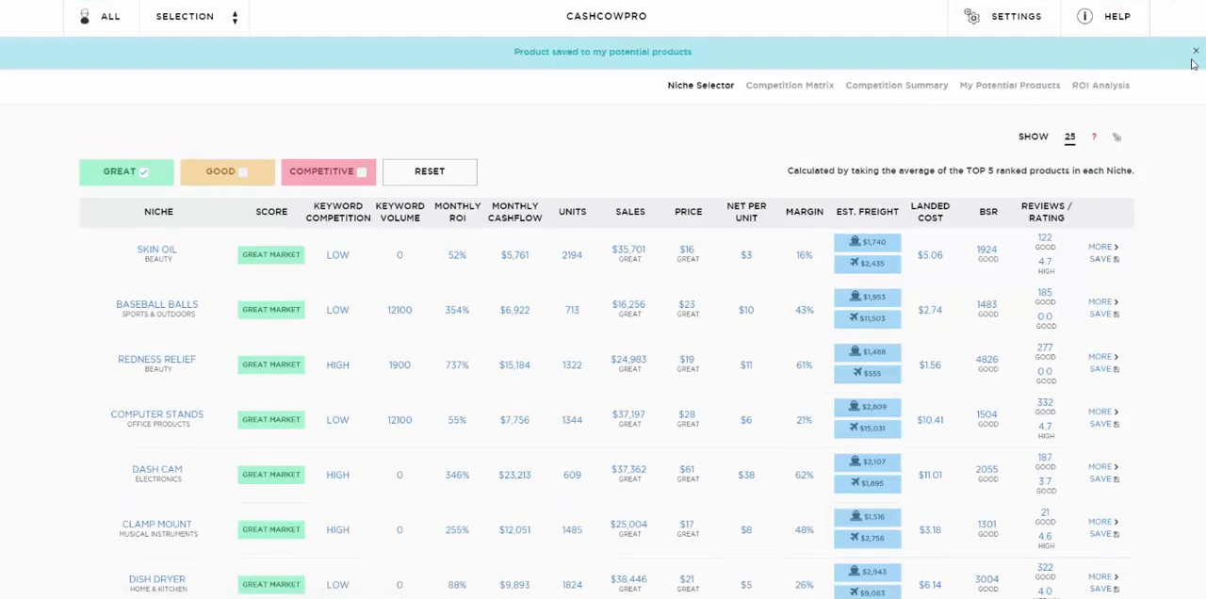
Dismiss the saved banner, preview empty Matrix, Summary and ROI pages, then request Skin Oil's details
{"action": "left_click", "coordinate": [1192, 47]}
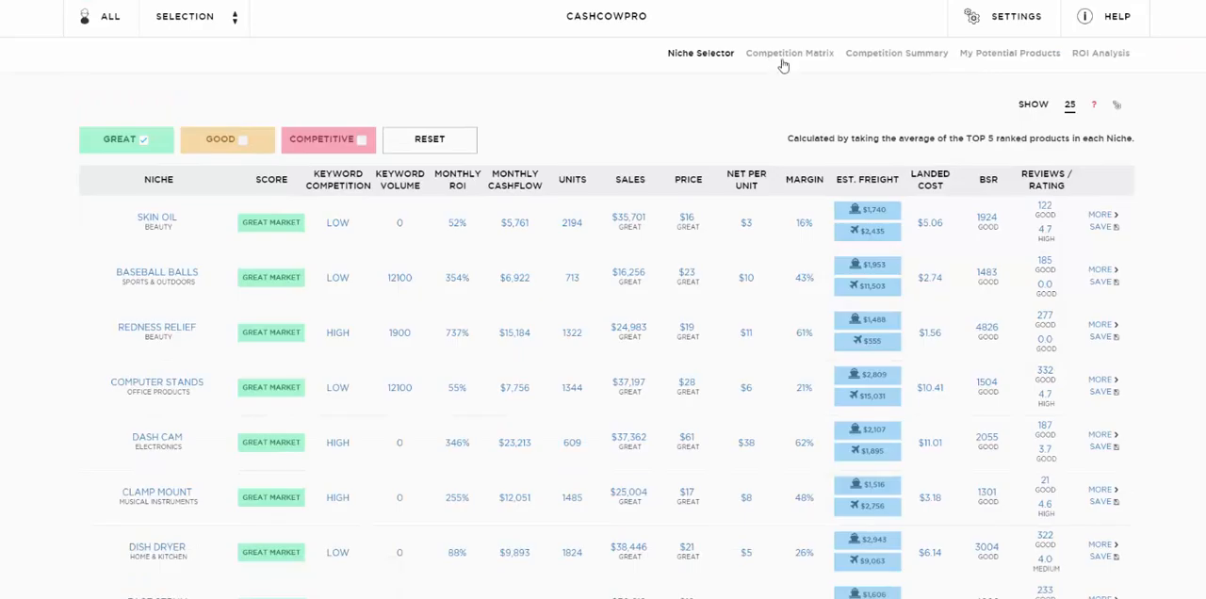
{"action": "left_click", "coordinate": [793, 53]}
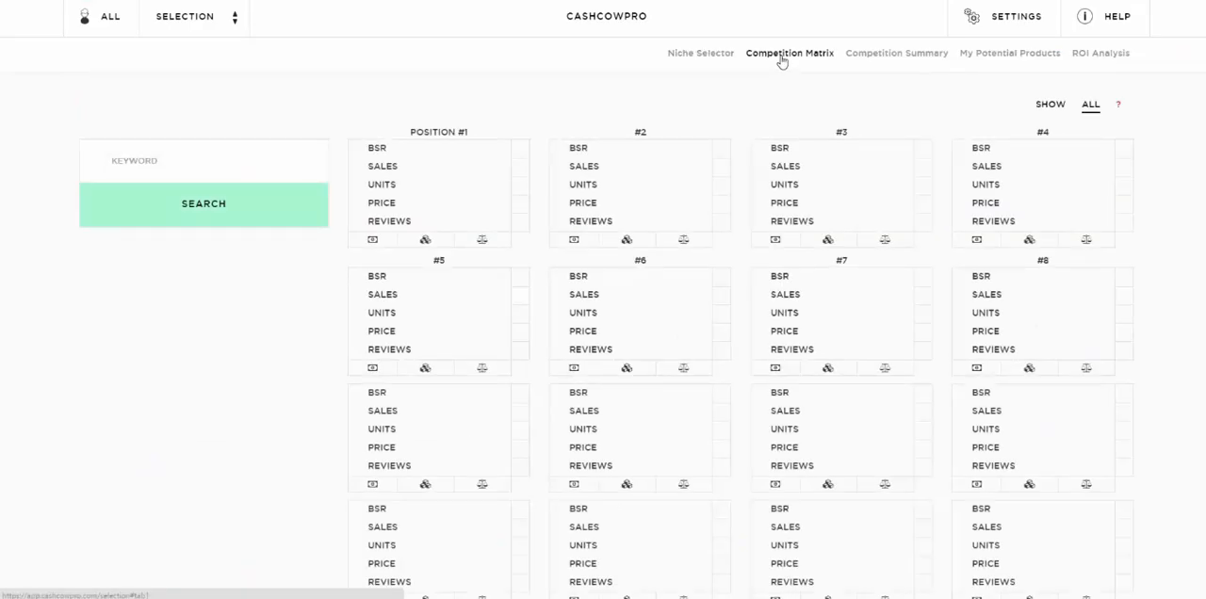
{"action": "left_click", "coordinate": [897, 53]}
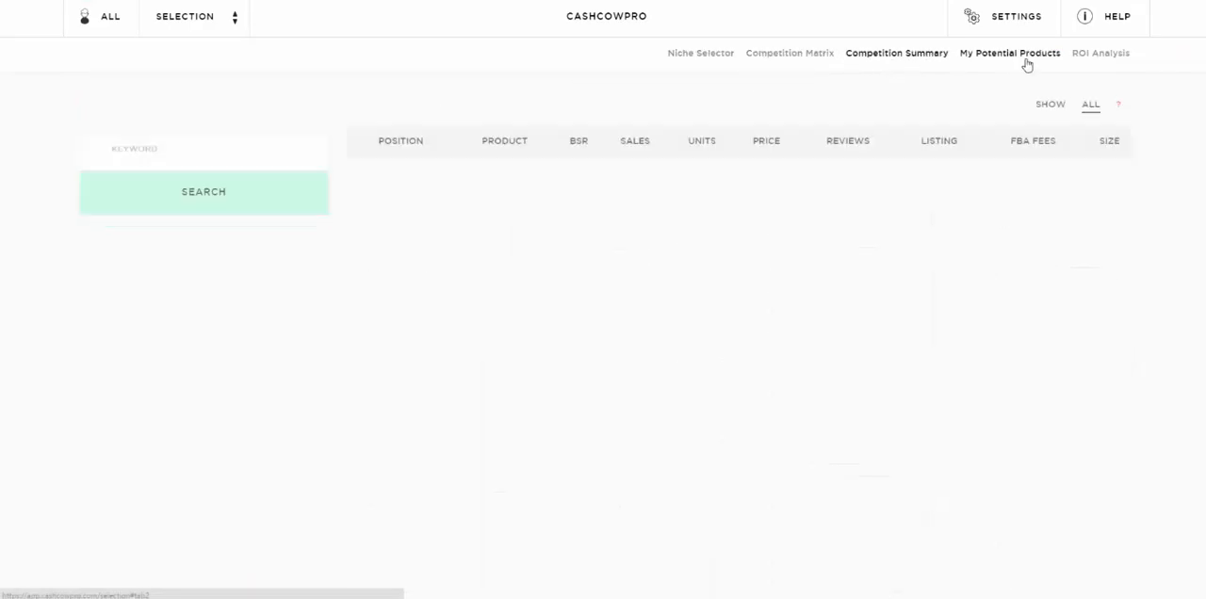
{"action": "left_click", "coordinate": [1100, 53]}
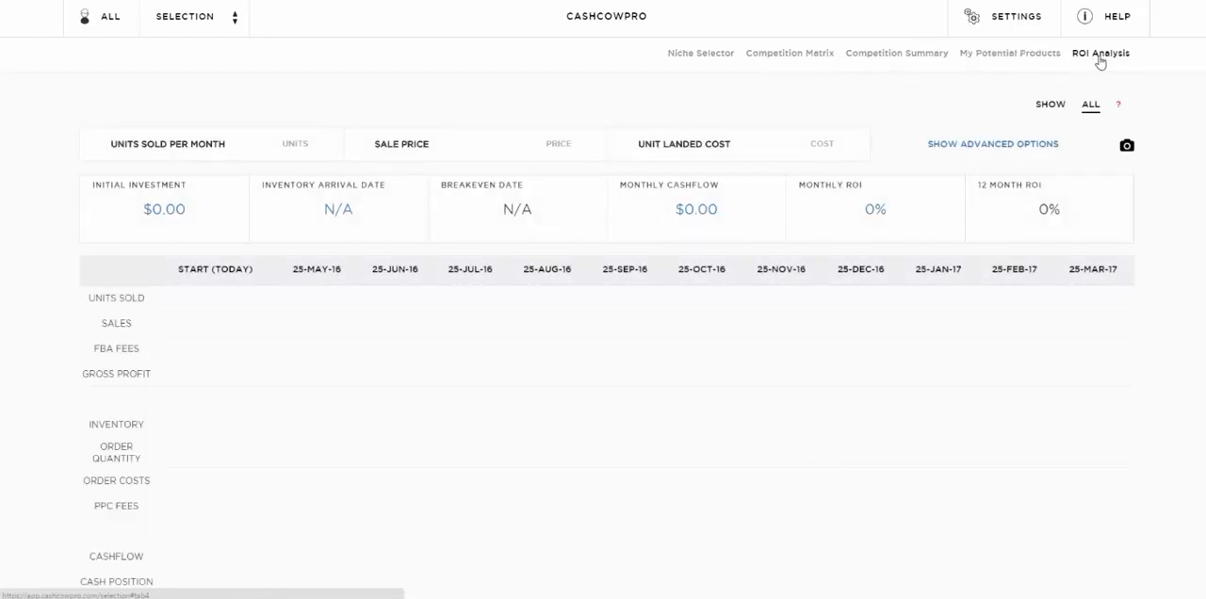
{"action": "left_click", "coordinate": [700, 52]}
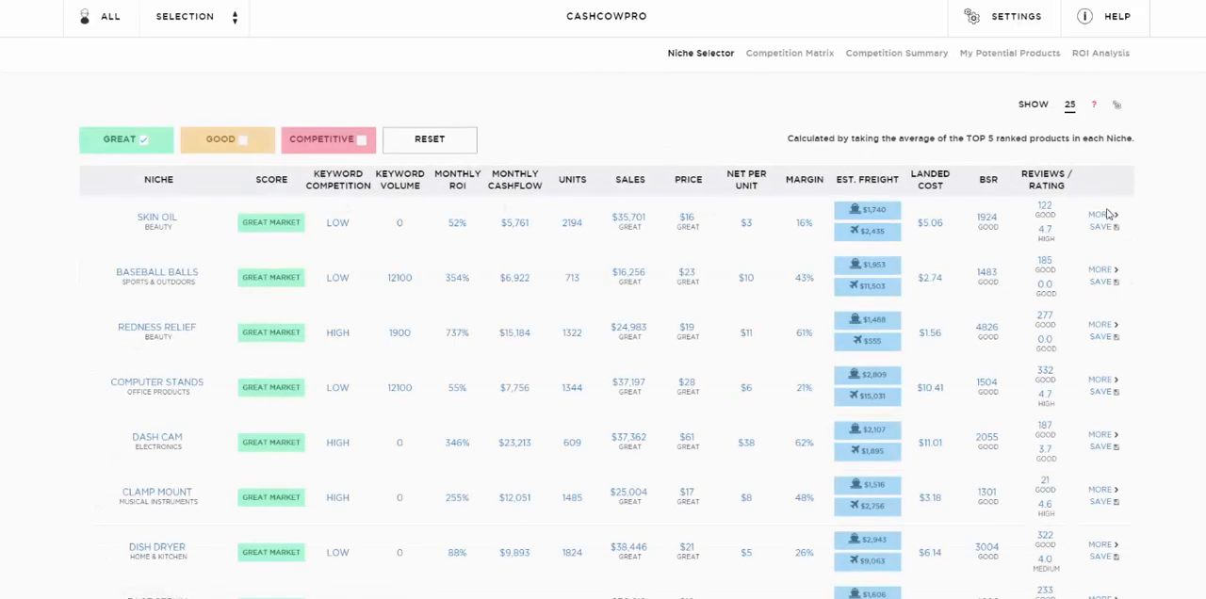
{"action": "left_click", "coordinate": [791, 53]}
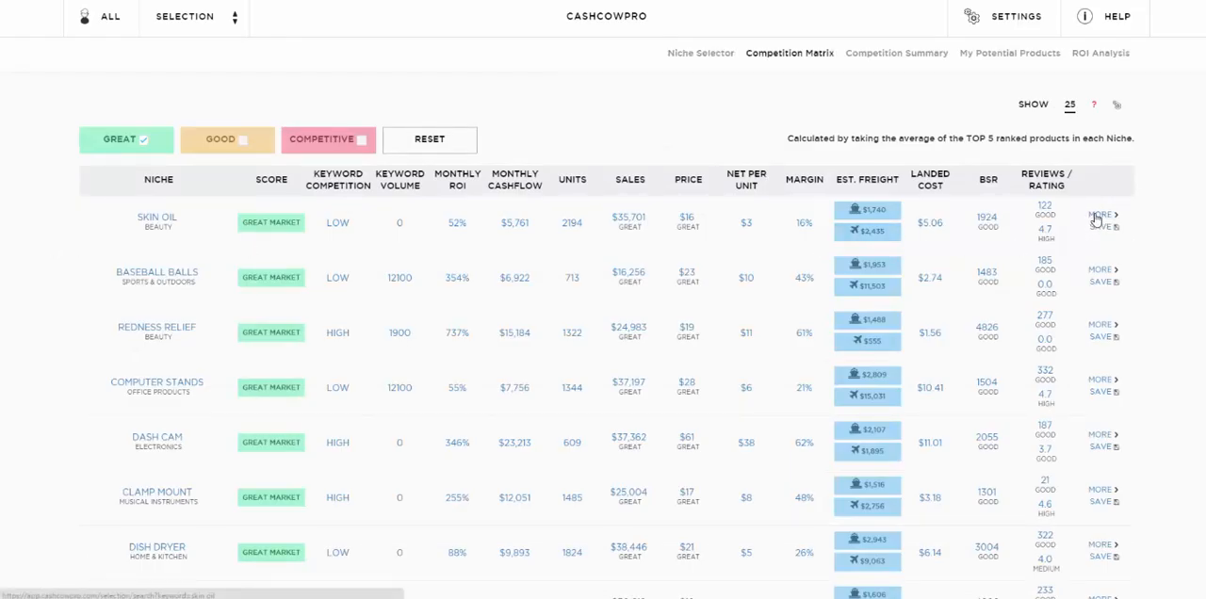
Load Skin Oil into the Competition Matrix, view its Competition Summary, then open My Potential Products
{"action": "left_click", "coordinate": [1101, 215]}
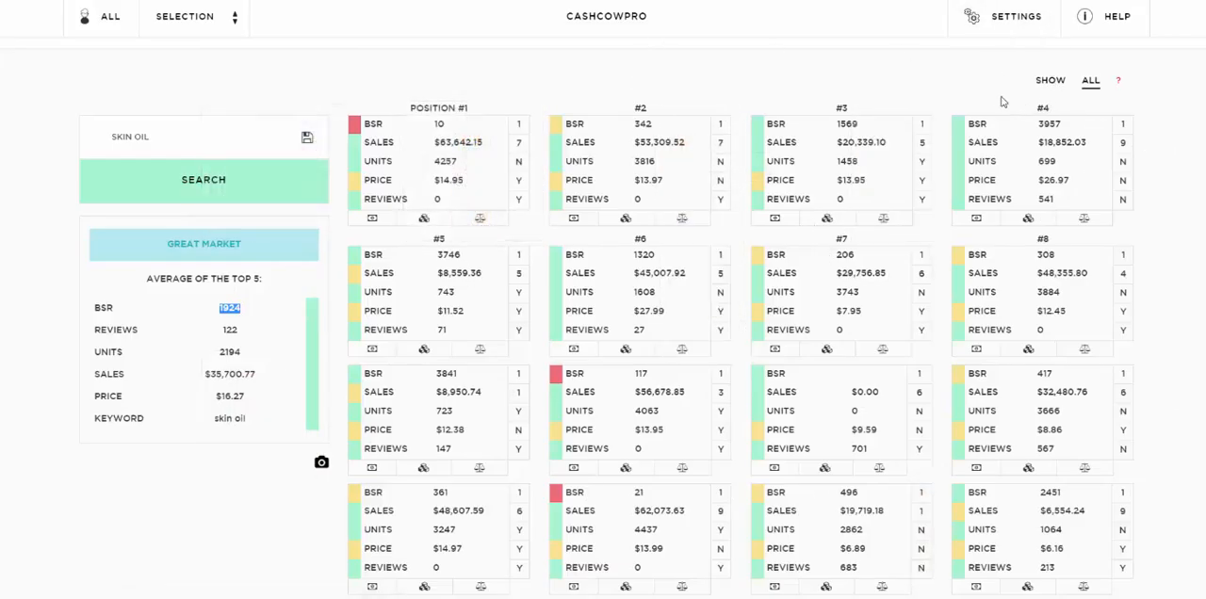
{"action": "left_click", "coordinate": [897, 53]}
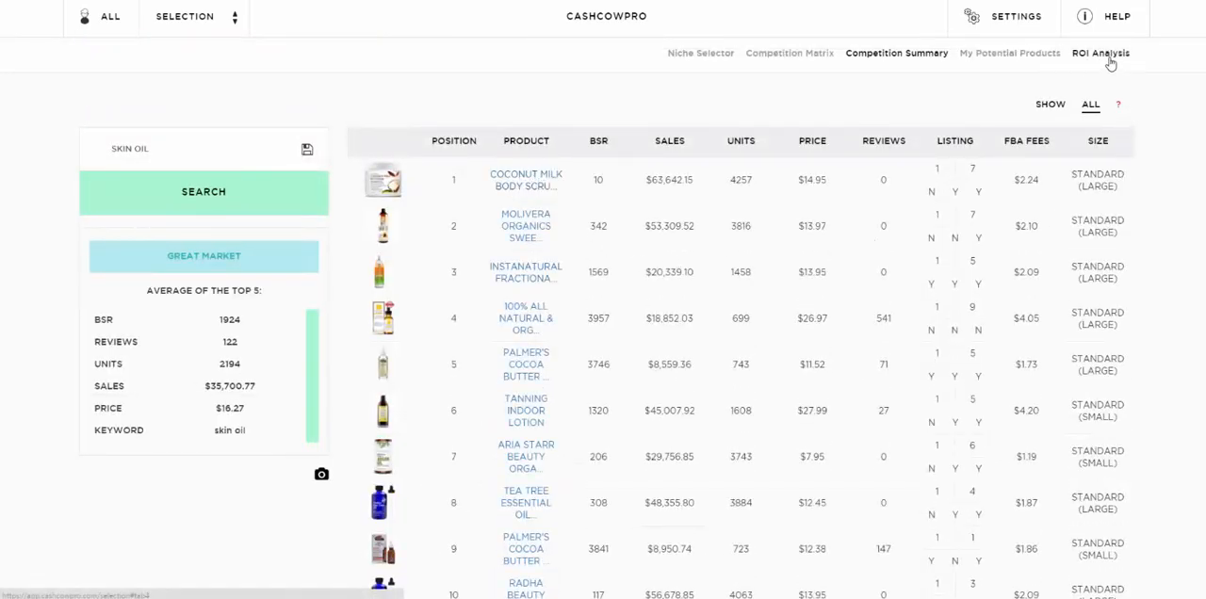
{"action": "left_click", "coordinate": [1009, 53]}
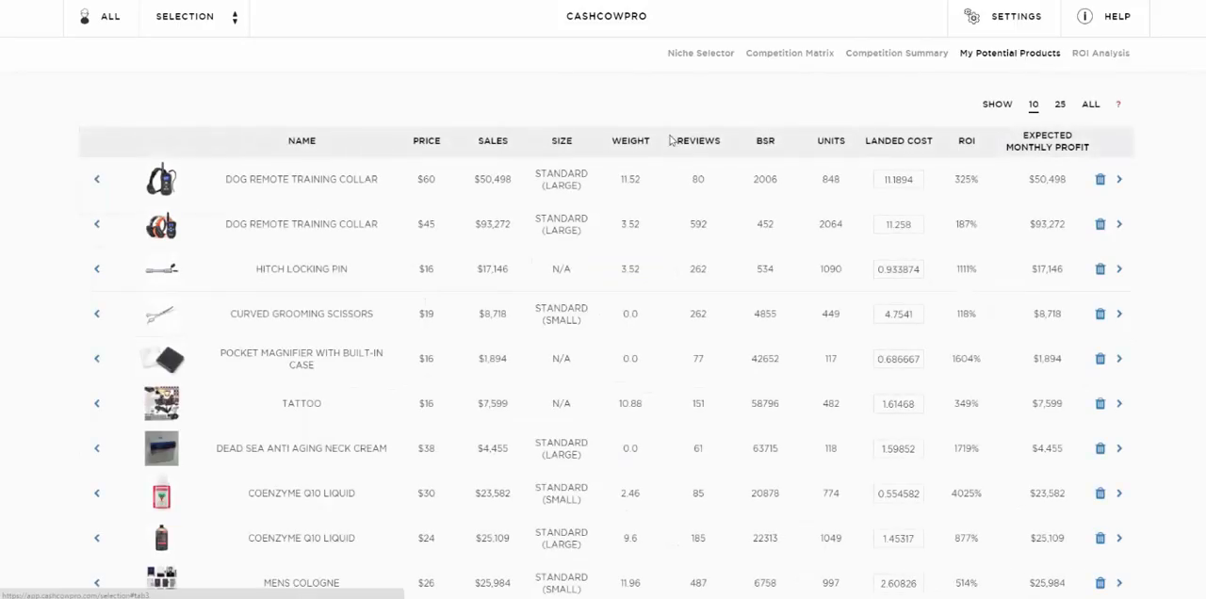
Run ROI Analysis on saved Skin Oil ($22,183.75 investment, 1368% ROI), then return to Niche Selector
{"action": "scroll", "scroll_direction": "down", "scroll_amount": 3}
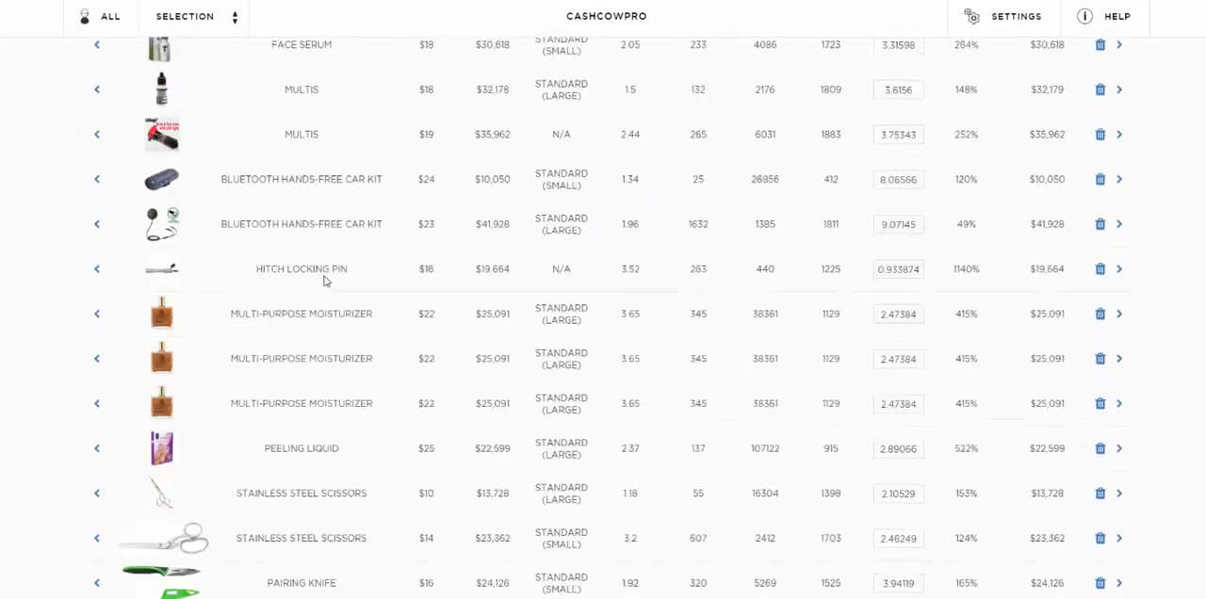
{"action": "scroll", "scroll_direction": "down", "scroll_amount": 3}
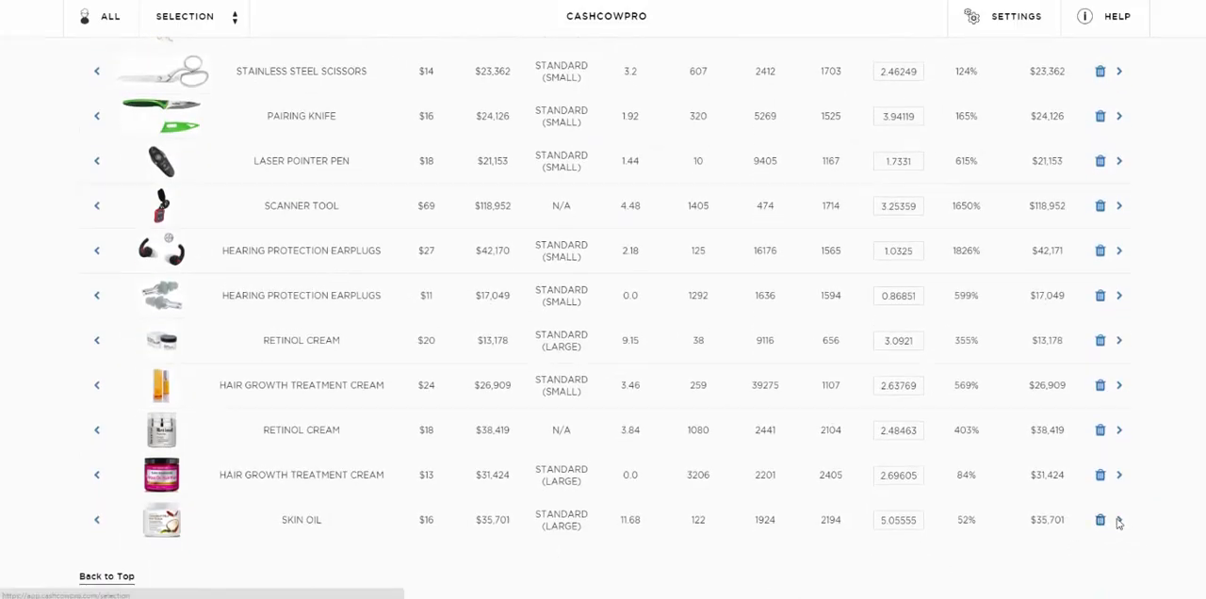
{"action": "left_click", "coordinate": [1121, 522]}
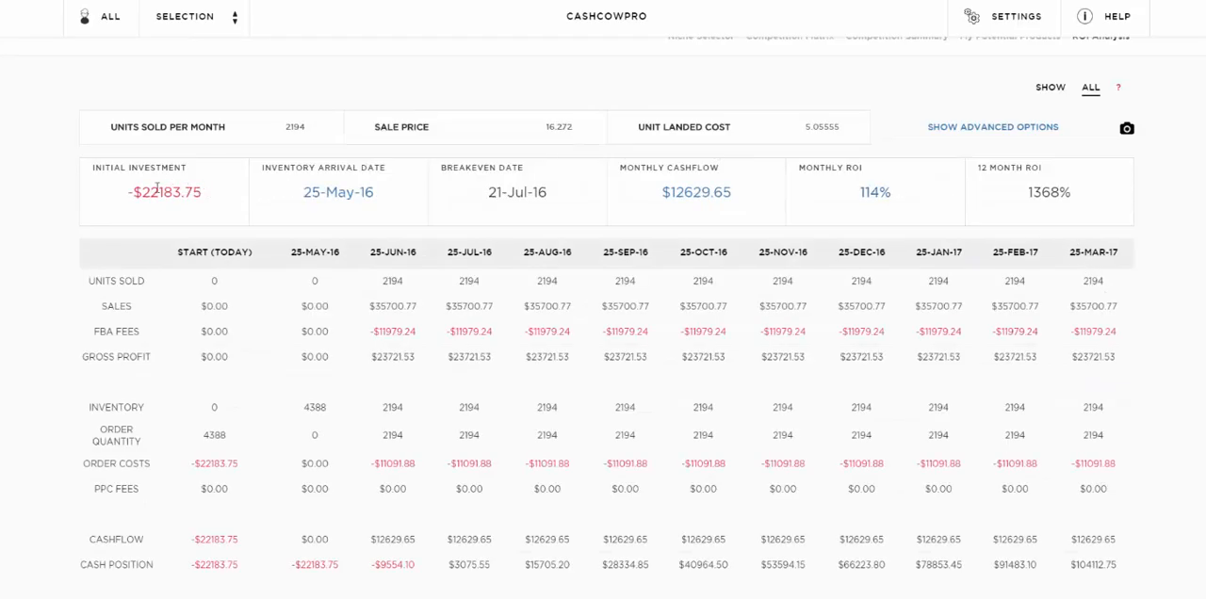
{"action": "mouse_move", "coordinate": [182, 319]}
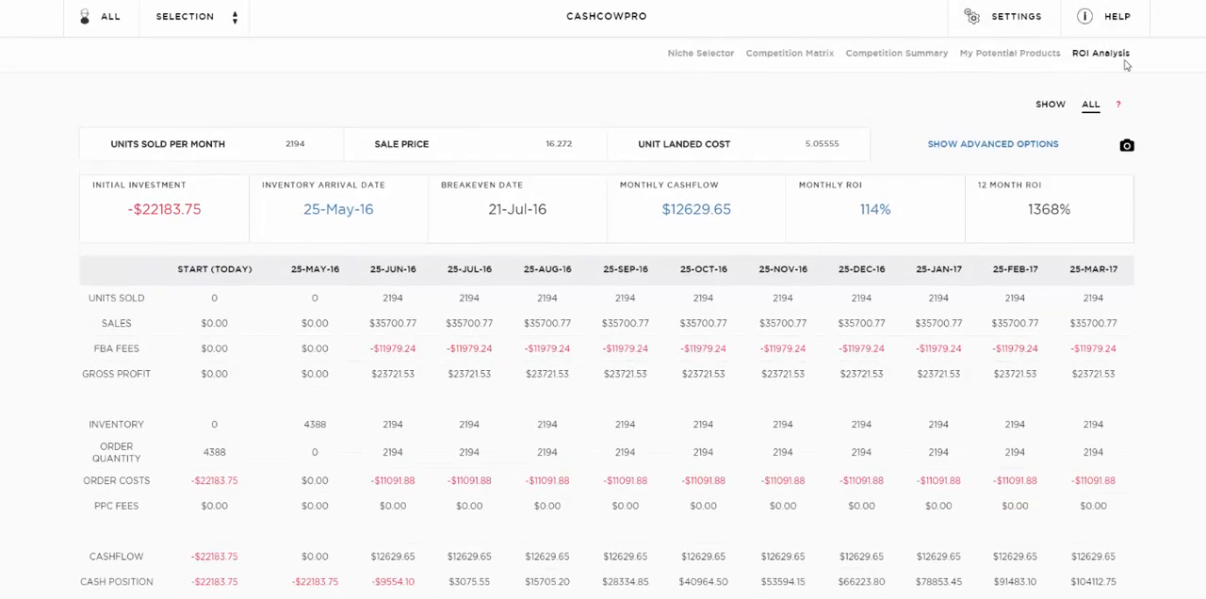
{"action": "left_click", "coordinate": [700, 53]}
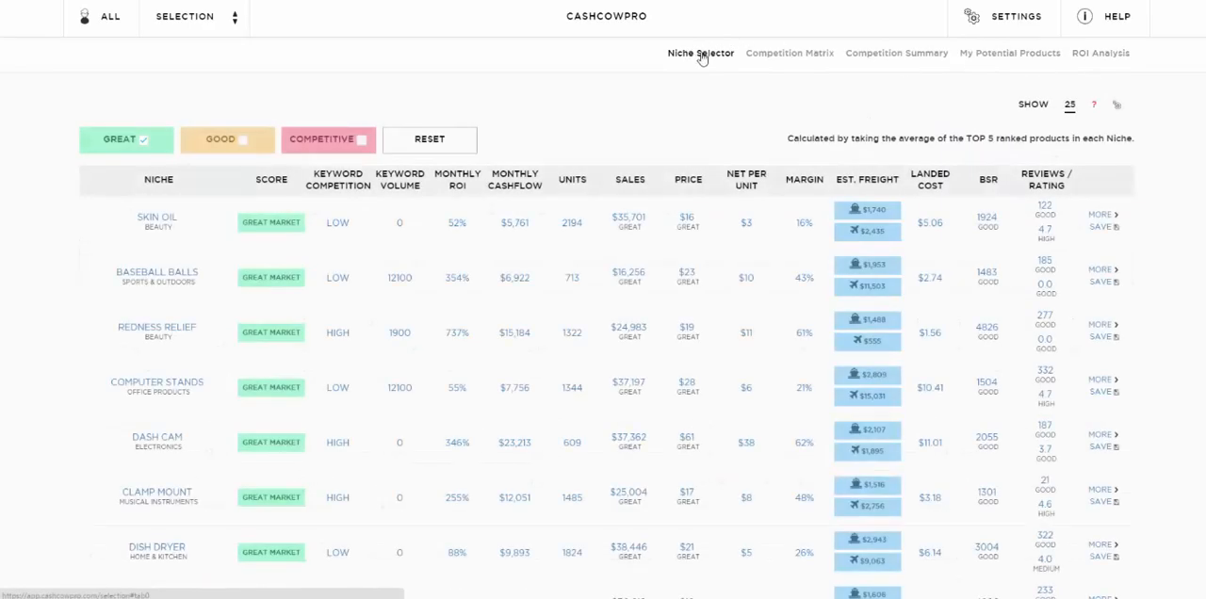
{"action": "mouse_move", "coordinate": [430, 246]}
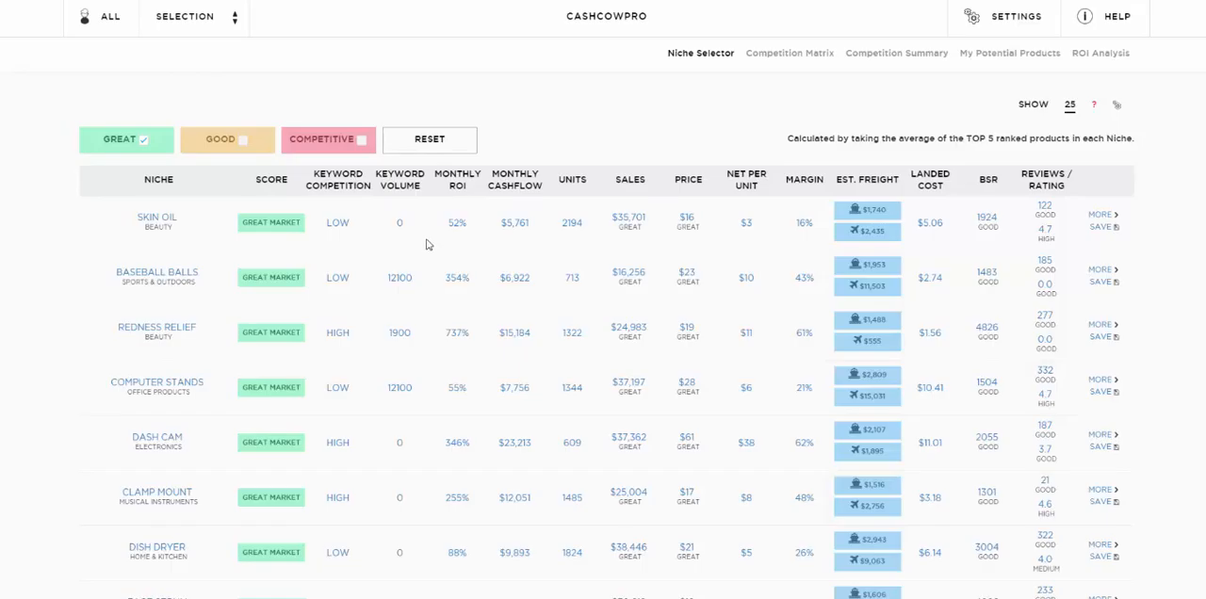
Go to page 2 of Great niches, showing Patella Compression, Baskets and Matte Lipstick
{"action": "scroll", "scroll_direction": "down", "scroll_amount": 3}
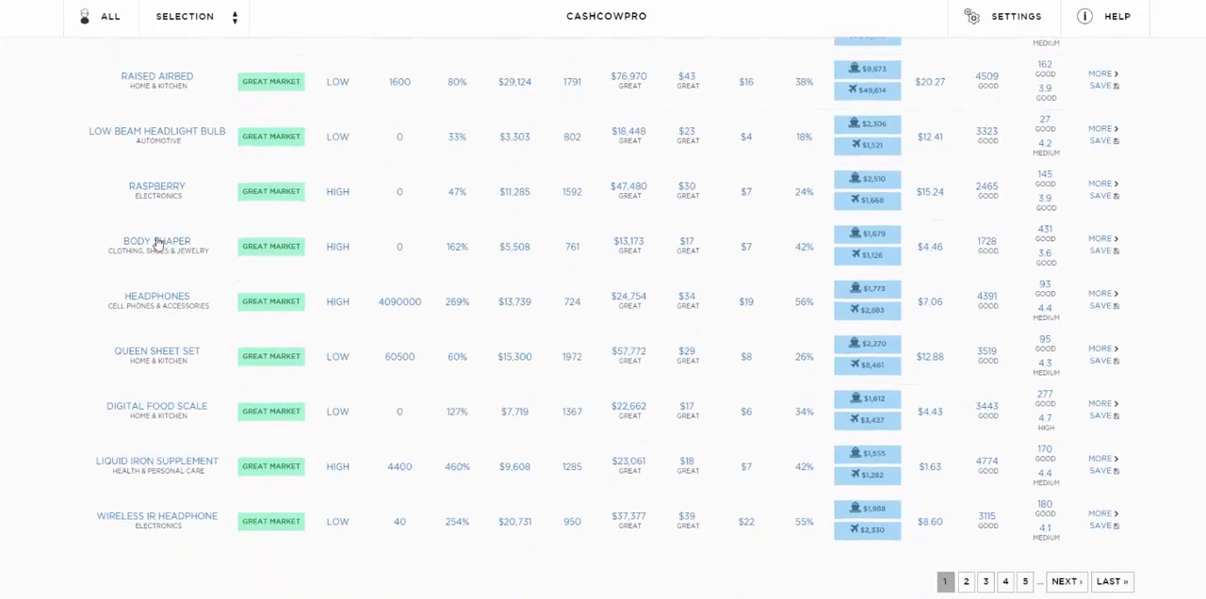
{"action": "left_click", "coordinate": [964, 581]}
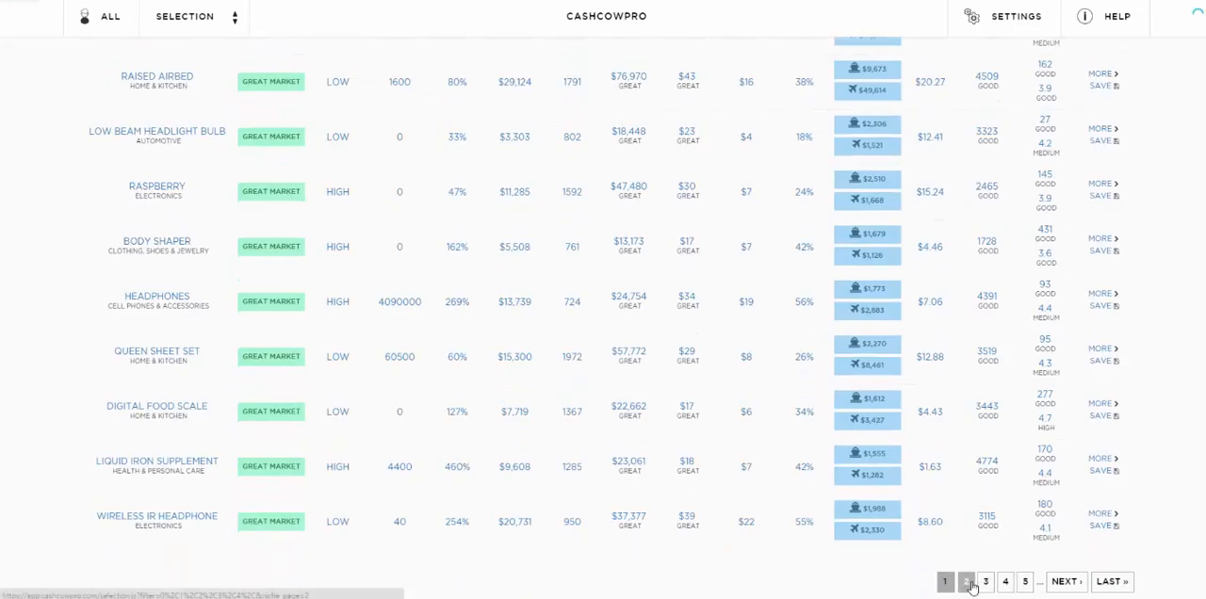
{"action": "left_click", "coordinate": [964, 581]}
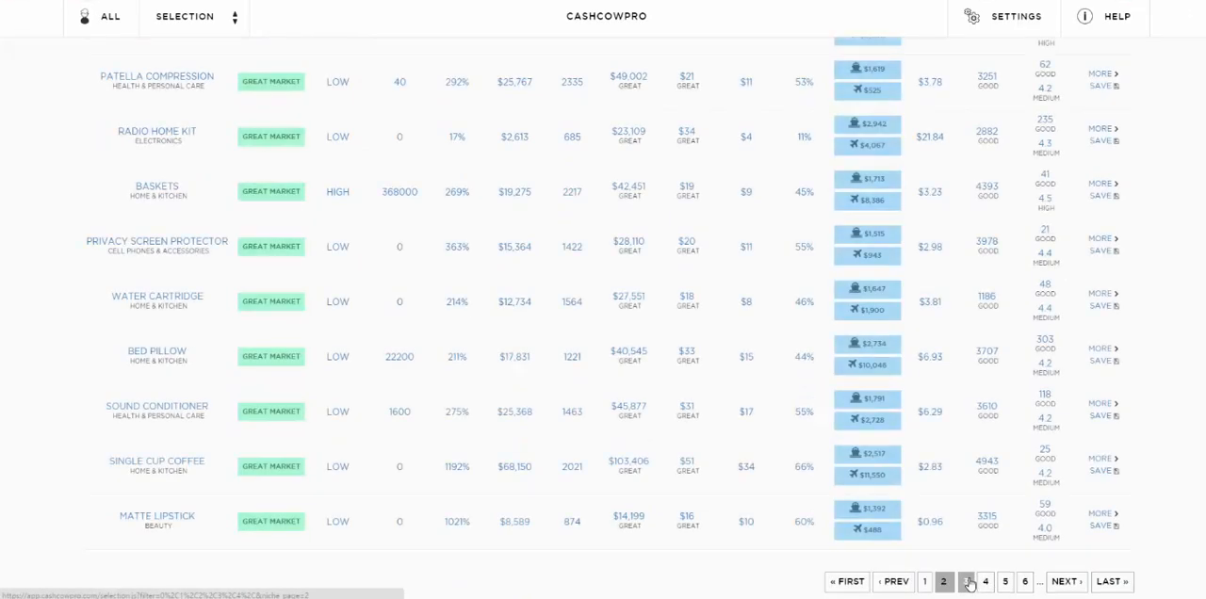